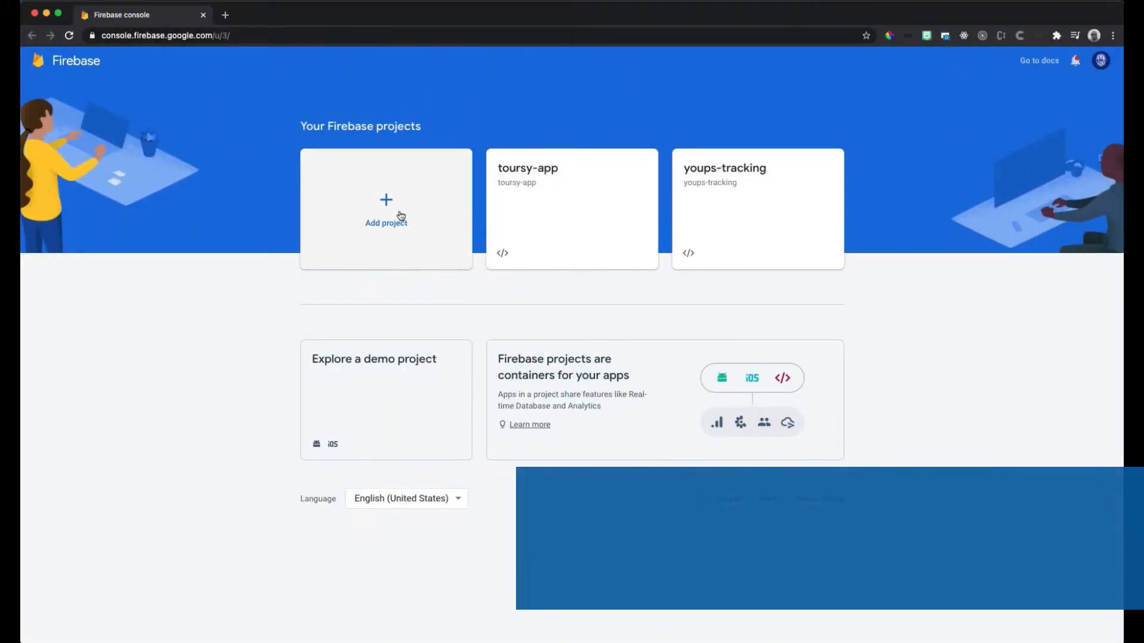
# Add a Firebase project named orilla-app, continue through setup, and reach its overview page.
pyautogui.click(386, 208)
pyautogui.write('orilla-app')
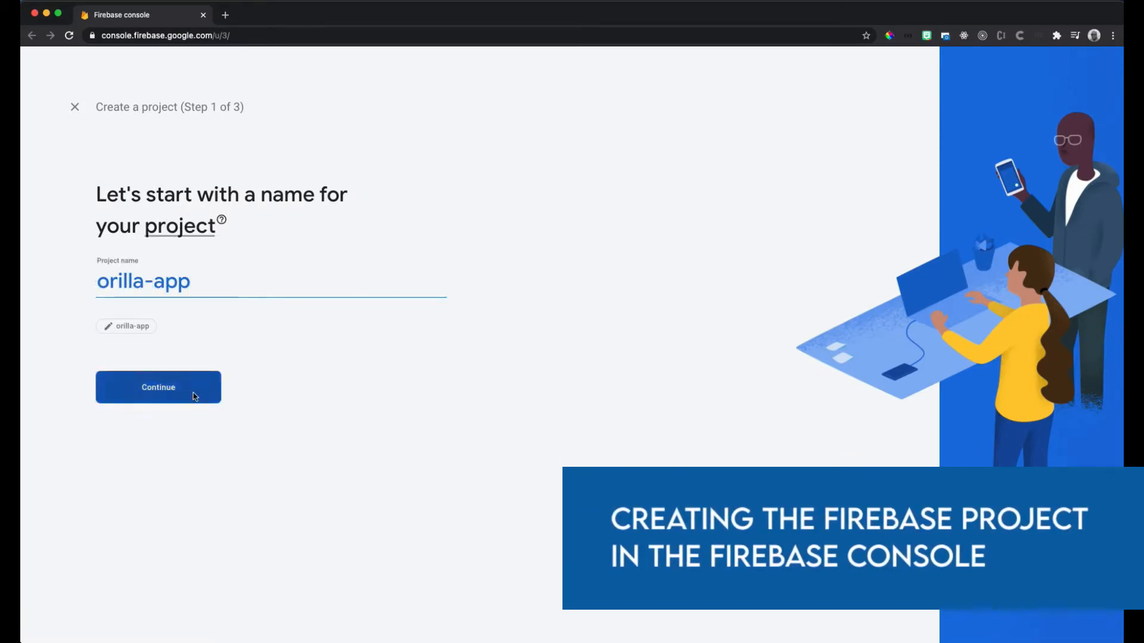
pyautogui.click(157, 388)
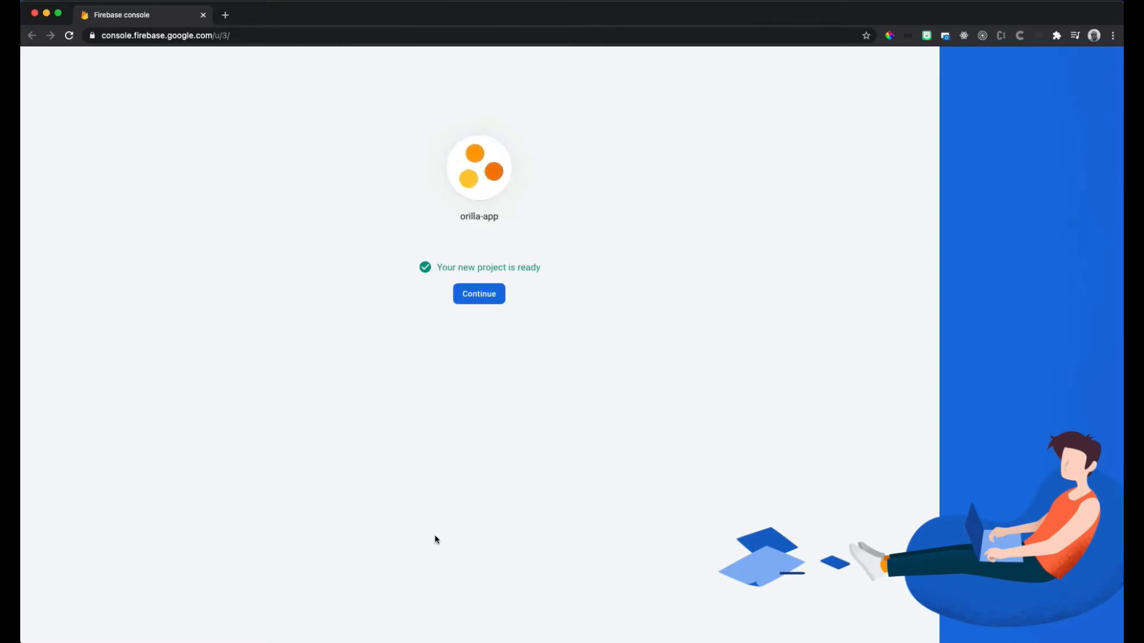
pyautogui.click(478, 294)
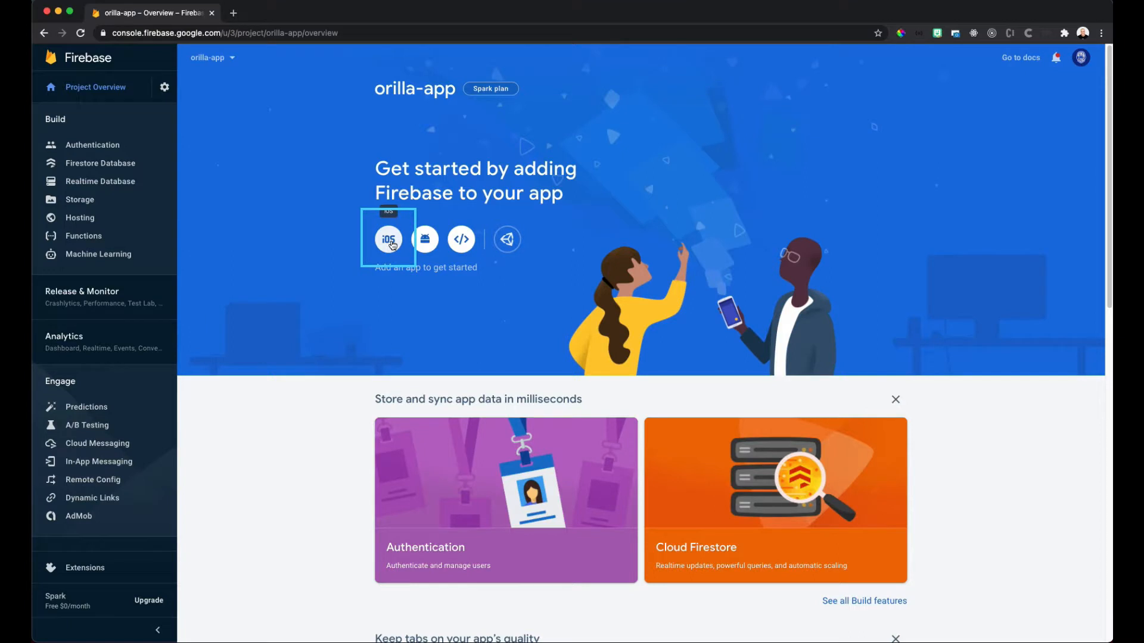
# Register an iOS app with bundle ID com.example.orillaFrescaApp and nickname Orilla Fresca.
pyautogui.click(389, 239)
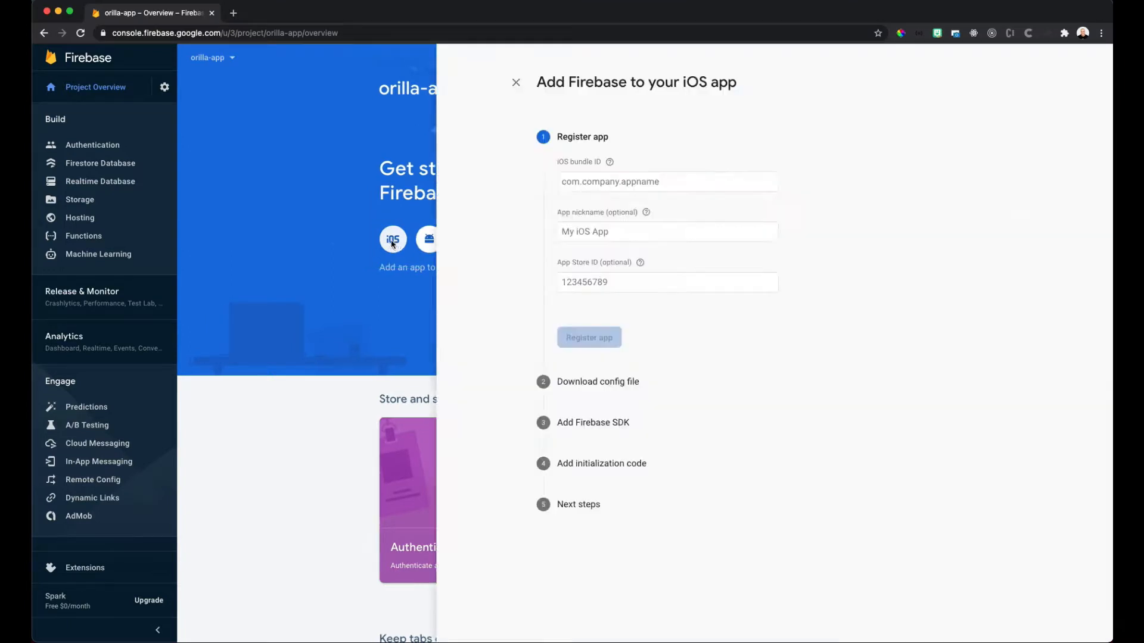
pyautogui.write('com.example')
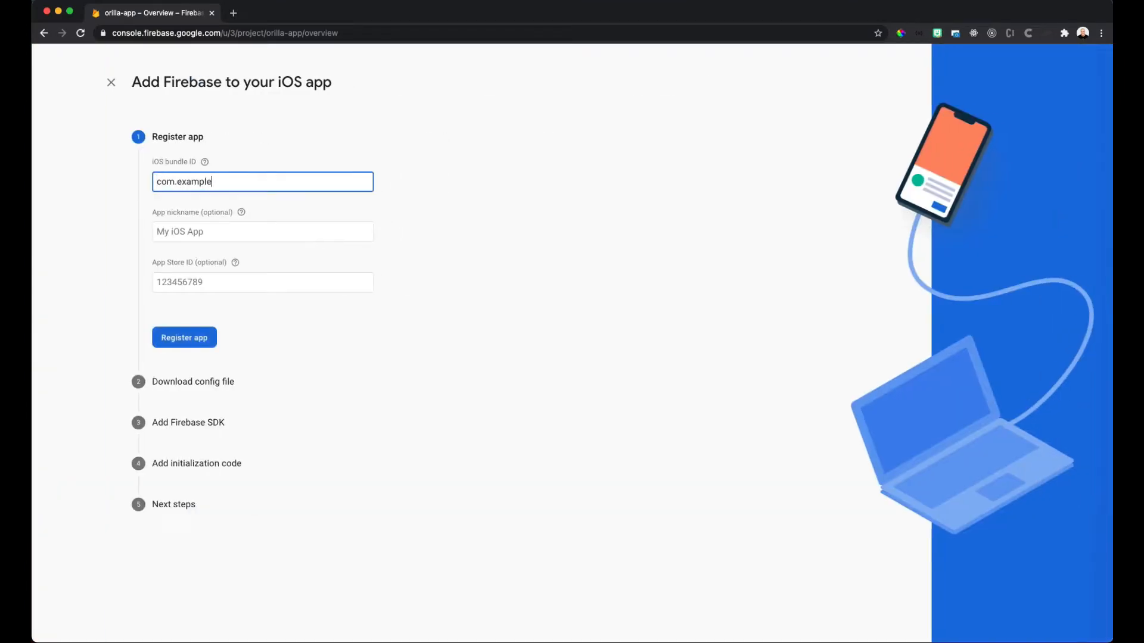
pyautogui.write('.orillaFrescaApp')
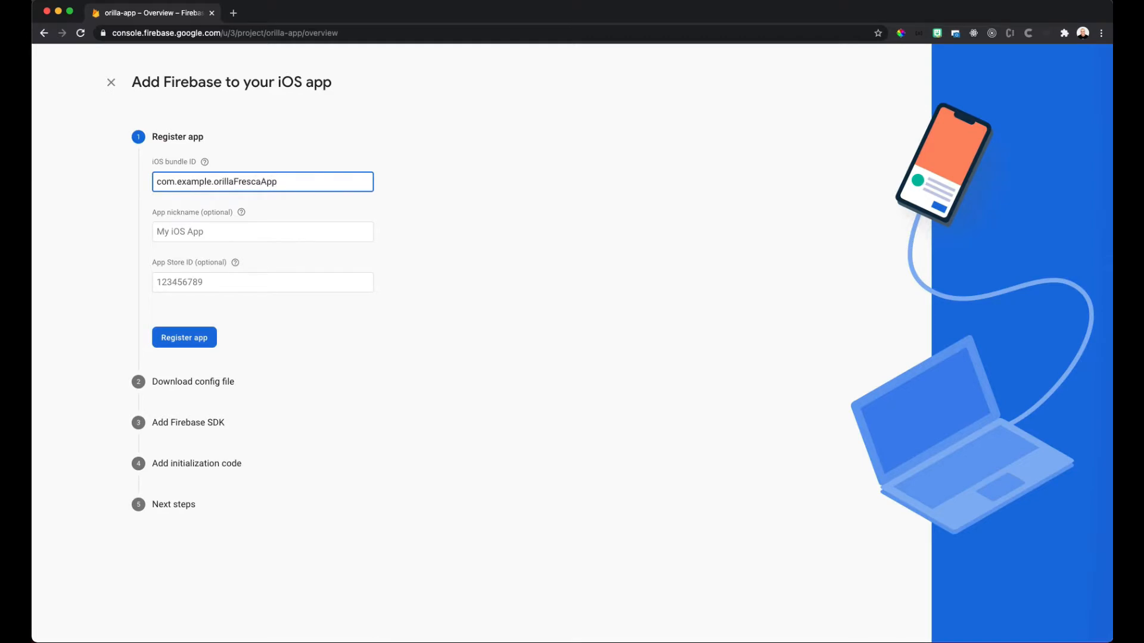
pyautogui.write('Orilla Fresca')
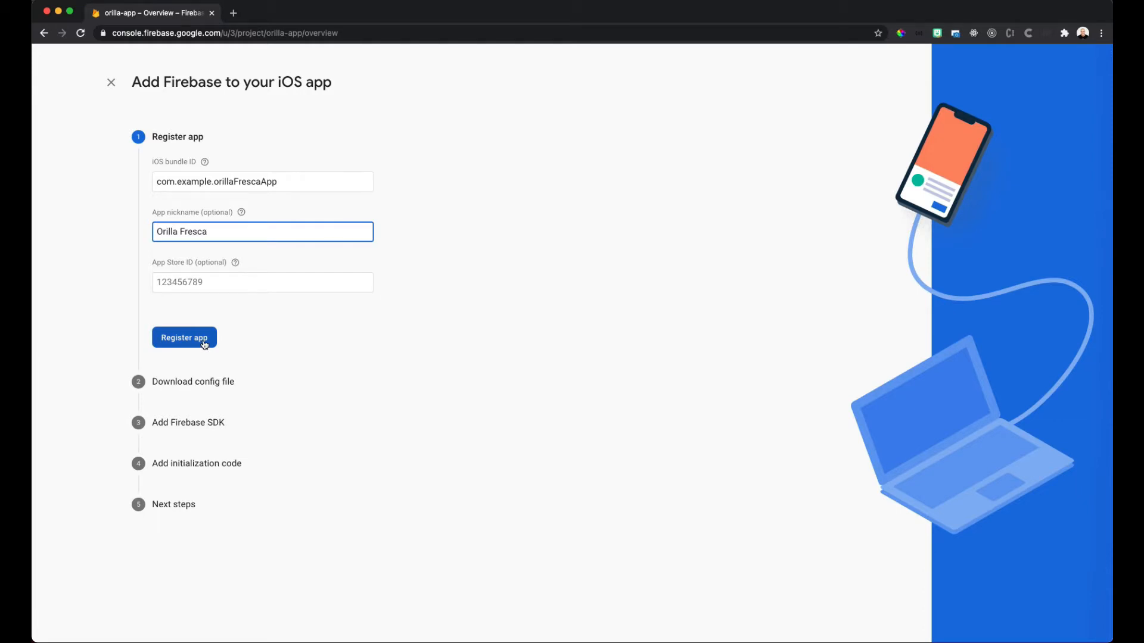
pyautogui.click(184, 337)
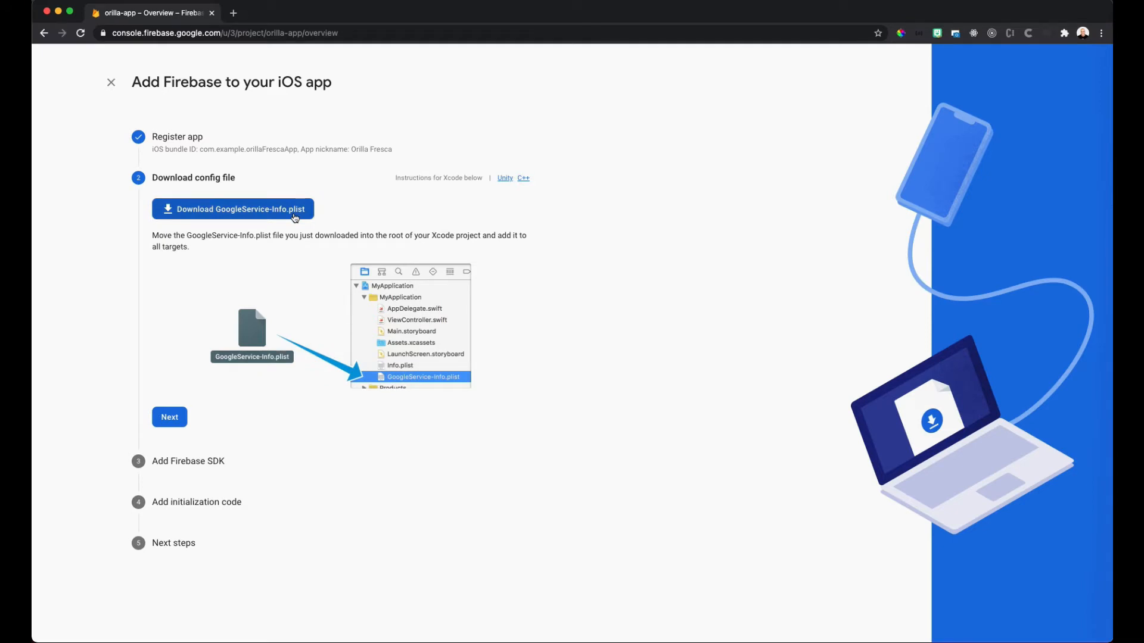
# Download GoogleService-Info.plist and advance past the SDK and initialization code steps.
pyautogui.click(169, 417)
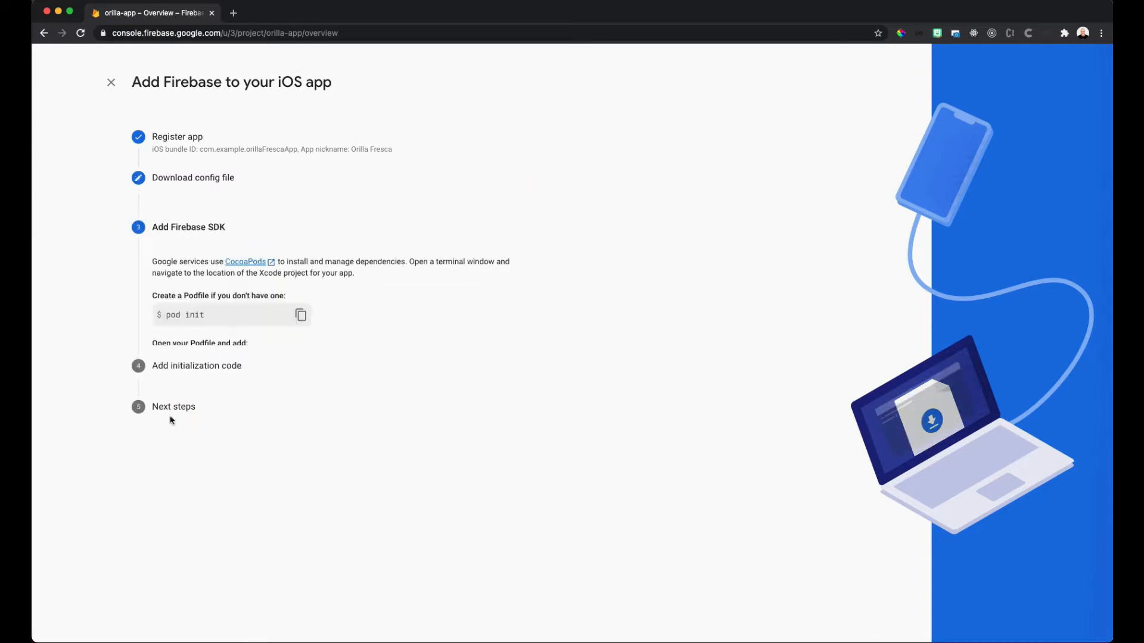
pyautogui.click(188, 227)
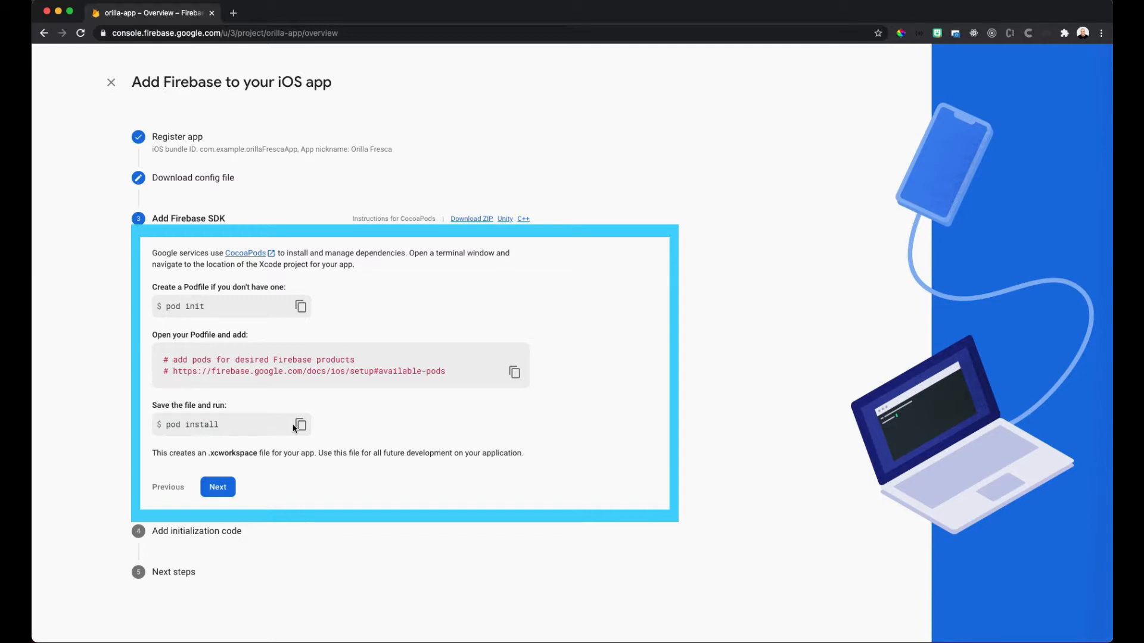
pyautogui.click(218, 487)
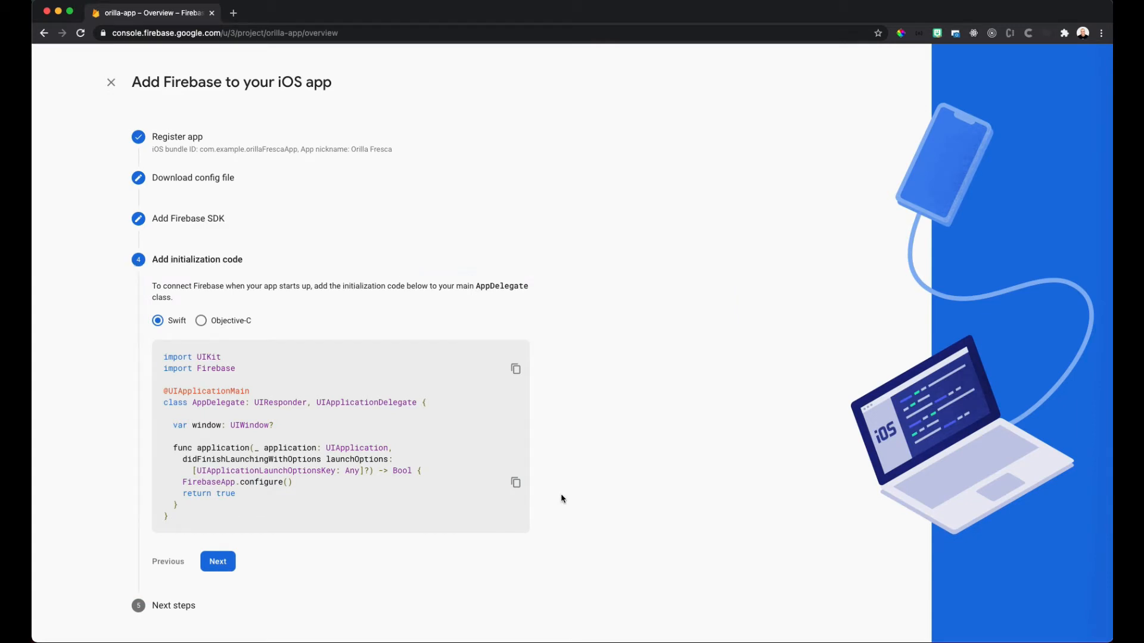
pyautogui.click(217, 561)
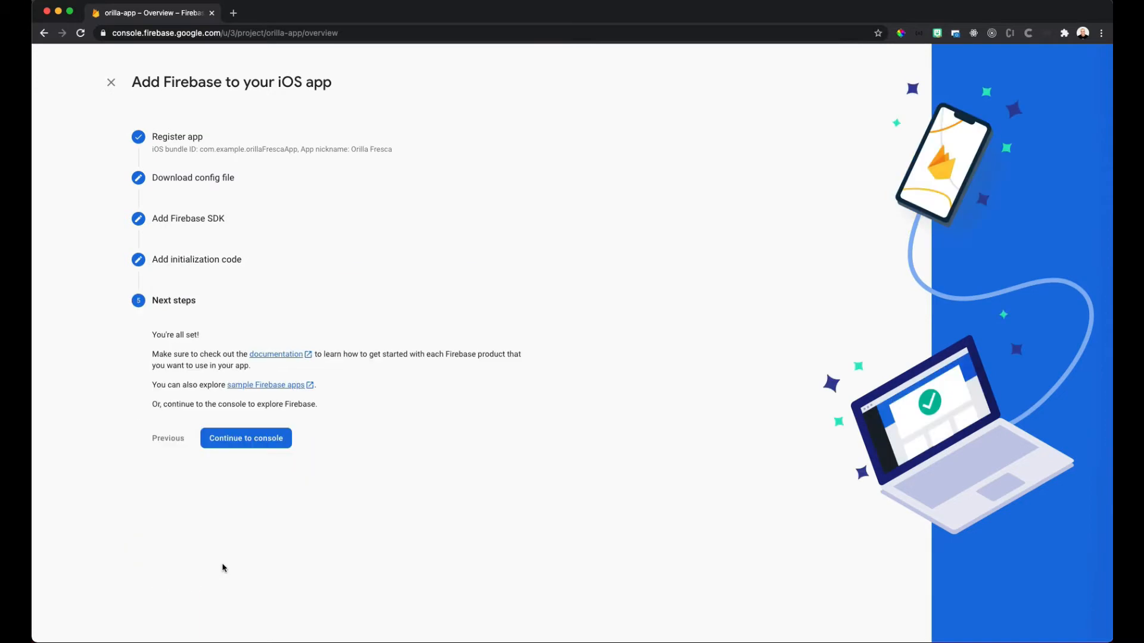
# Register an Android app with package com.example.orilla_fresca_app and nickname Orilla Fresca.
pyautogui.click(245, 438)
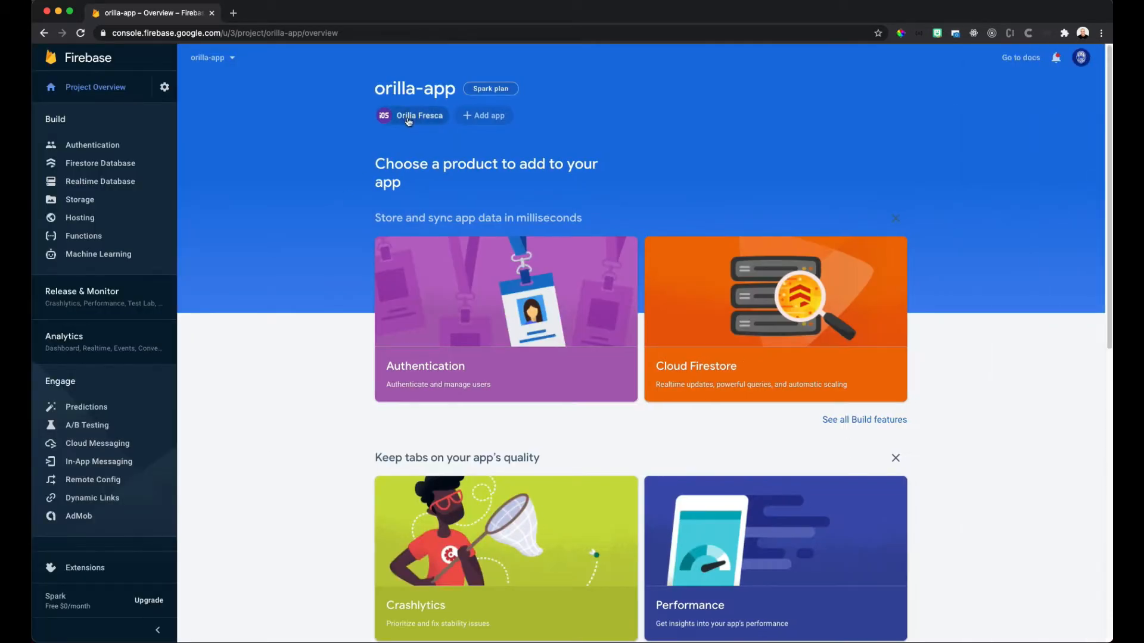
pyautogui.click(484, 116)
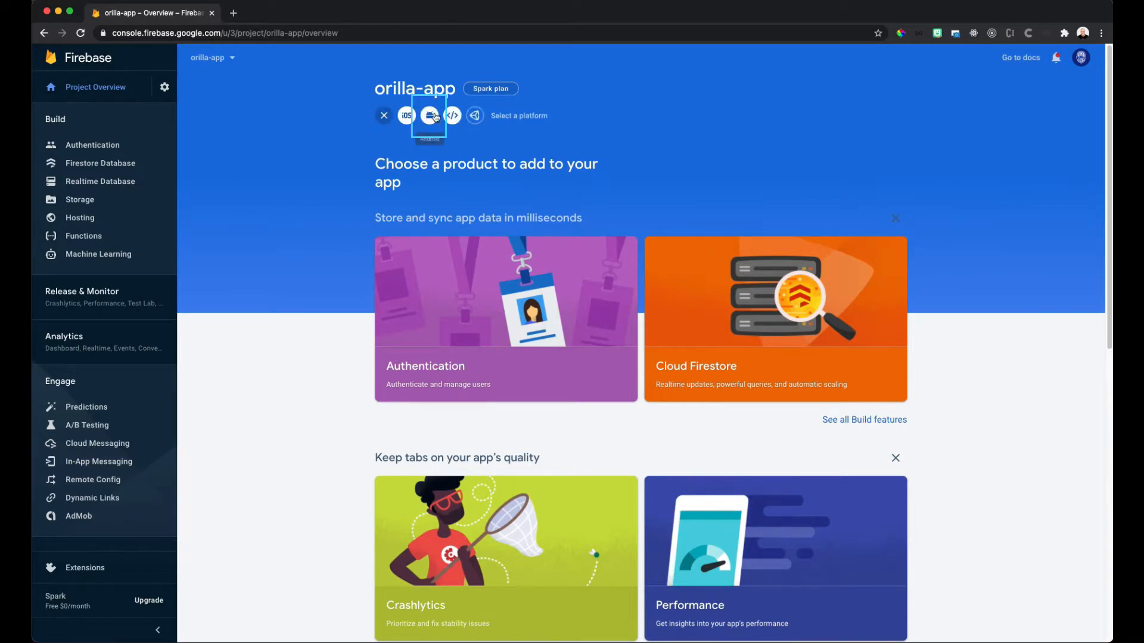
pyautogui.click(429, 115)
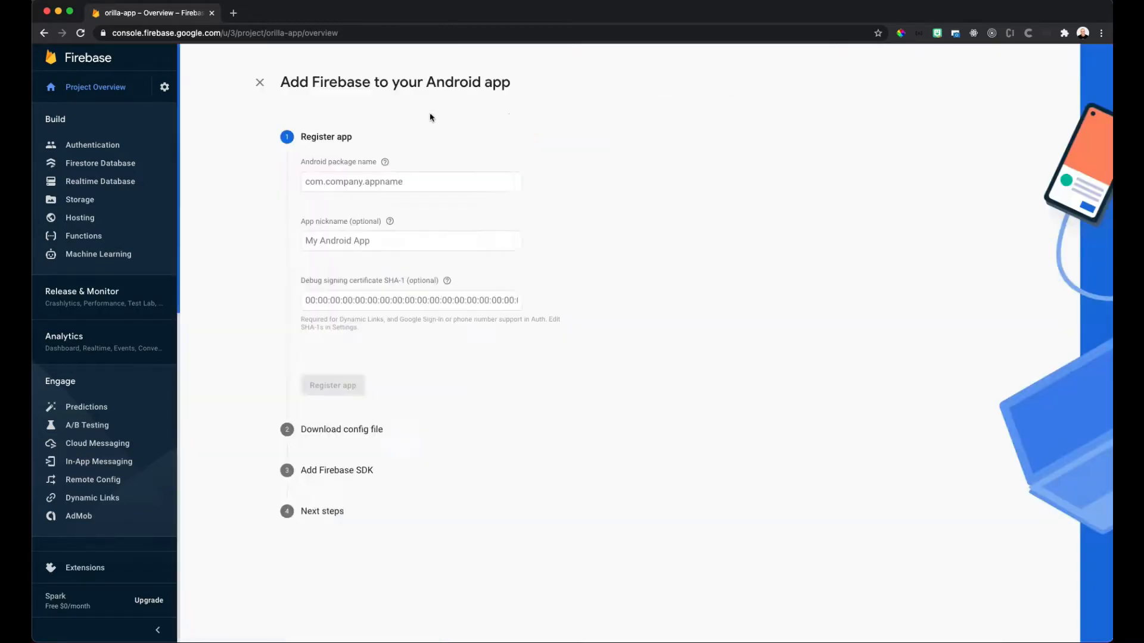
pyautogui.click(262, 182)
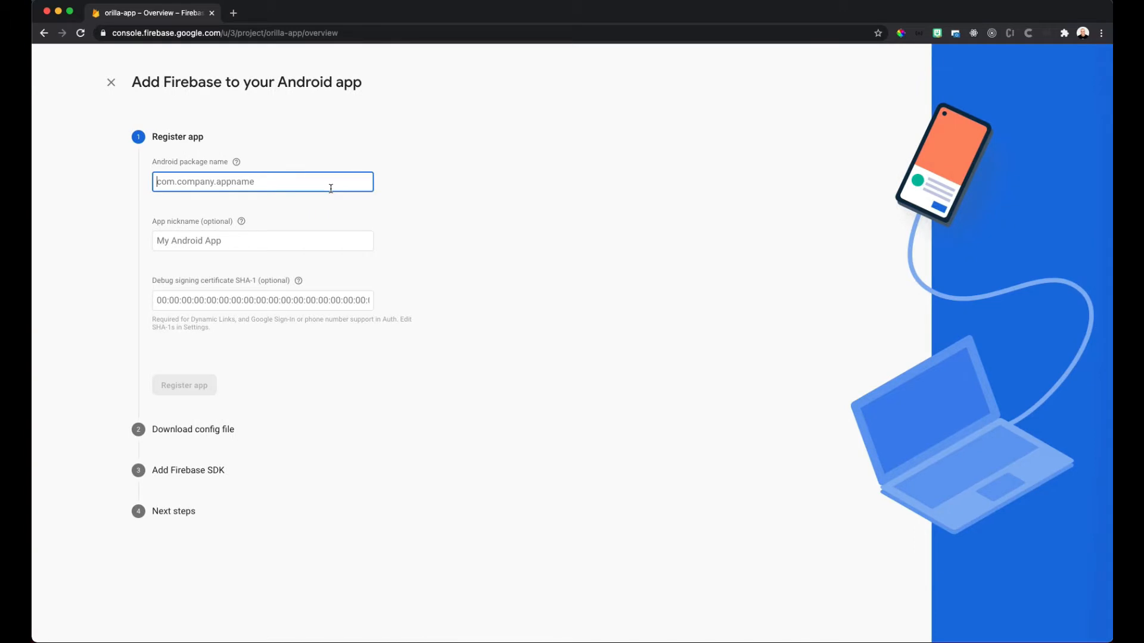
pyautogui.write('com.example.orilla_fresca_app')
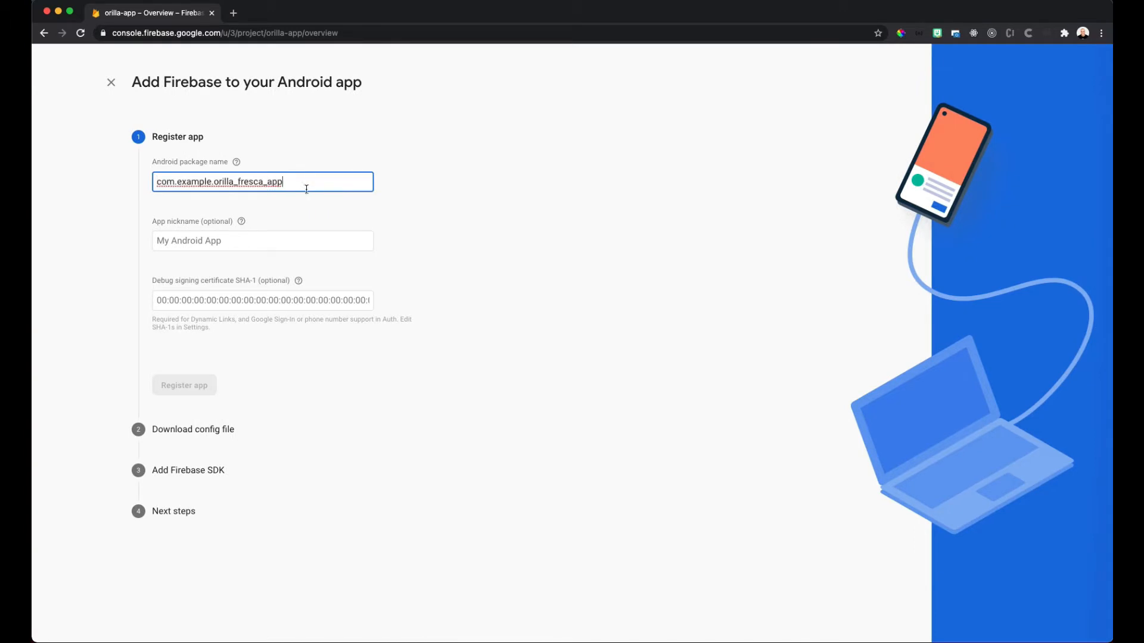
pyautogui.write('Orilla Fresca')
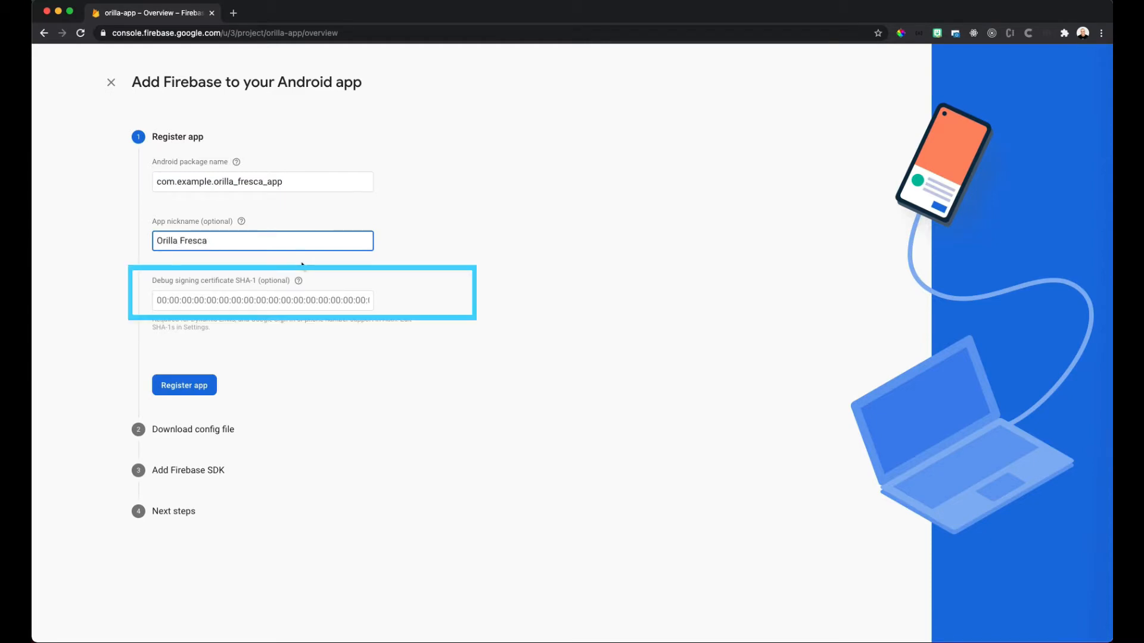
pyautogui.click(184, 385)
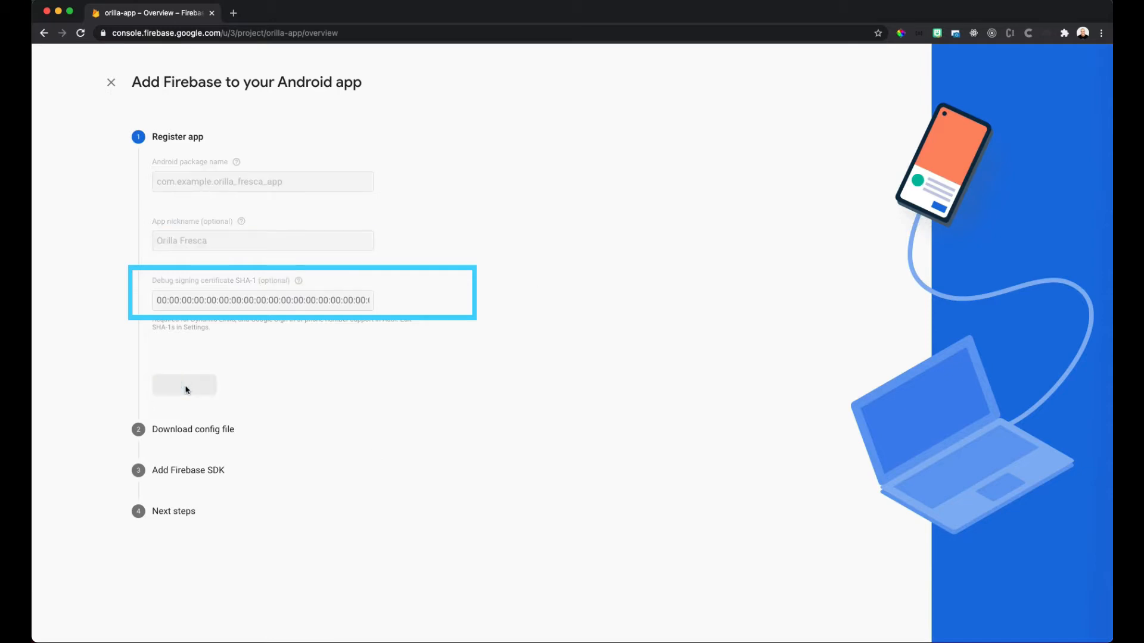
# Download google-services.json and finish the Android SDK setup step.
pyautogui.click(184, 385)
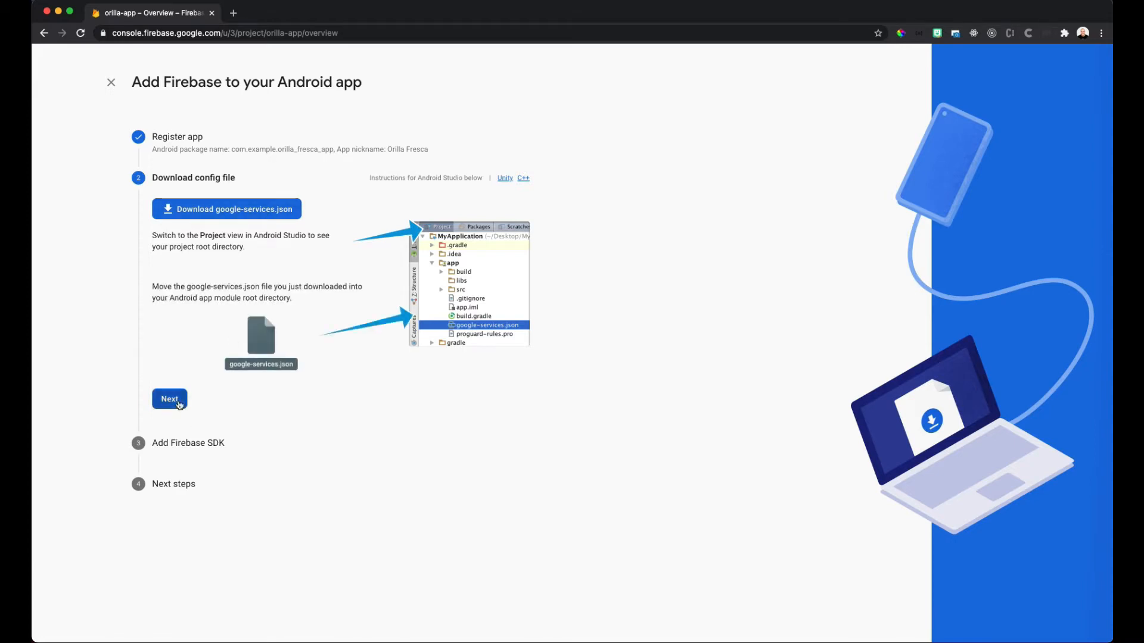
pyautogui.click(169, 399)
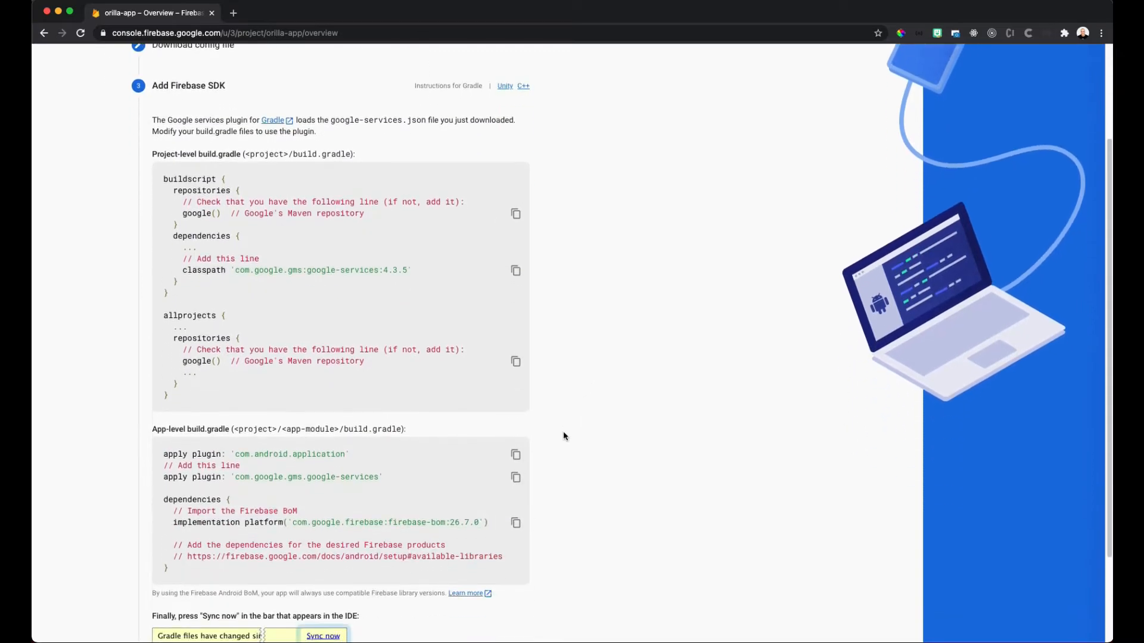
pyautogui.scroll(-3)
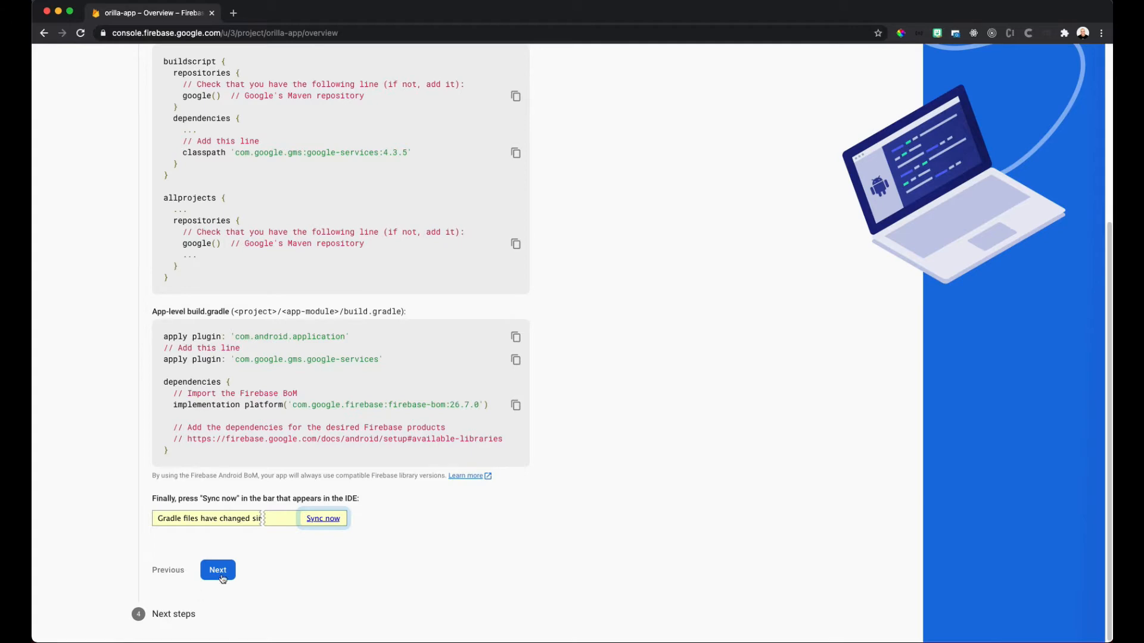
pyautogui.click(218, 570)
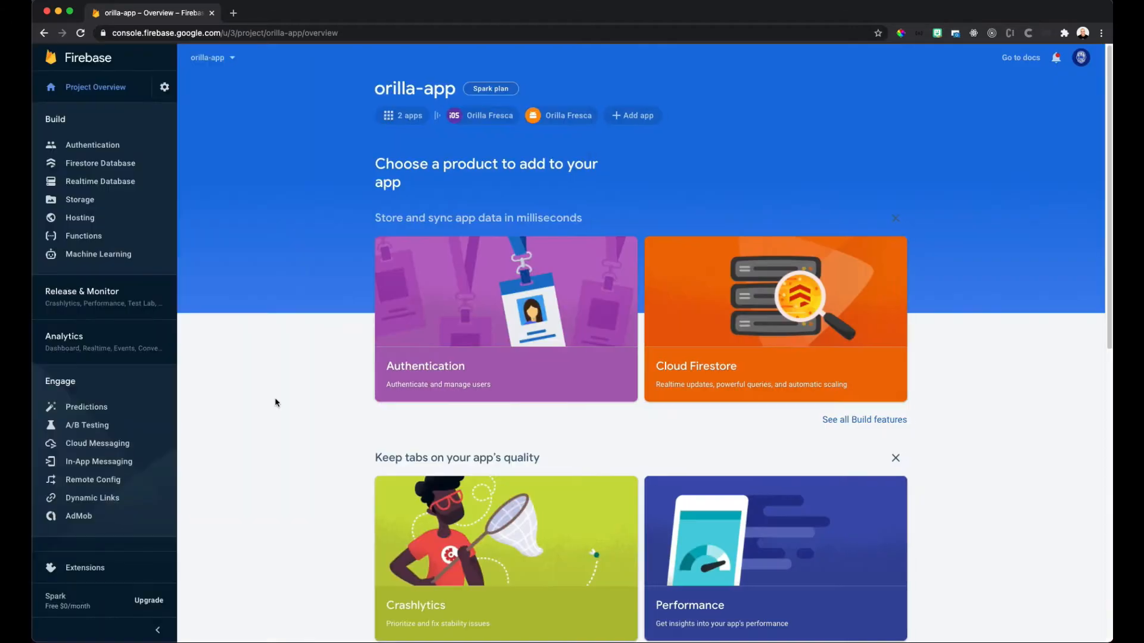
# Turn on the Google provider under Authentication > Sign-in method and save it.
pyautogui.click(91, 145)
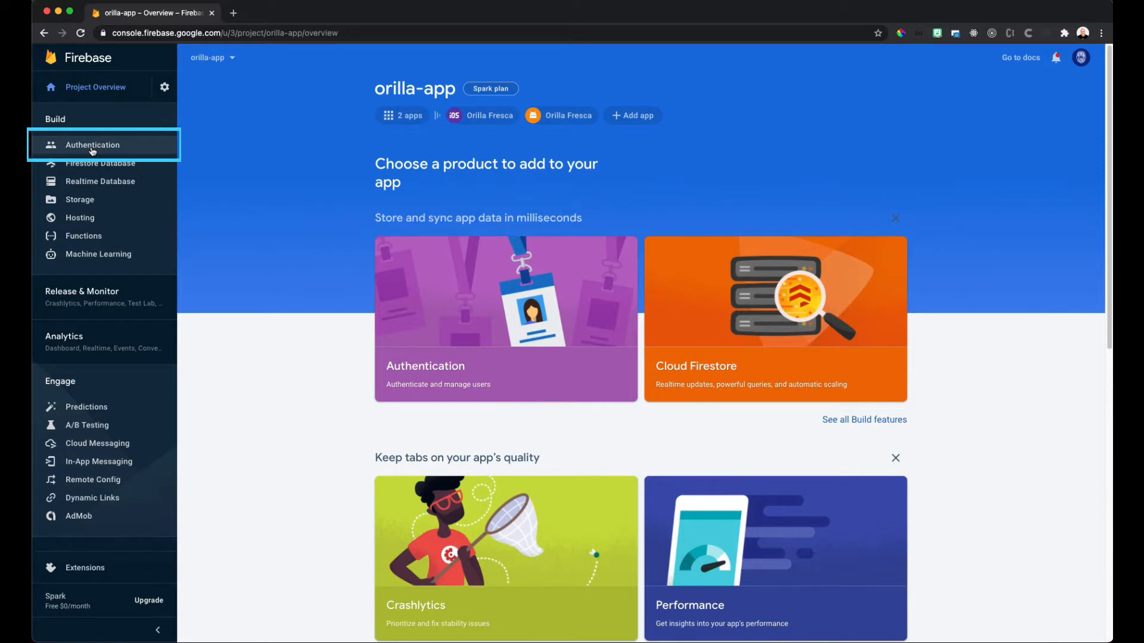
pyautogui.click(91, 144)
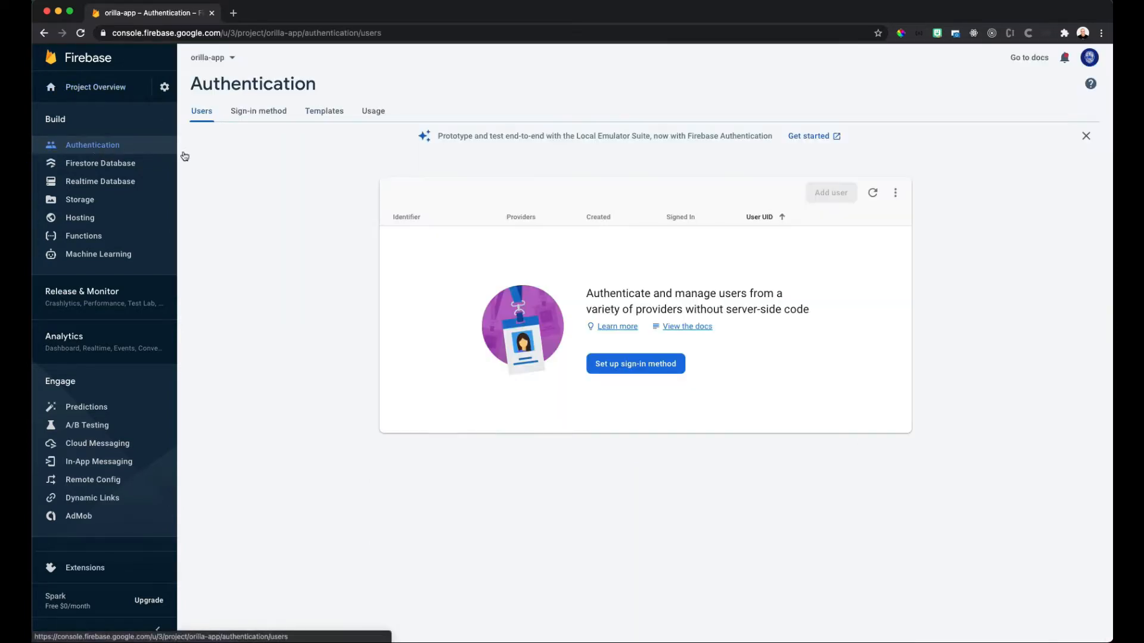
pyautogui.click(258, 111)
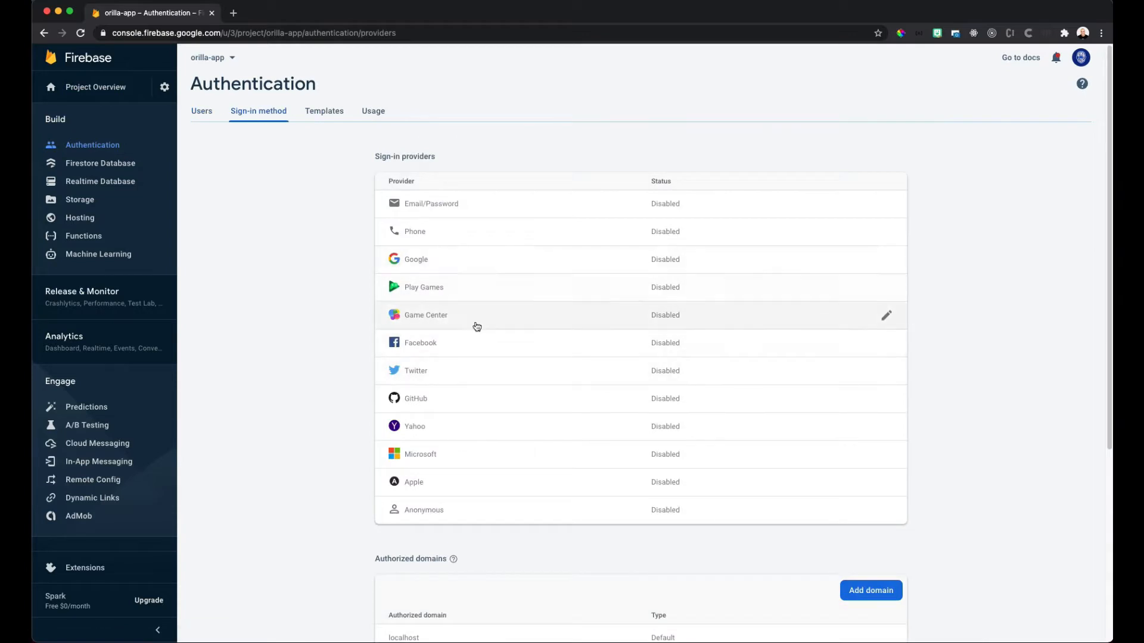
pyautogui.click(534, 259)
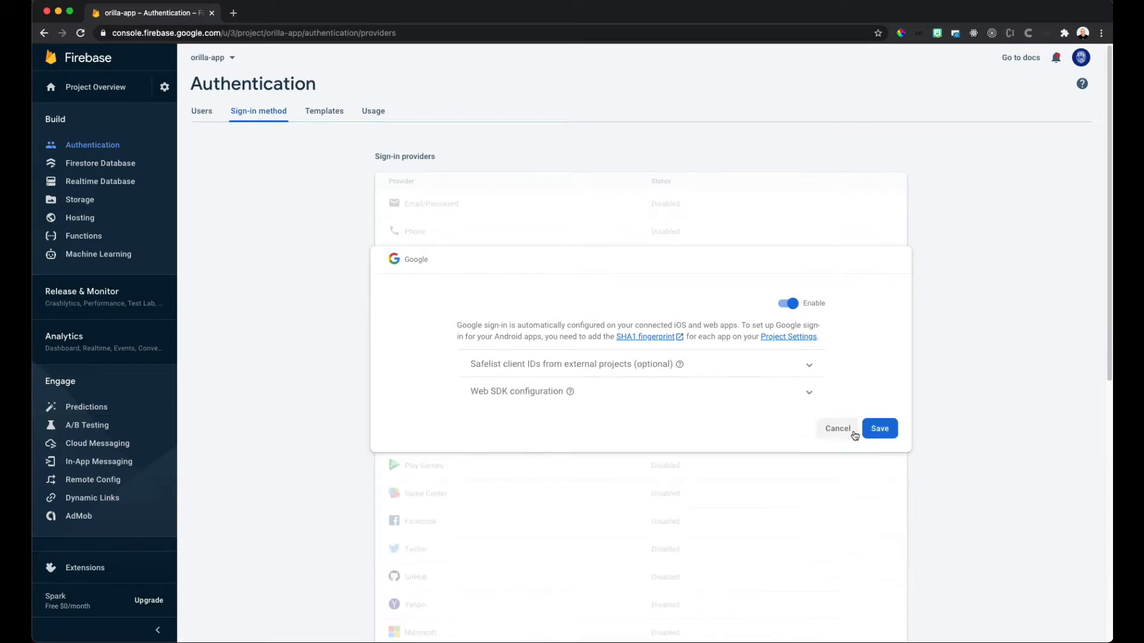
pyautogui.click(879, 428)
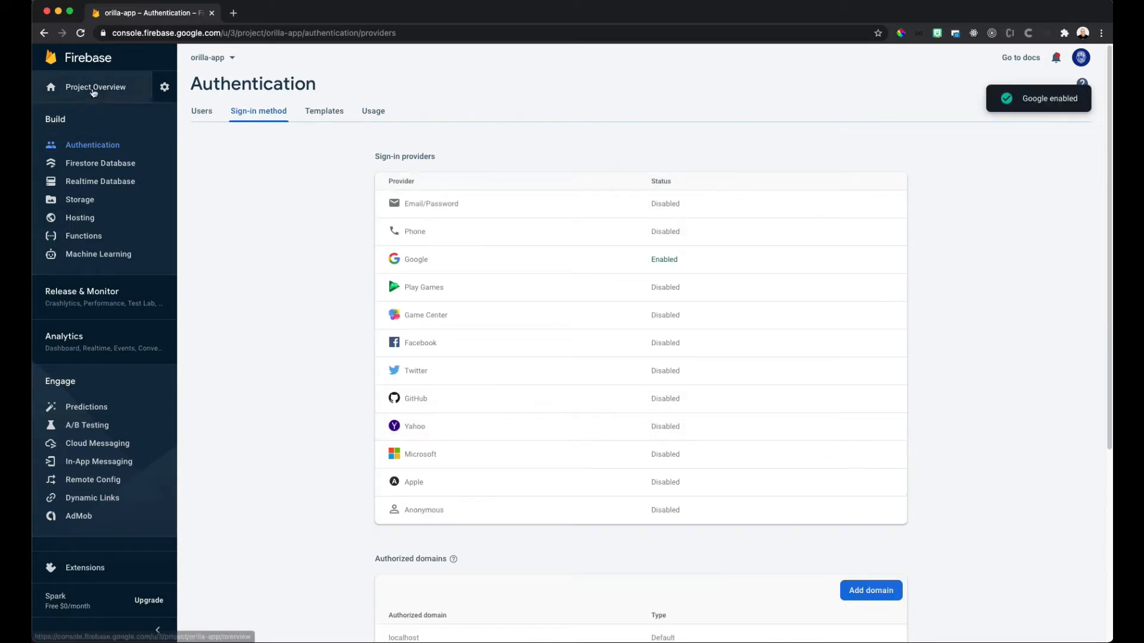
# In project settings, download the iOS GoogleService-Info.plist, then select the Android app.
pyautogui.click(93, 87)
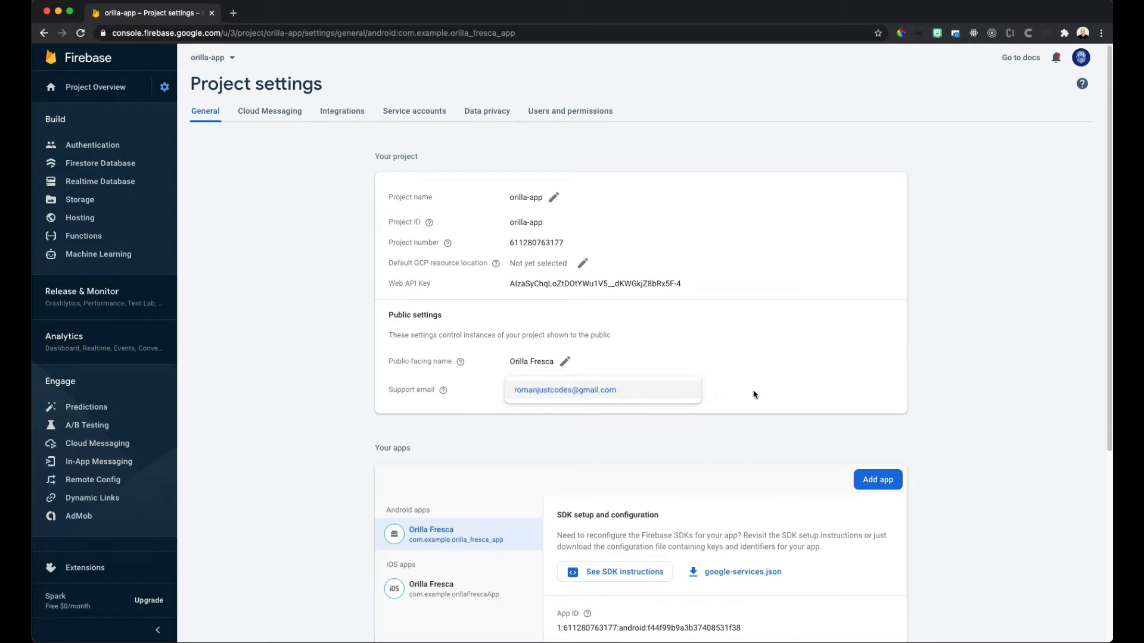
pyautogui.click(454, 311)
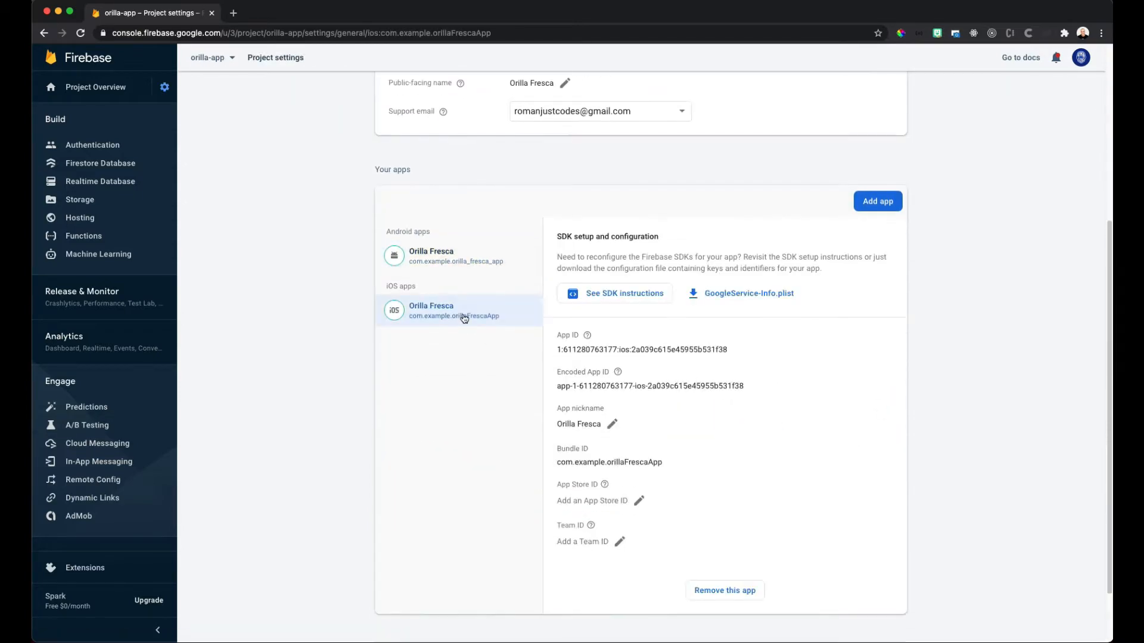
pyautogui.scroll(-3)
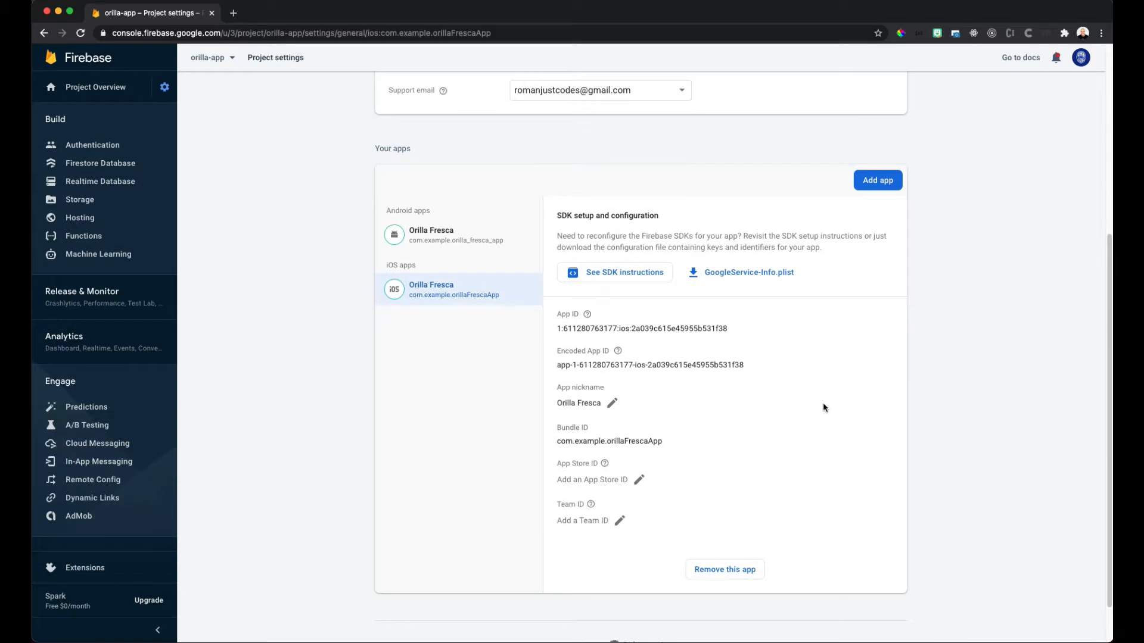
pyautogui.click(749, 272)
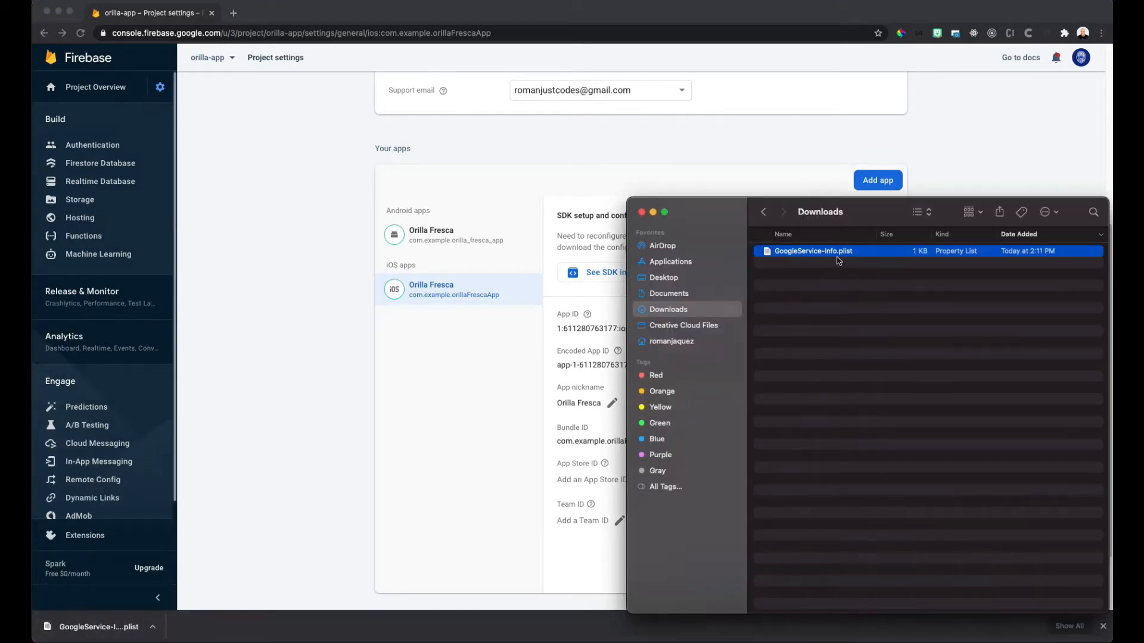
pyautogui.click(456, 235)
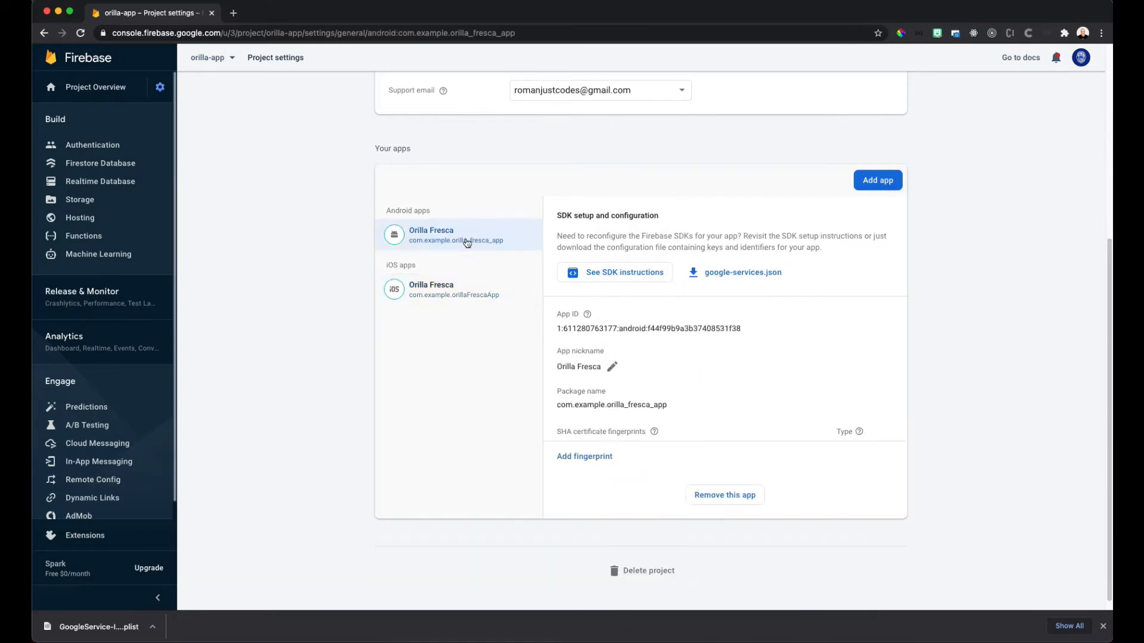
pyautogui.click(456, 235)
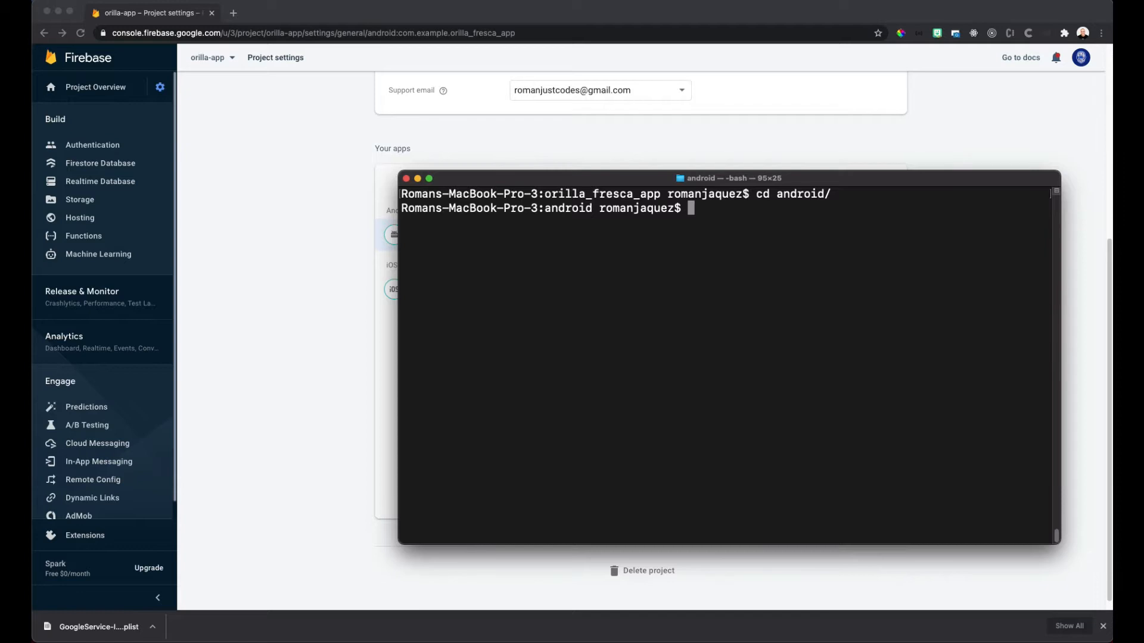
# Run ./gradlew signingReport in the android folder to list debug SHA-1 and SHA-256.
pyautogui.write('./gradlew signingReport')
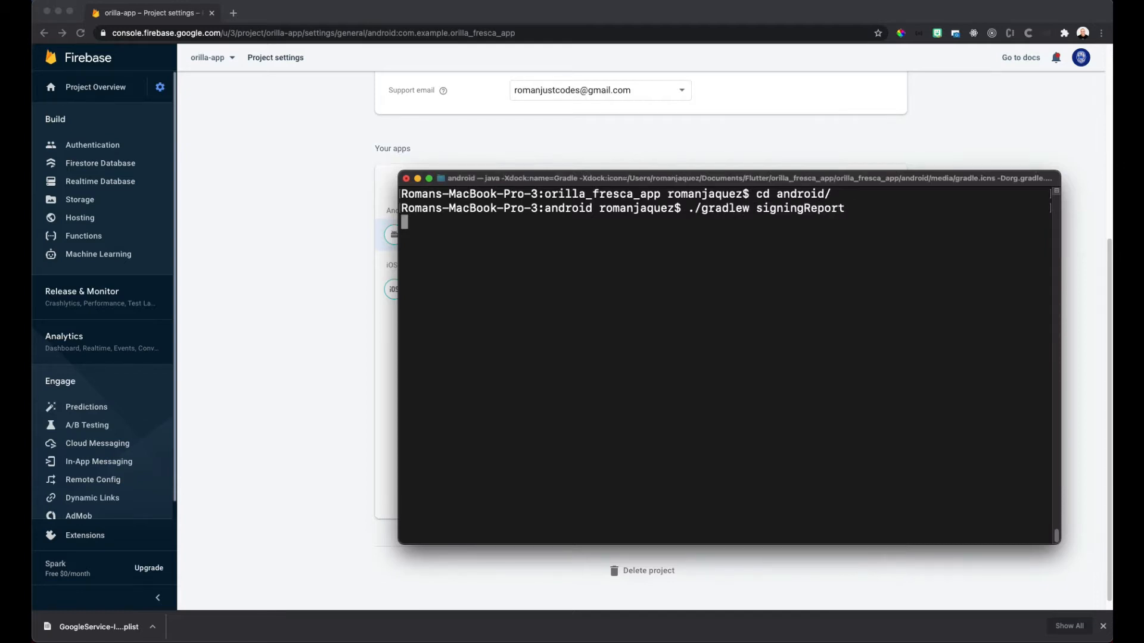
pyautogui.press('Enter')
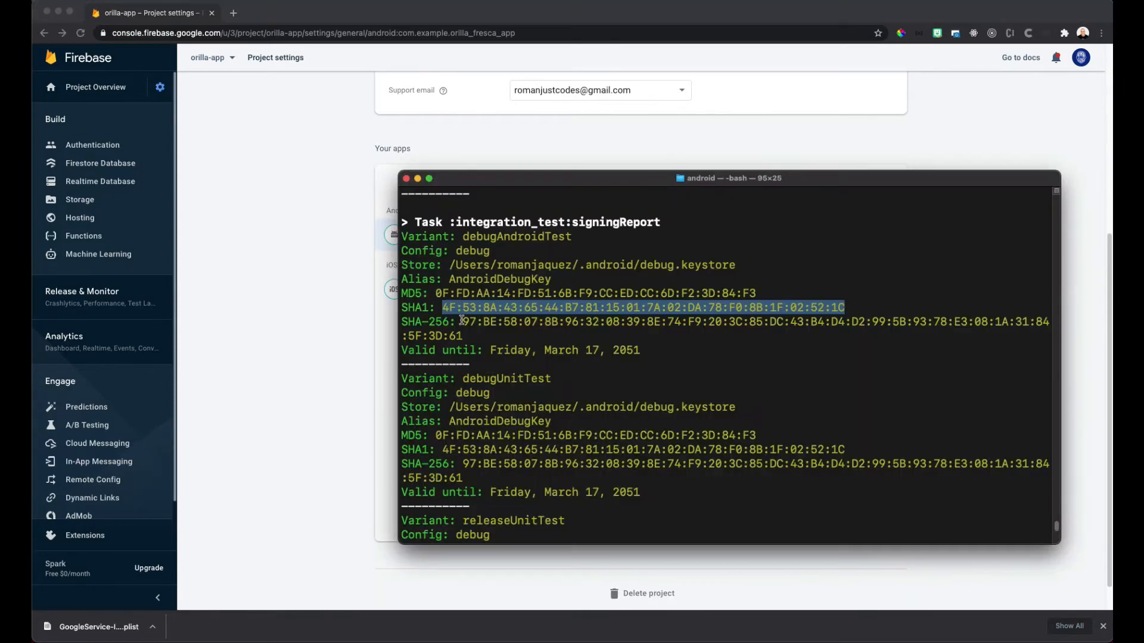
# Add the certificate fingerprints to the Android app, then show google-services.json in Finder.
pyautogui.click(584, 479)
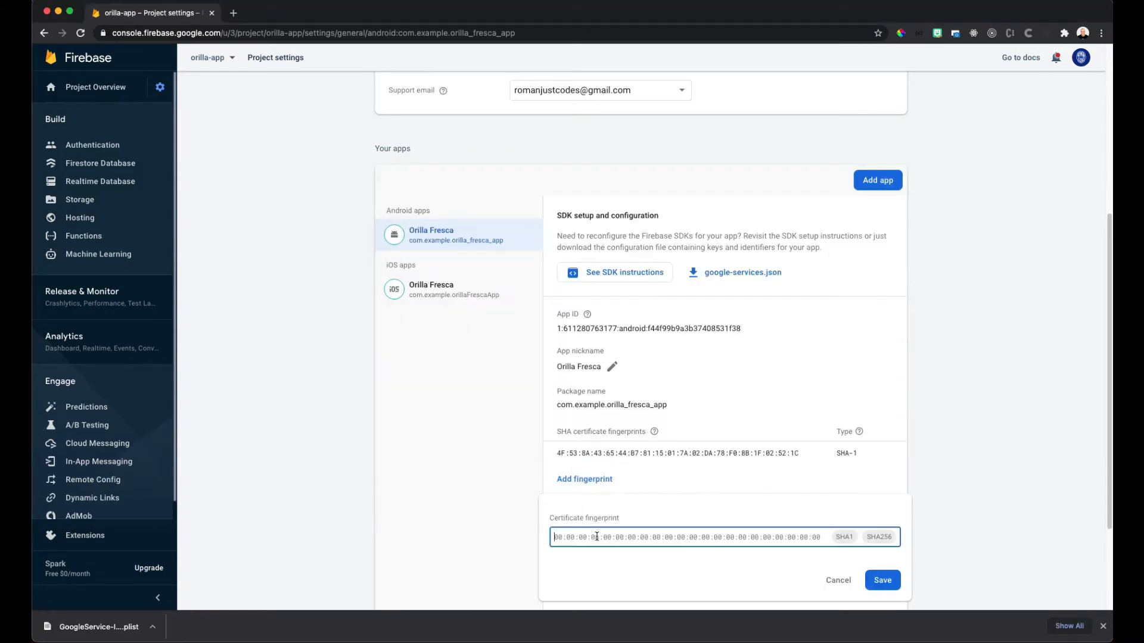
pyautogui.click(882, 580)
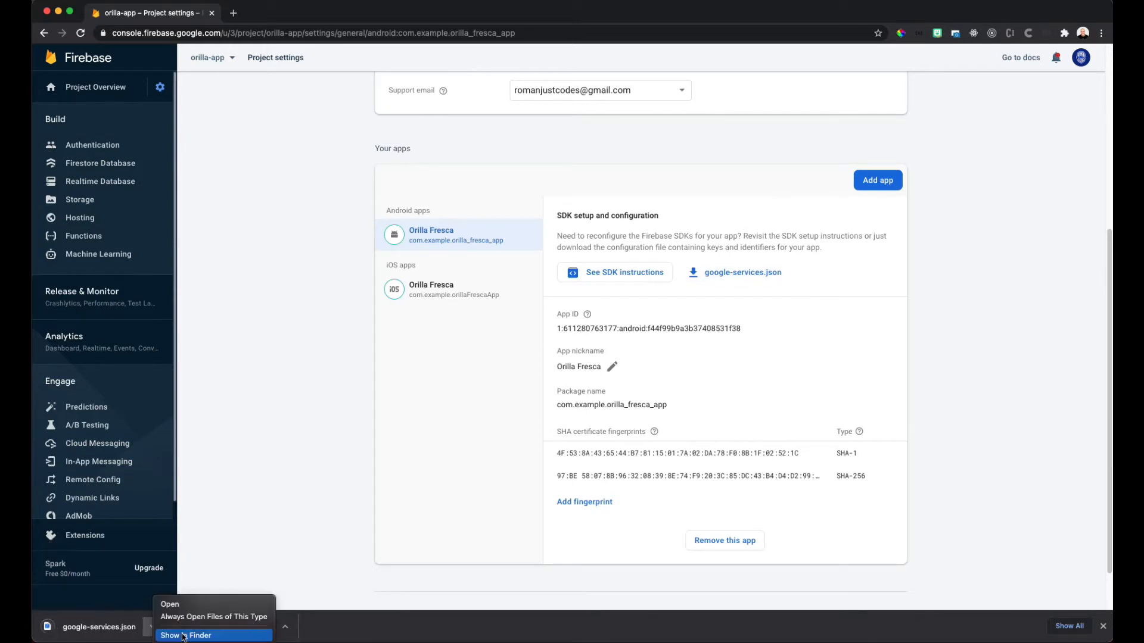
pyautogui.click(185, 636)
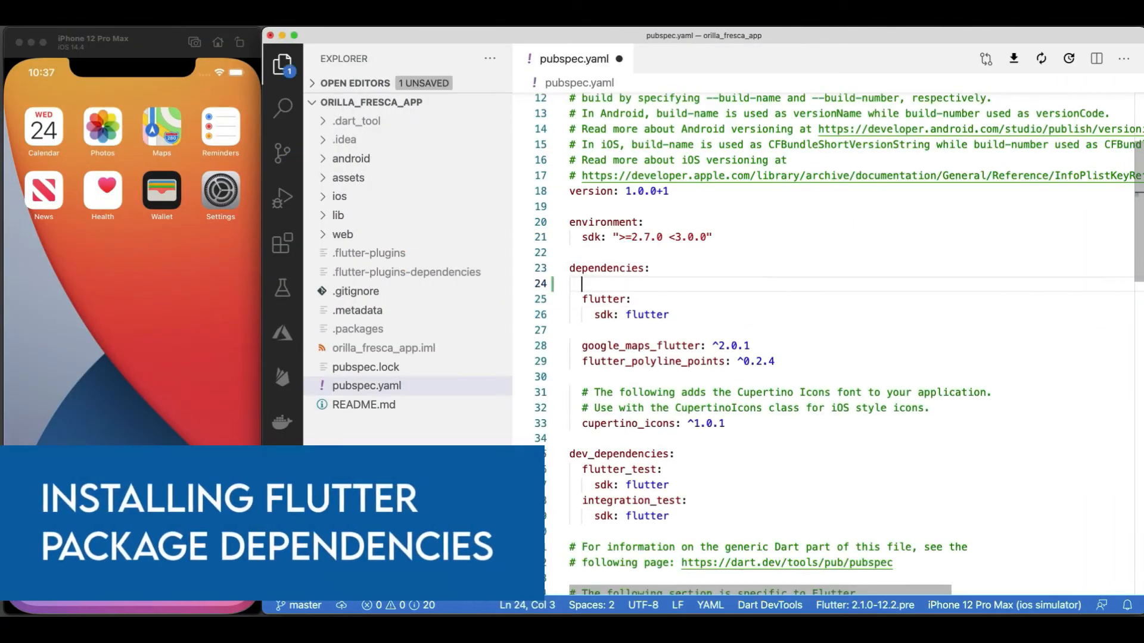
# Add firebase_core: ^1.0.1 under dependencies in pubspec.yaml.
pyautogui.write('firebase_core: ^1.0.1')
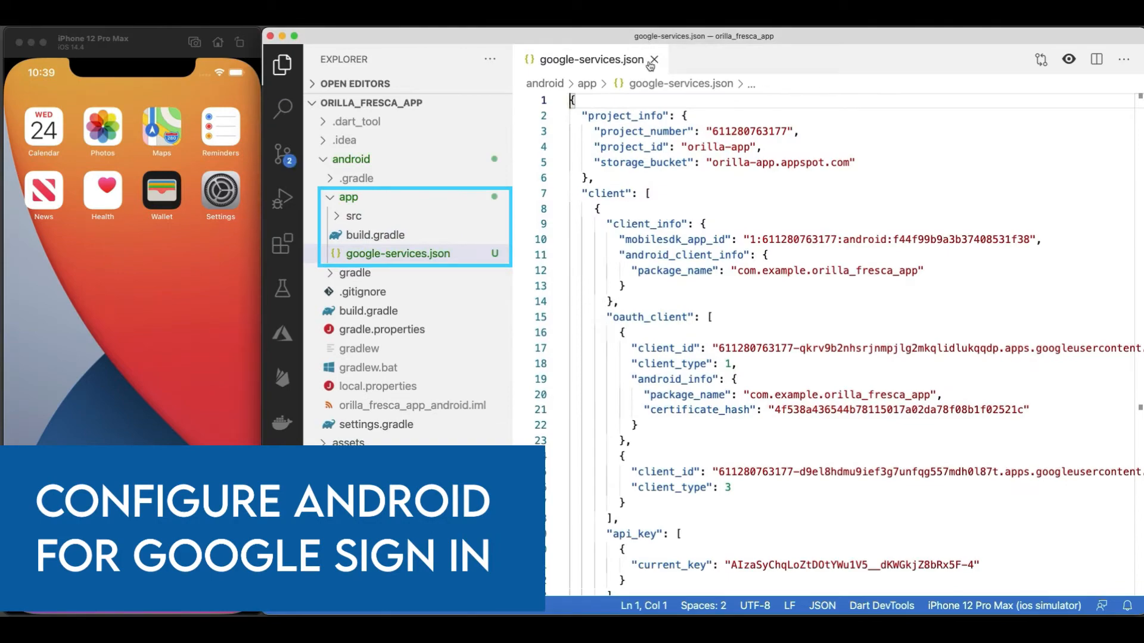
# Review app build.gradle, then add classpath 'com.google.gms:google-services:4.3.5' to root build.gradle.
pyautogui.click(376, 235)
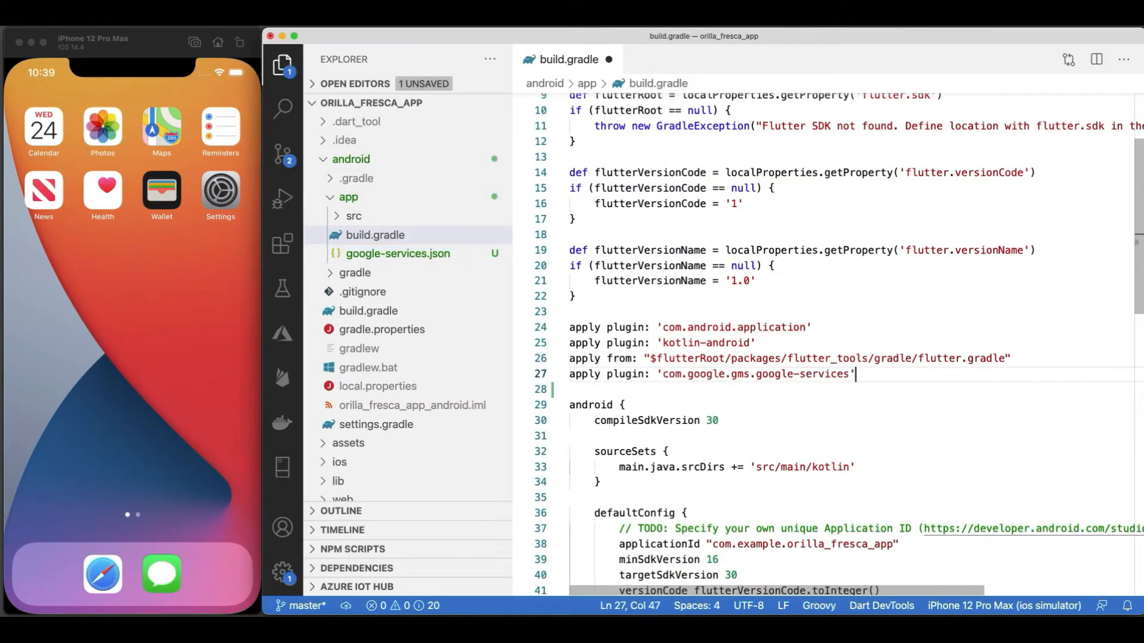
pyautogui.scroll(-3)
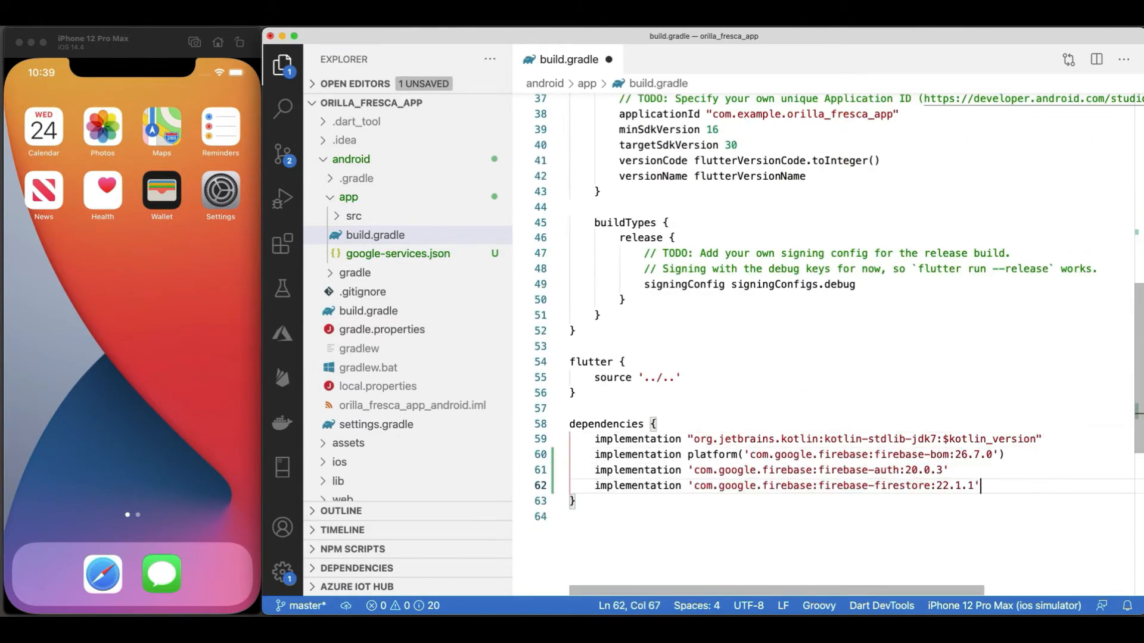
pyautogui.click(368, 311)
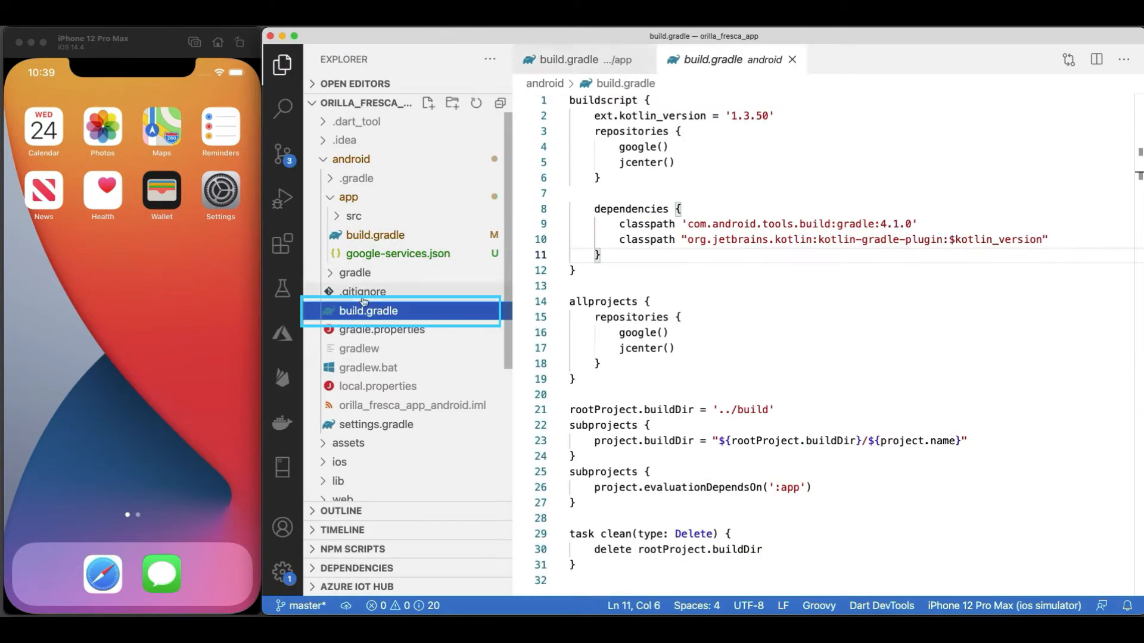
pyautogui.write("classpath 'com.google.gms:google-services:4.3.5'")
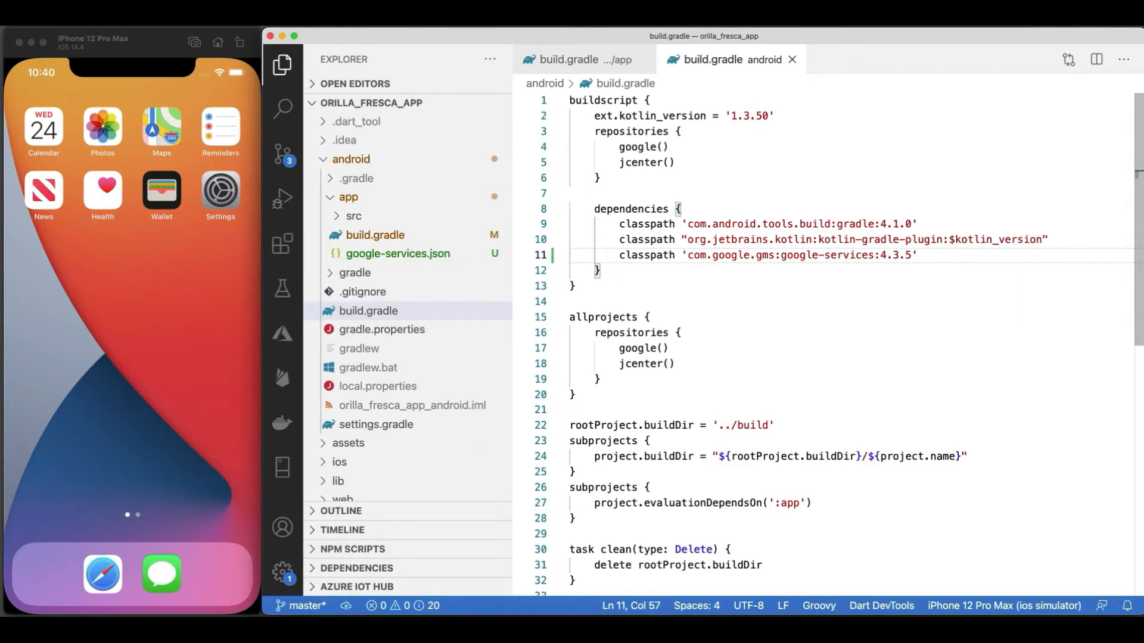
# Close all tabs, add FirebaseApp.configure() to AppDelegate.swift, save, and close it.
pyautogui.rightClick(729, 60)
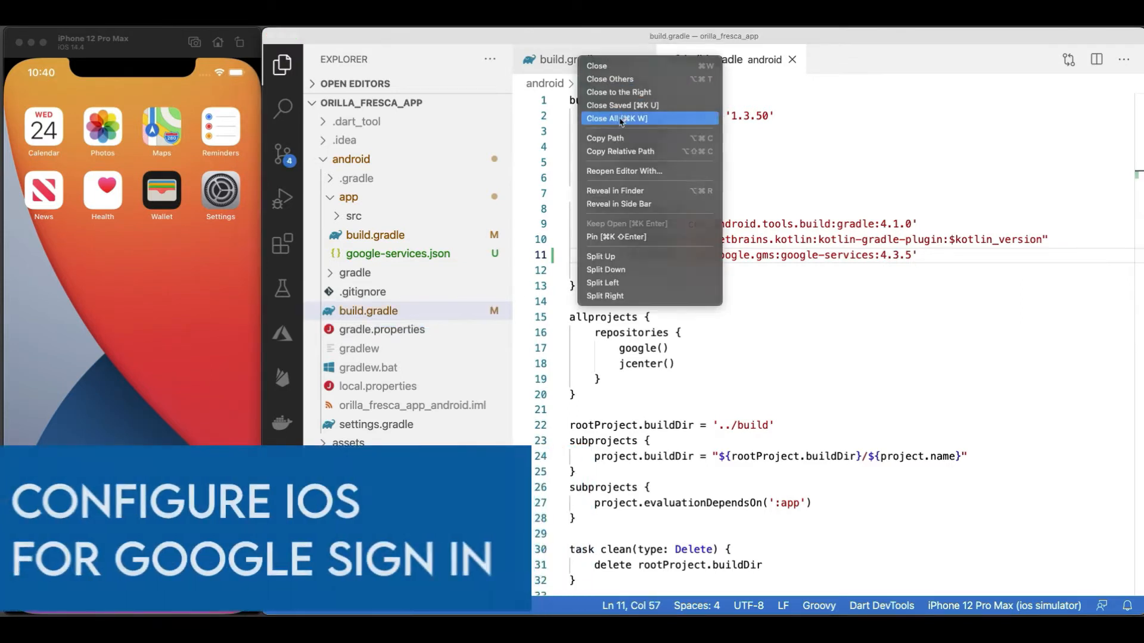
pyautogui.click(616, 118)
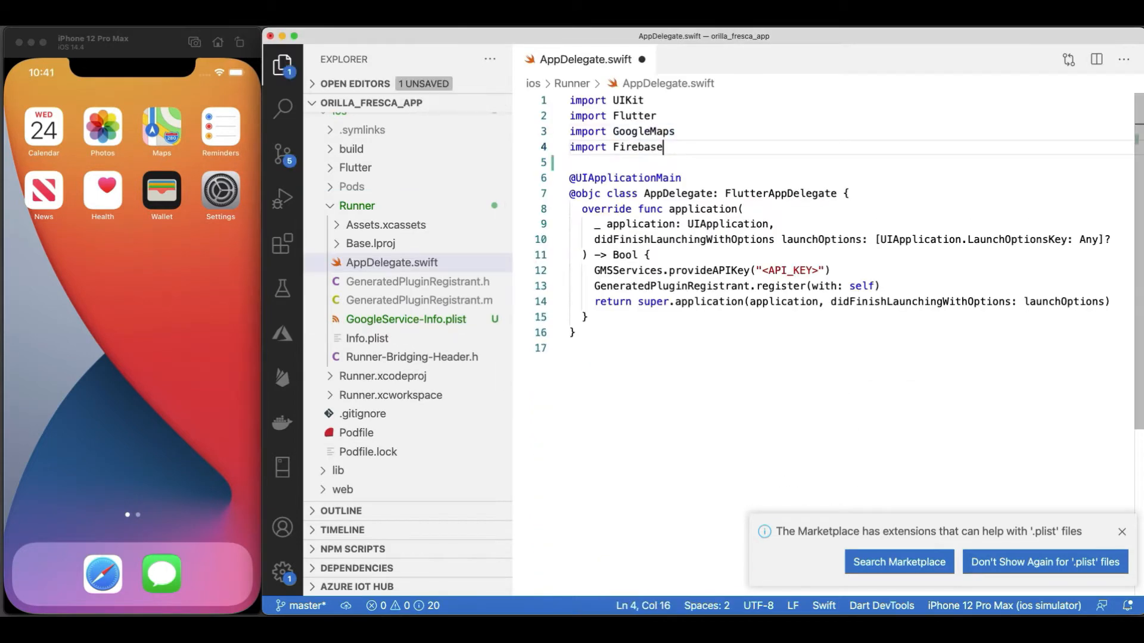
pyautogui.write('FirebaseApp.configure()')
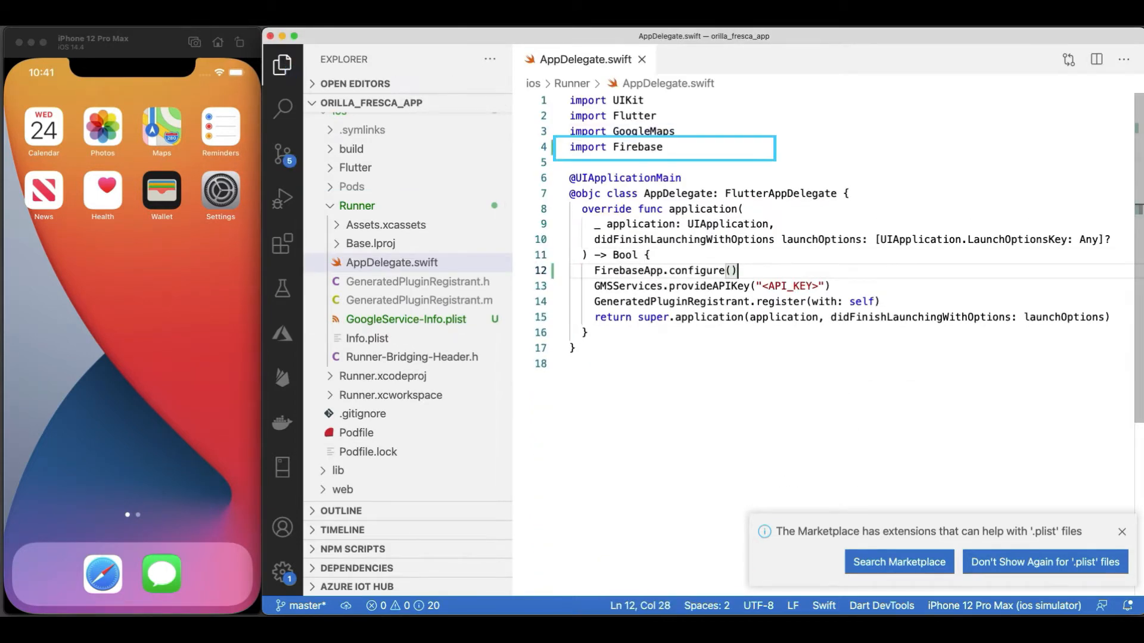
pyautogui.click(663, 270)
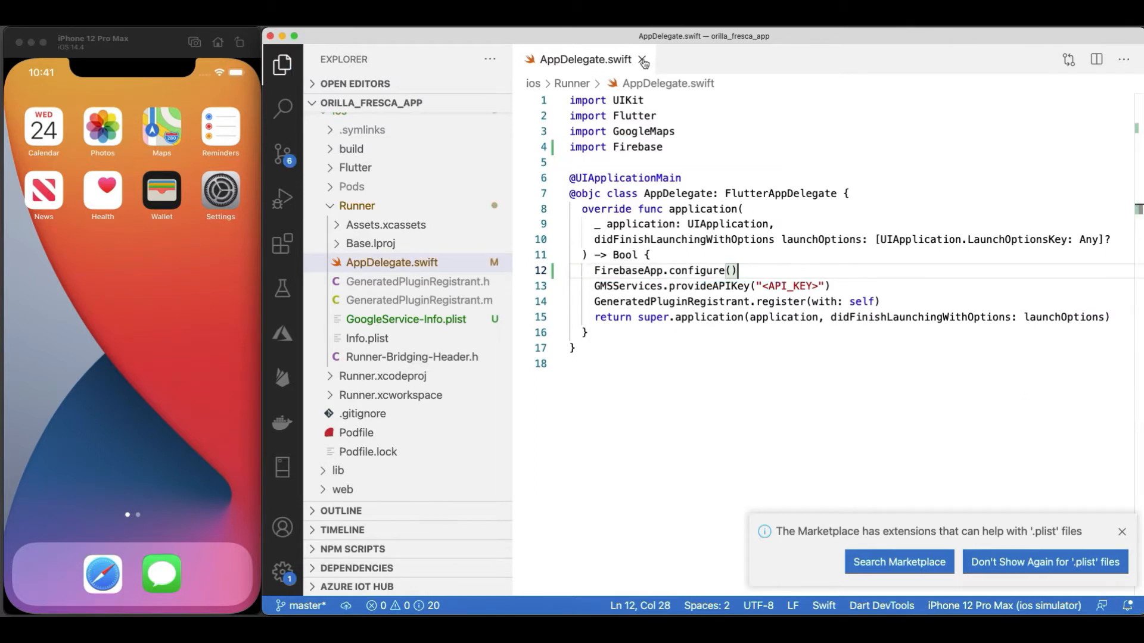
pyautogui.click(645, 60)
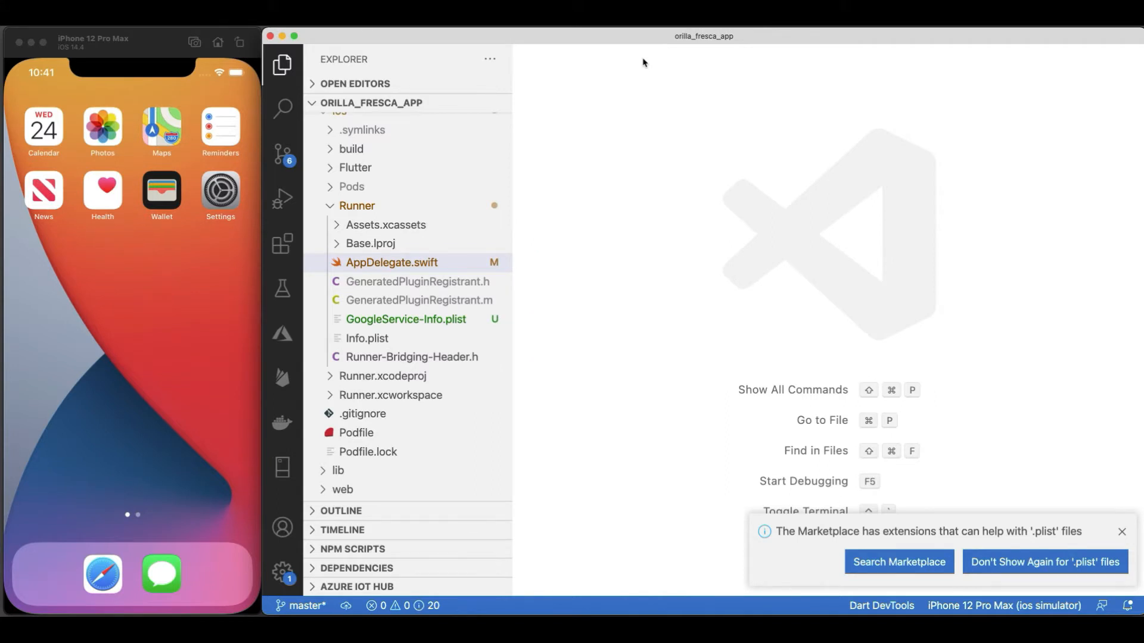
# Reveal Runner.xcworkspace in Finder and open it in Xcode for project edits.
pyautogui.rightClick(391, 395)
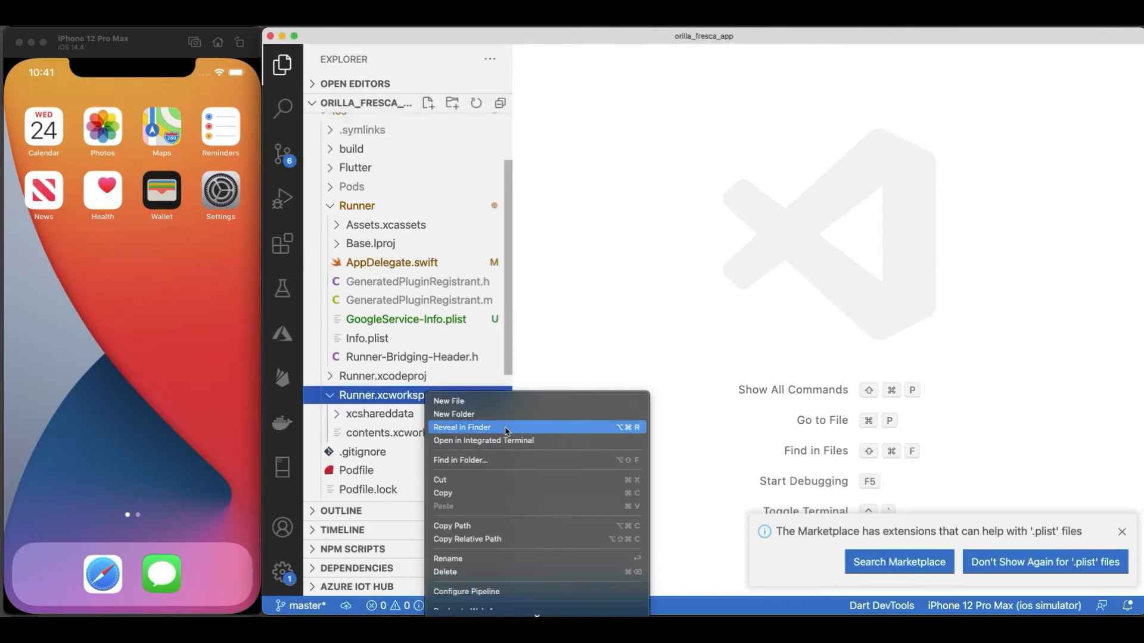
pyautogui.click(461, 427)
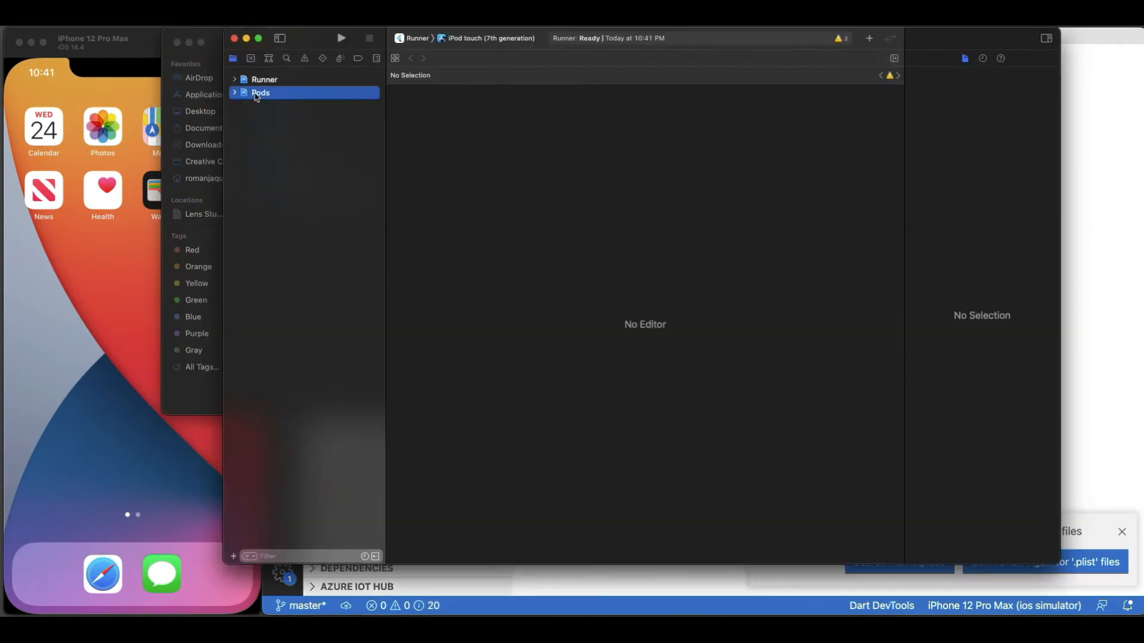
pyautogui.click(264, 79)
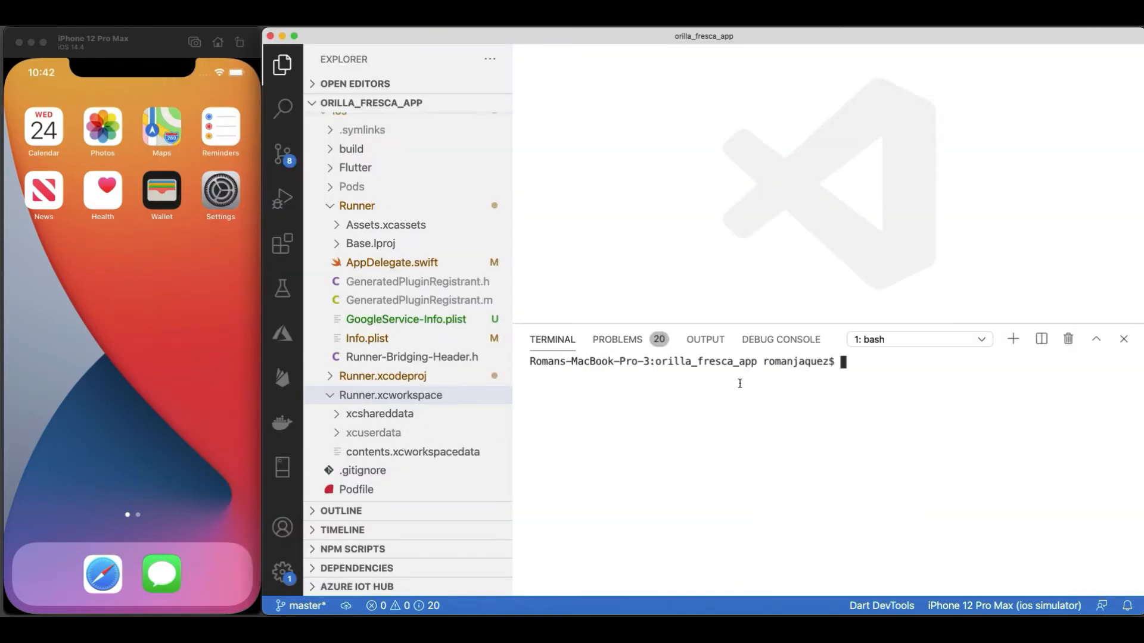
# In the ios folder, remove the old pod files and install GoogleMaps, Firebase and Firebase/Auth pods.
pyautogui.write('cd ios')
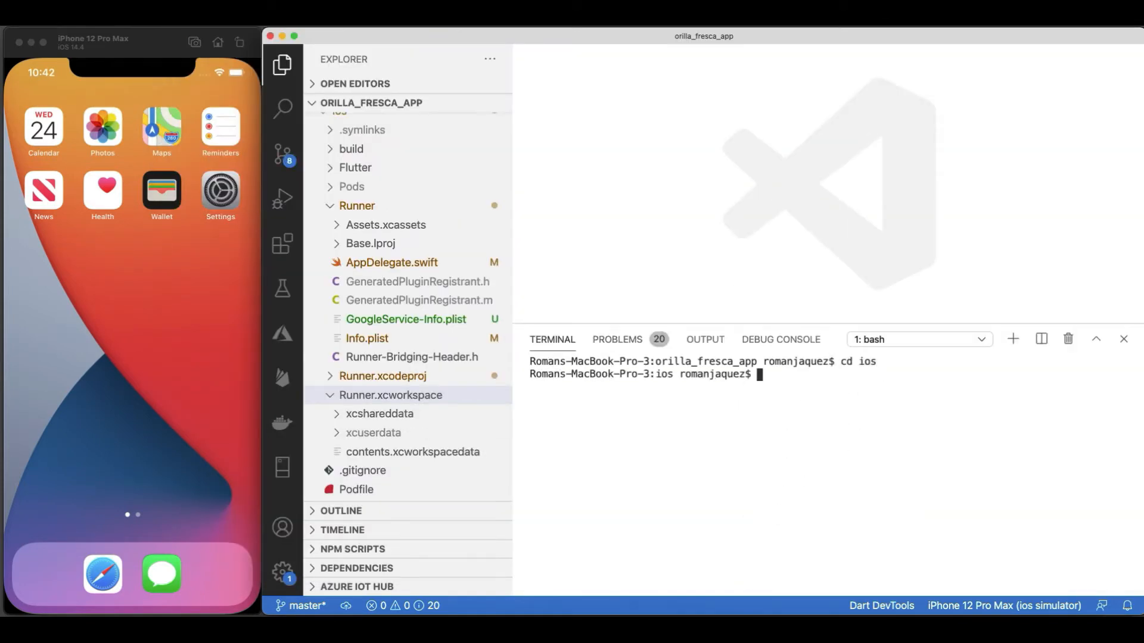
pyautogui.click(357, 206)
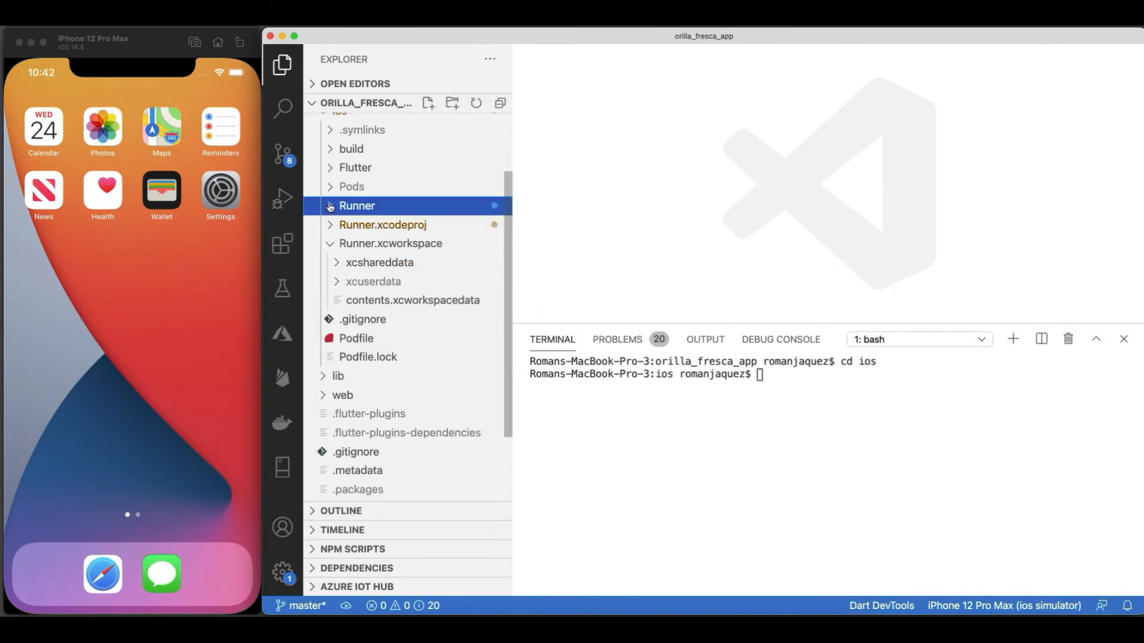
pyautogui.rightClick(355, 338)
pyautogui.write('pod init')
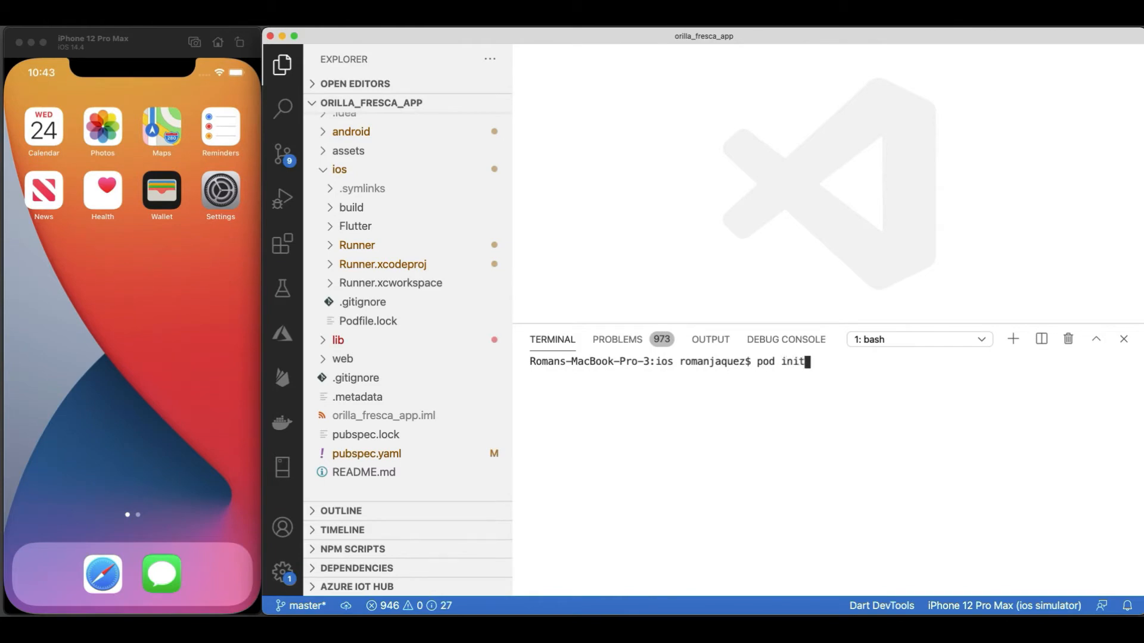
pyautogui.write('clear')
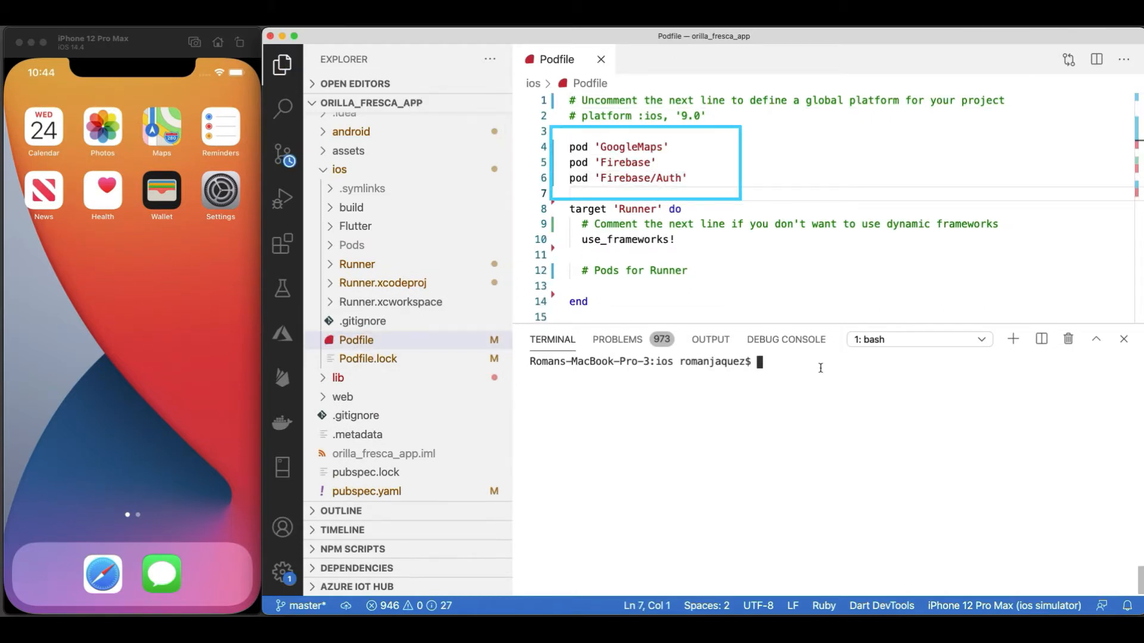
pyautogui.write('pod install')
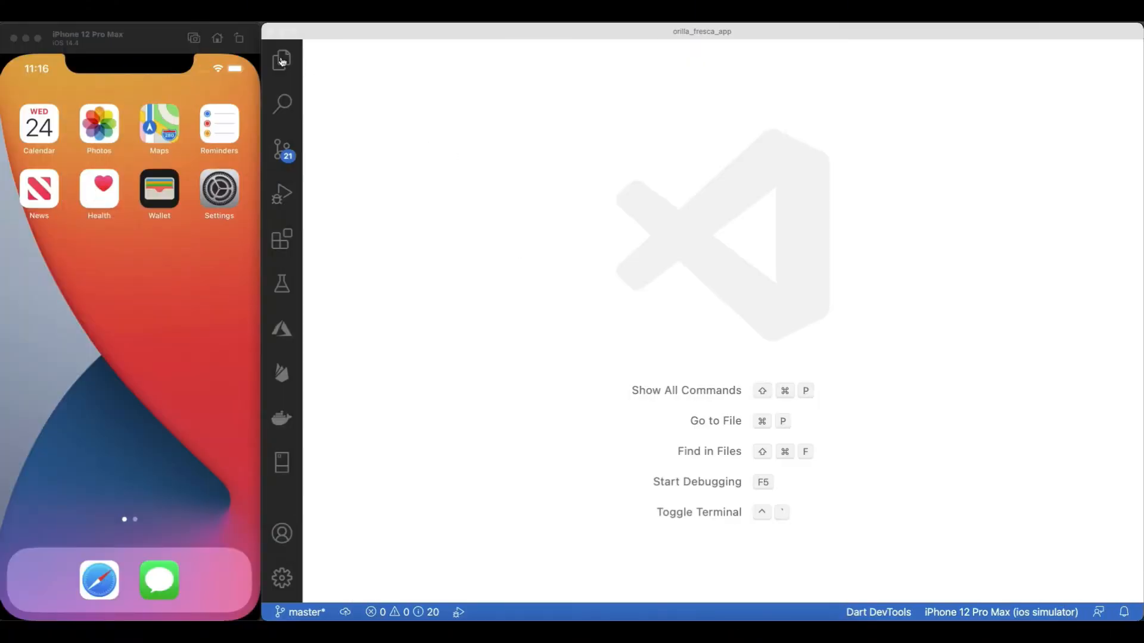
# Create lib/services/loginservice.dart with a LoginService class calling Firebase.initializeApp().
pyautogui.click(281, 56)
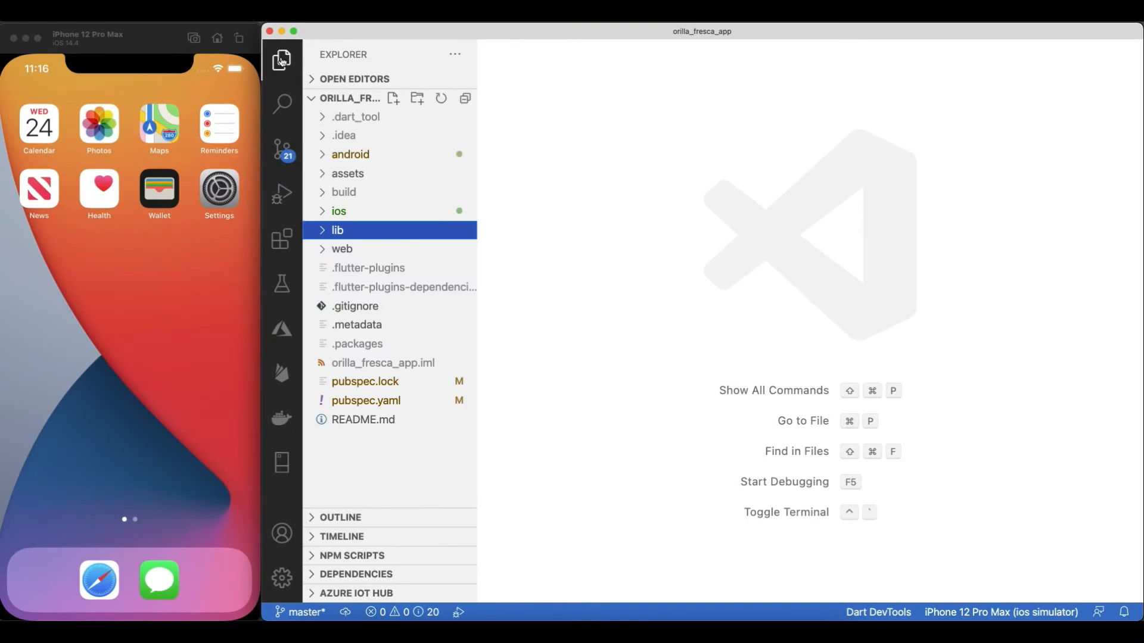
pyautogui.click(337, 230)
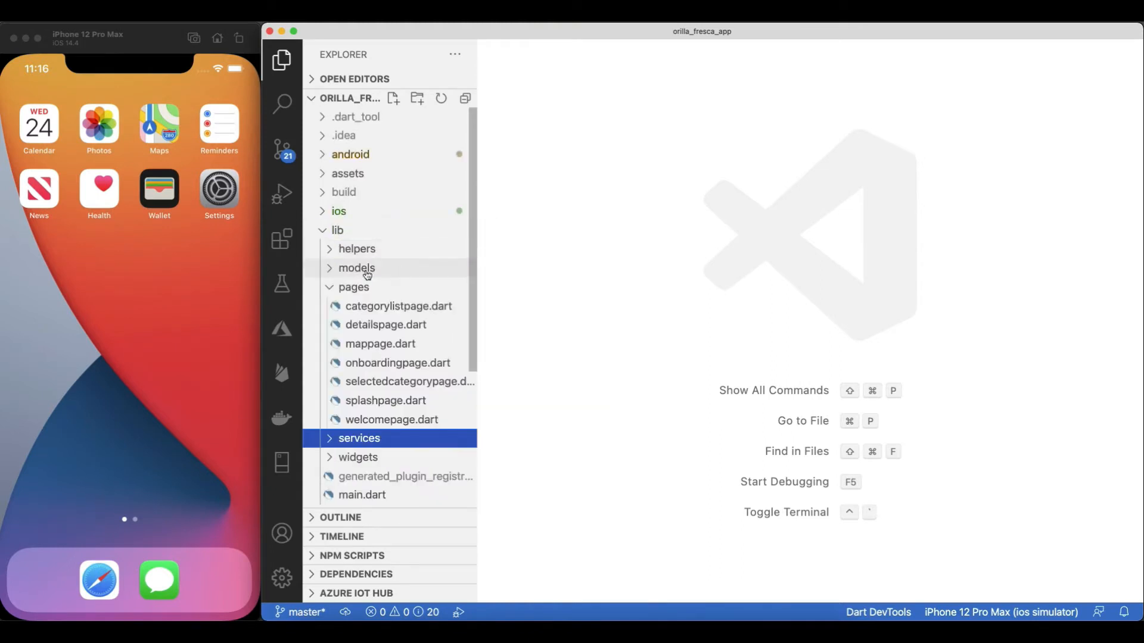
pyautogui.rightClick(359, 305)
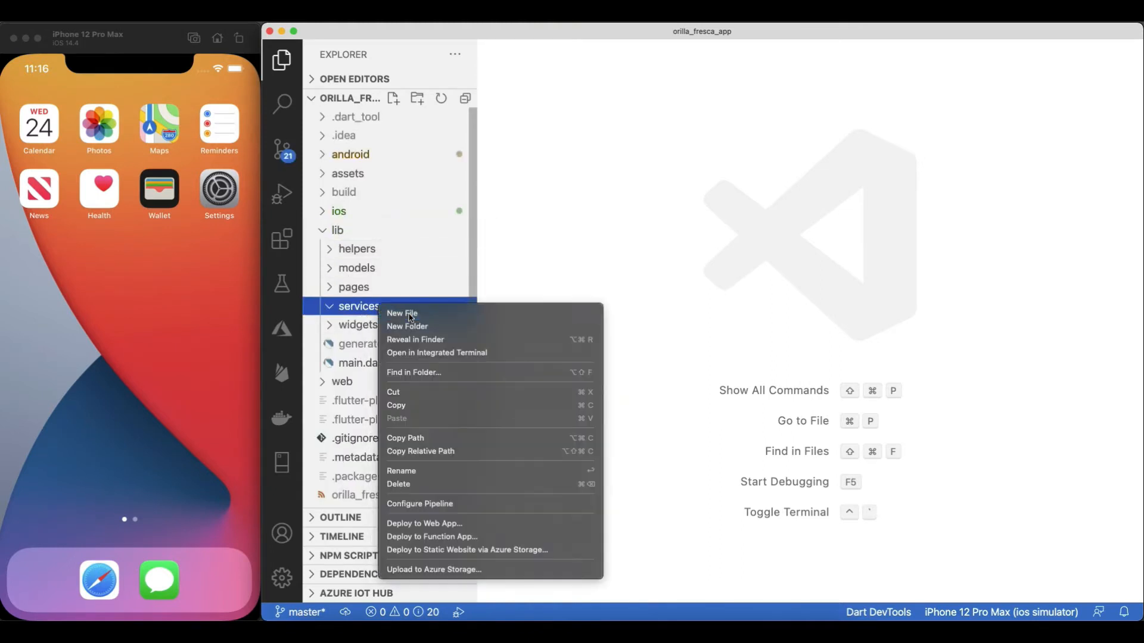
pyautogui.click(401, 313)
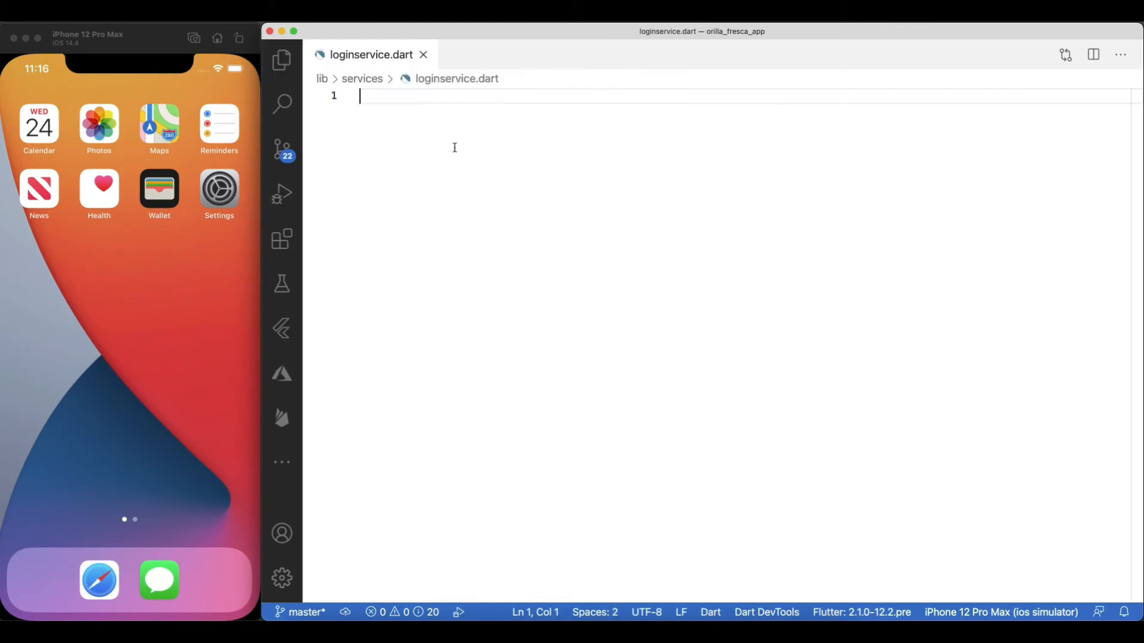
pyautogui.write('class LoginService {')
pyautogui.write('Firebase')
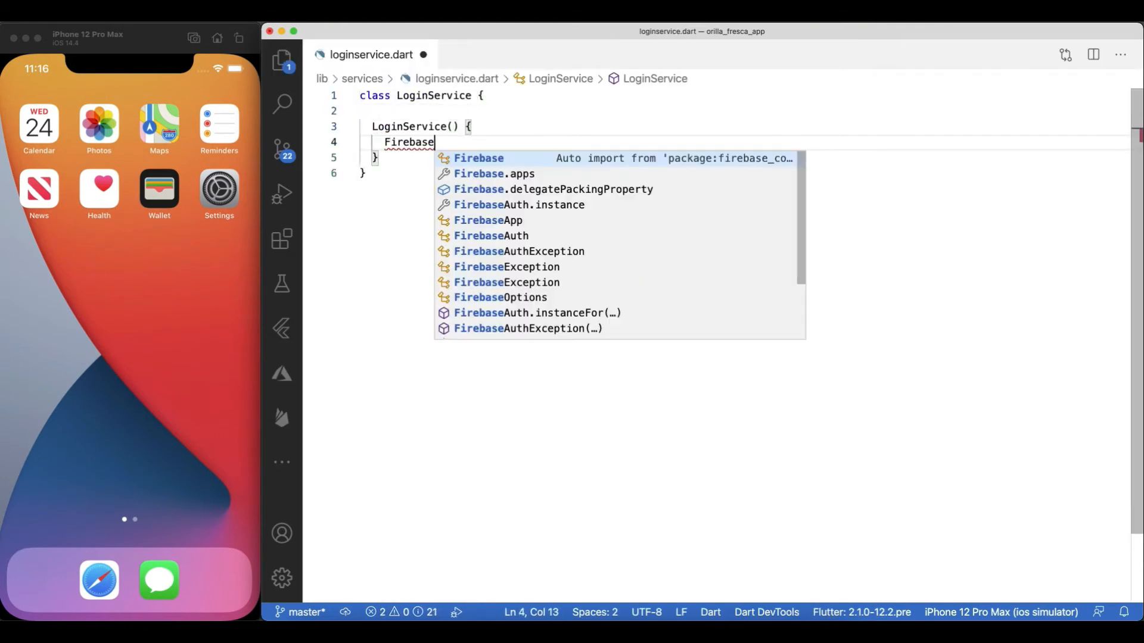
pyautogui.write('.initializeApp();')
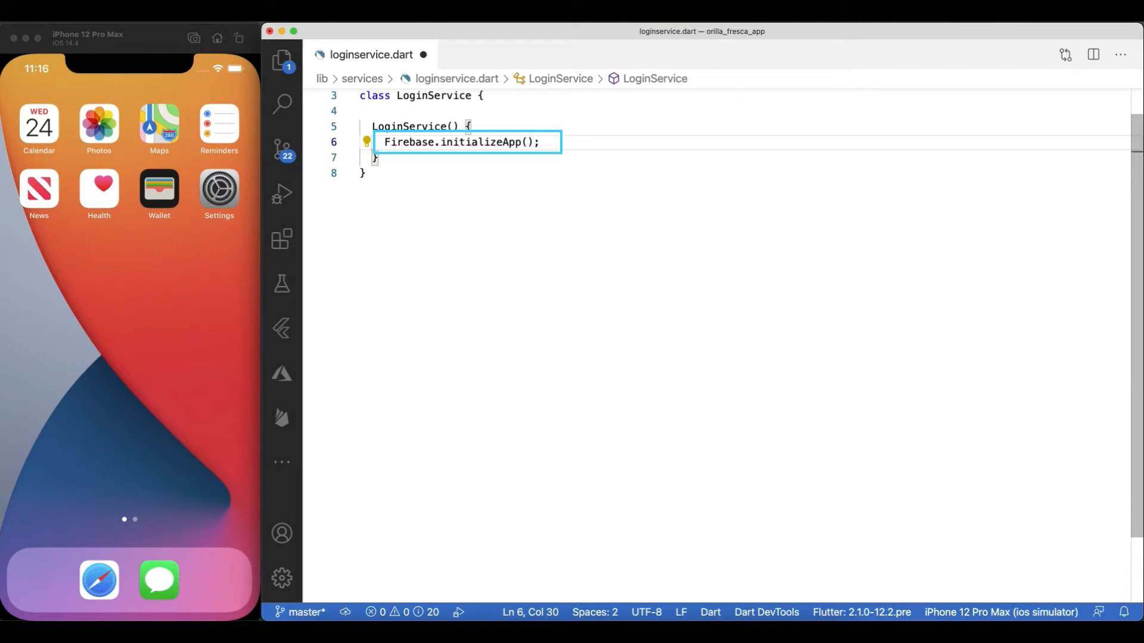
# Write signInWithGoogle(): Google sign-in, null check, Firebase credential sign-in, then return true.
pyautogui.write('Future<bool> signInWithGoogle() async {')
pyautogui.write('GoogleSignIn googleSignIn = GoogleSignIn();')
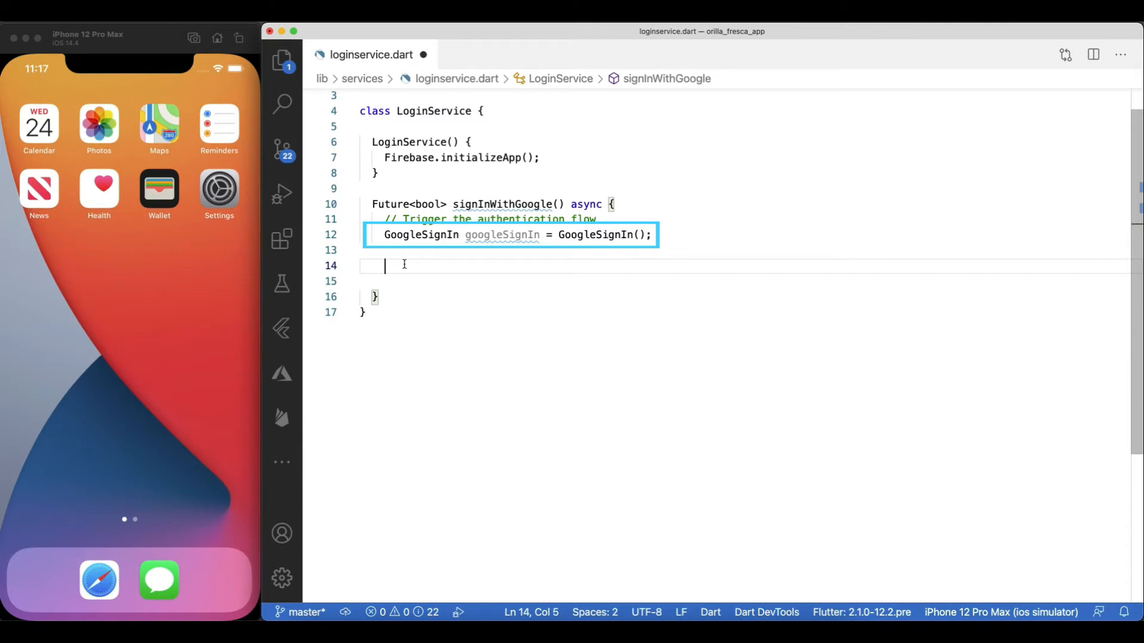
pyautogui.write('final GoogleSignInAccount googleUser = await googleSignIn.signIn();')
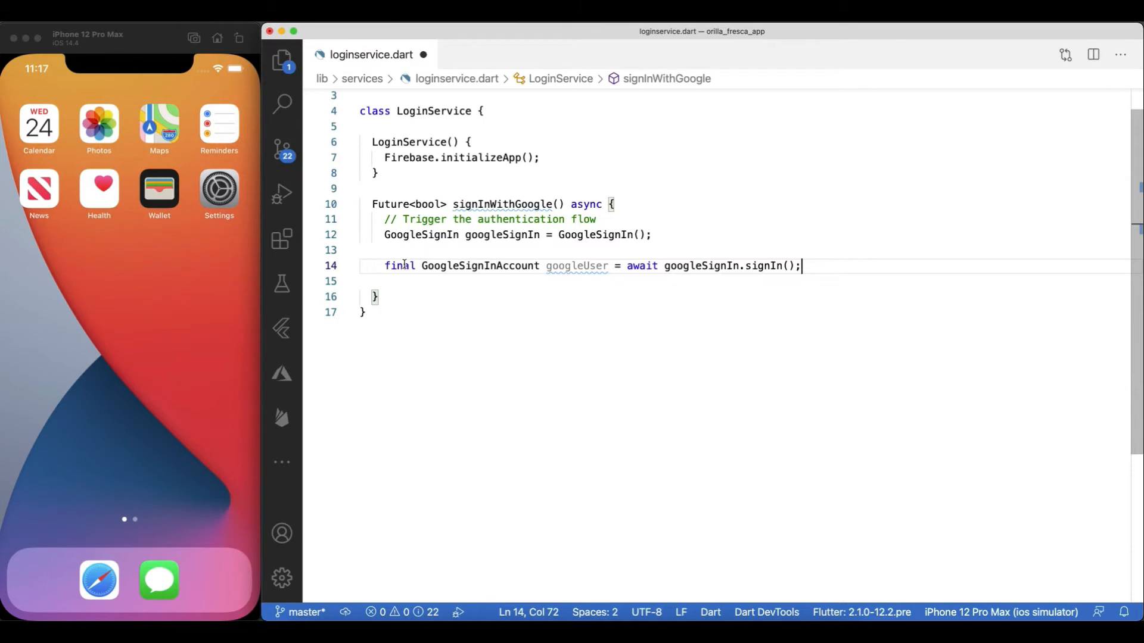
pyautogui.write('if (googleUser == null) {')
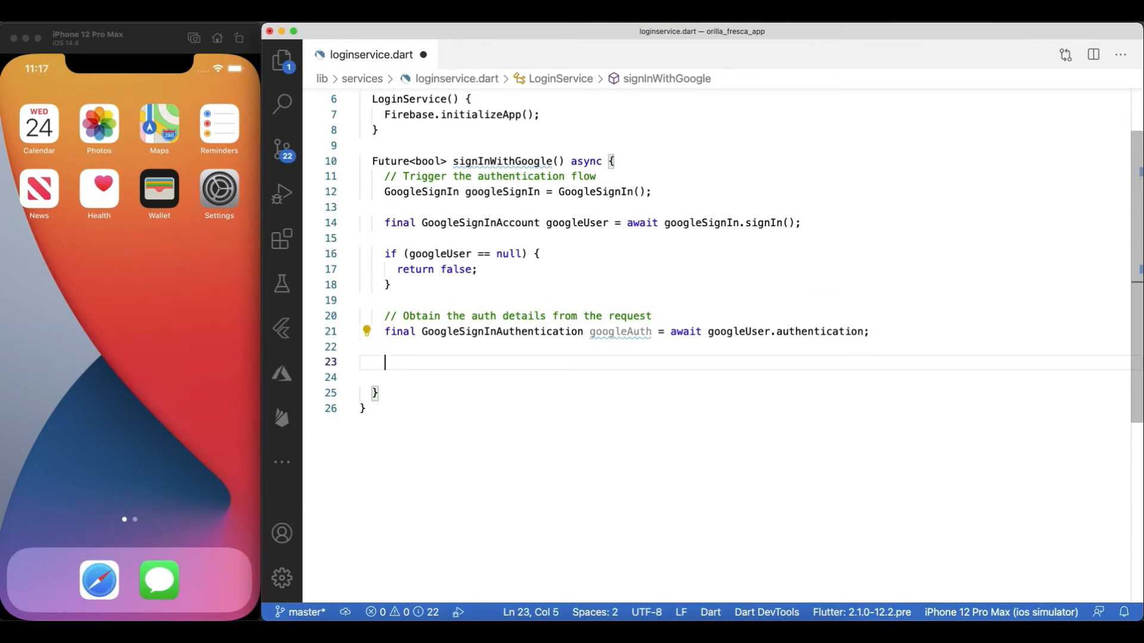
pyautogui.write('// Create a new credential')
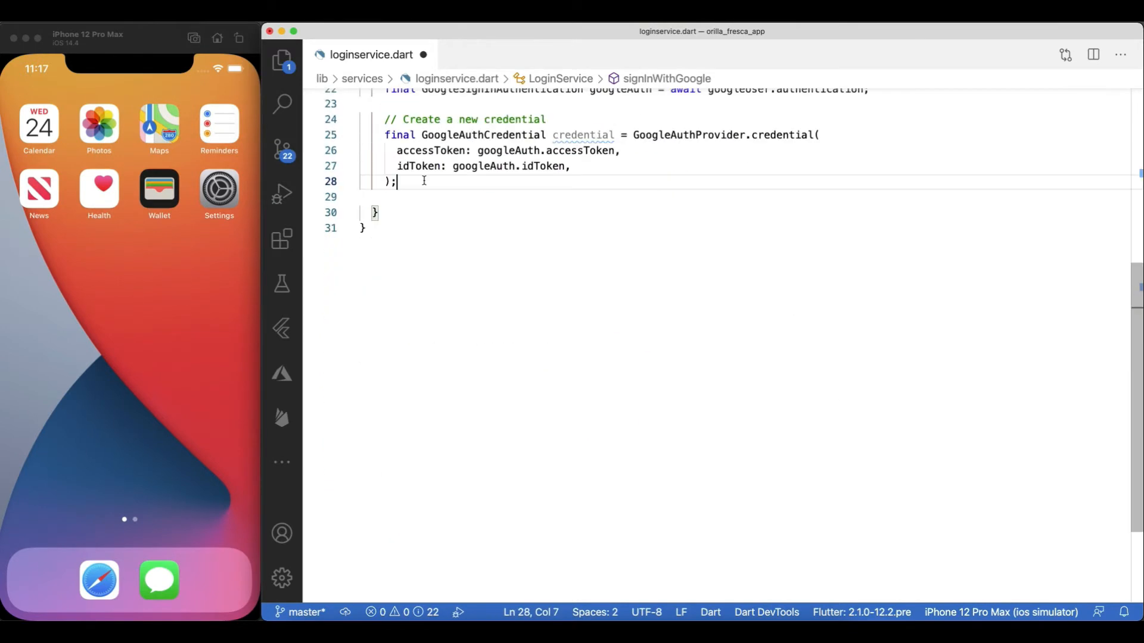
pyautogui.write('// Once signed in, return the UserCredential')
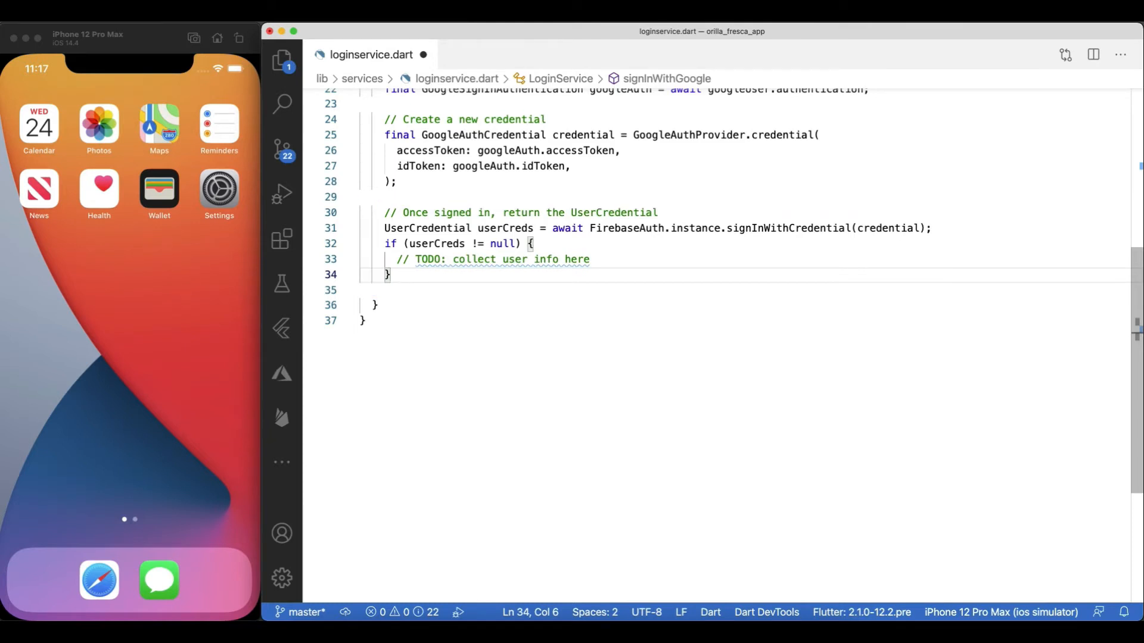
pyautogui.write('return true')
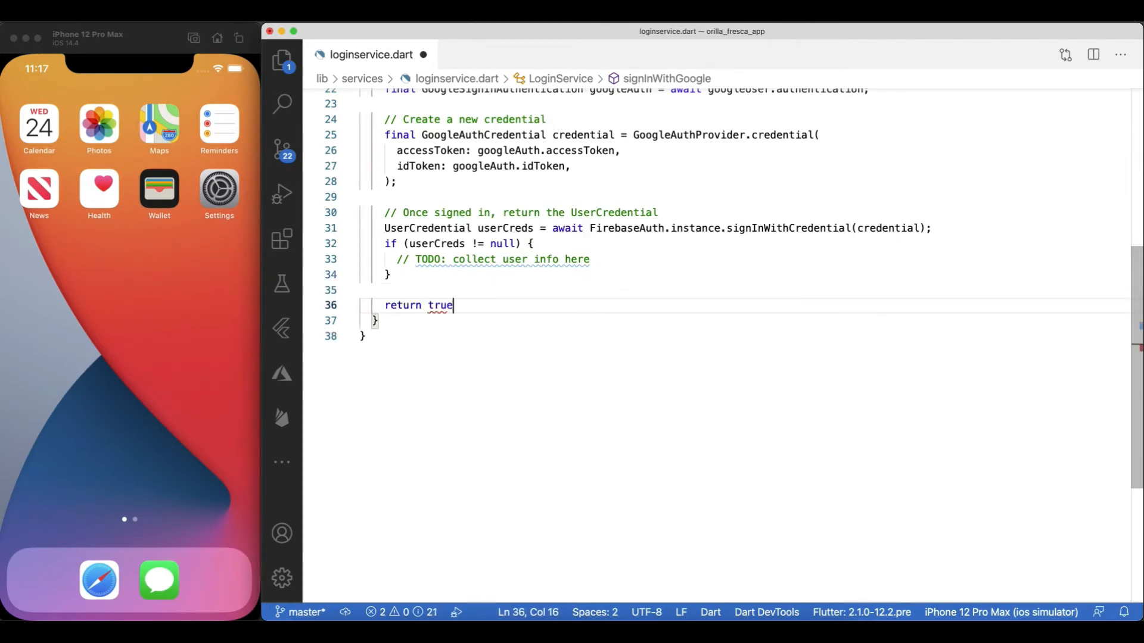
pyautogui.write(';')
pyautogui.write('LoginService')
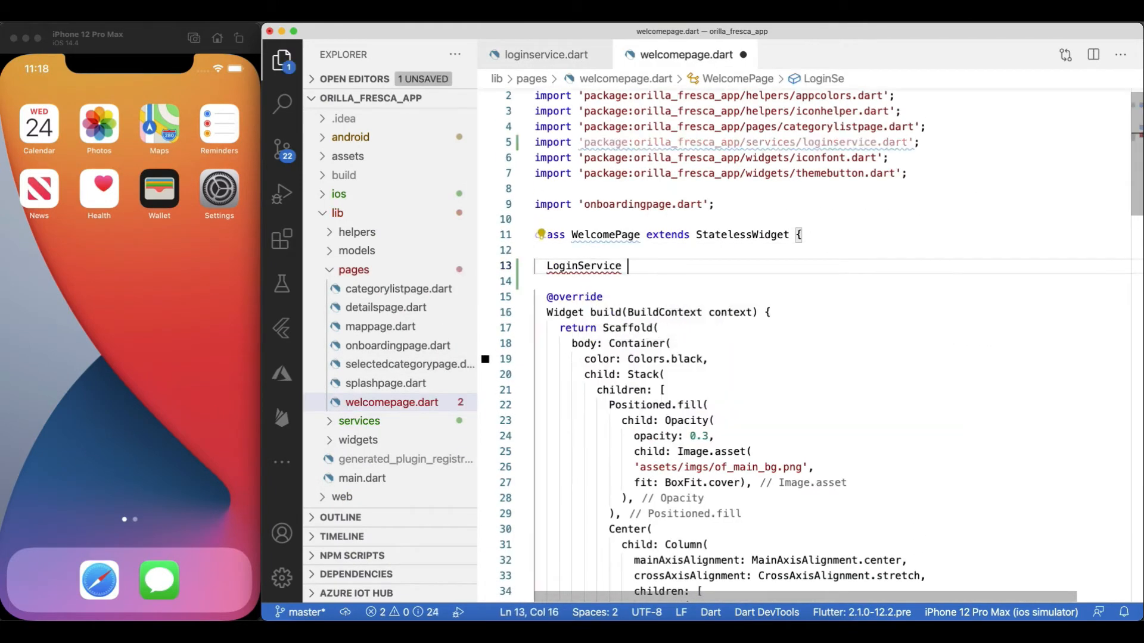
# Add a LoginService field to WelcomePage and make Hacer Login await signInWithGoogle().
pyautogui.write('loginService = LoginService();')
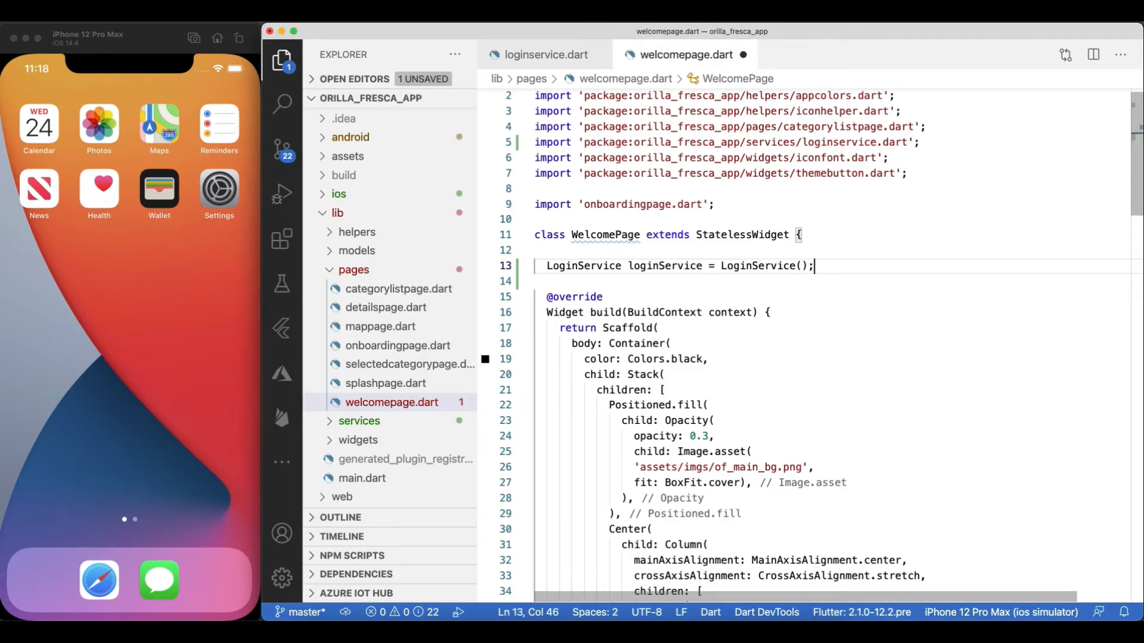
pyautogui.scroll(-3)
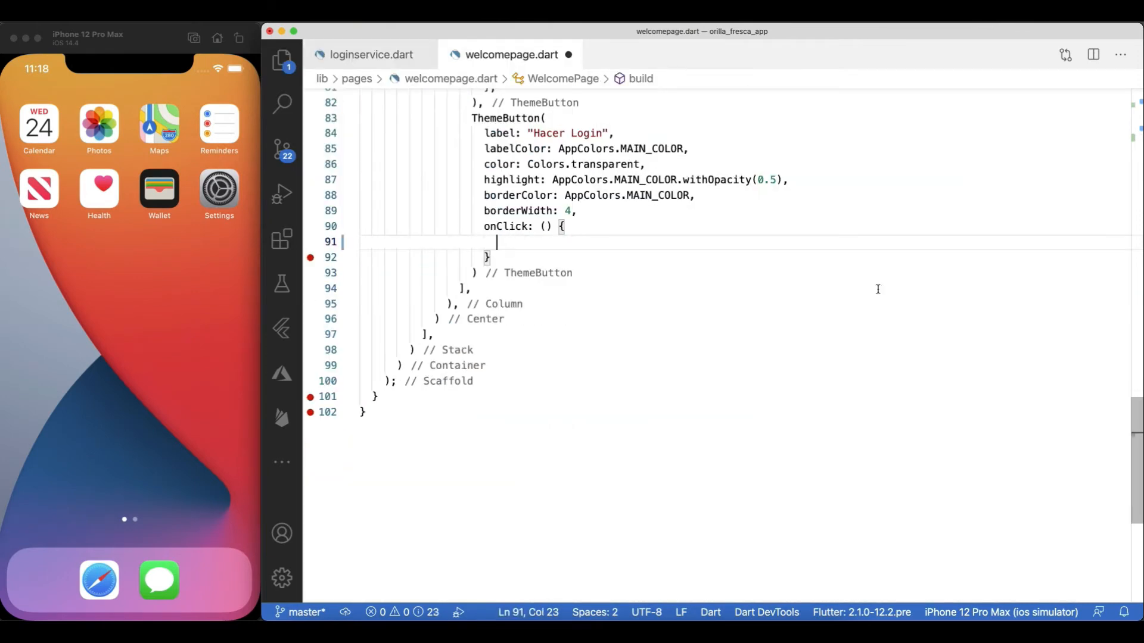
pyautogui.write('bool success = loginService.signInWithGoogle();')
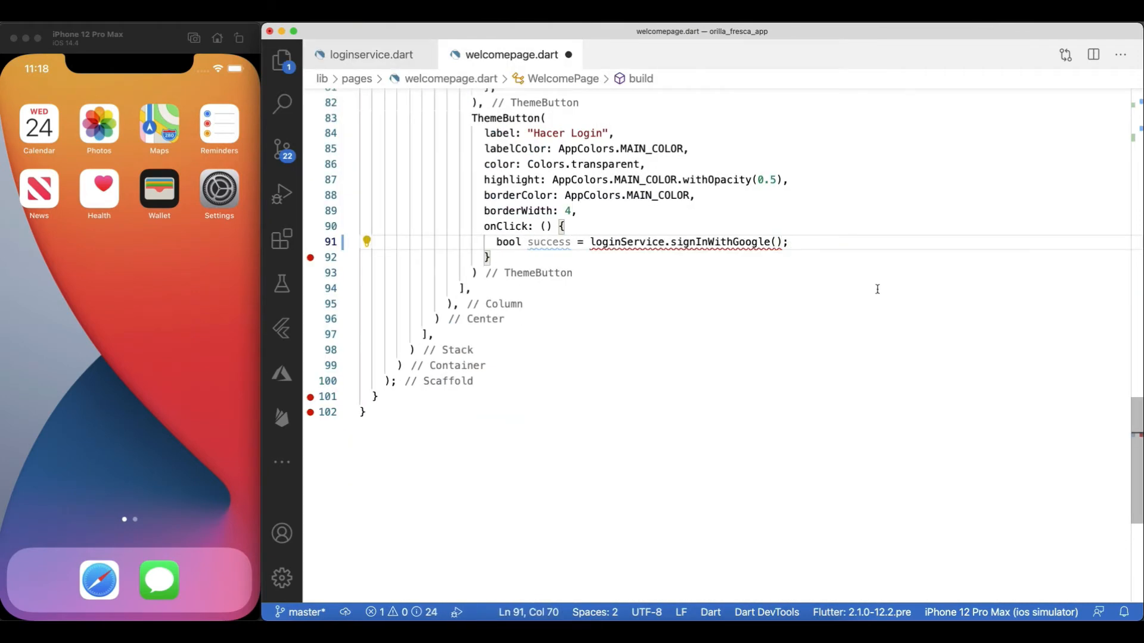
pyautogui.write('async')
pyautogui.write(' await')
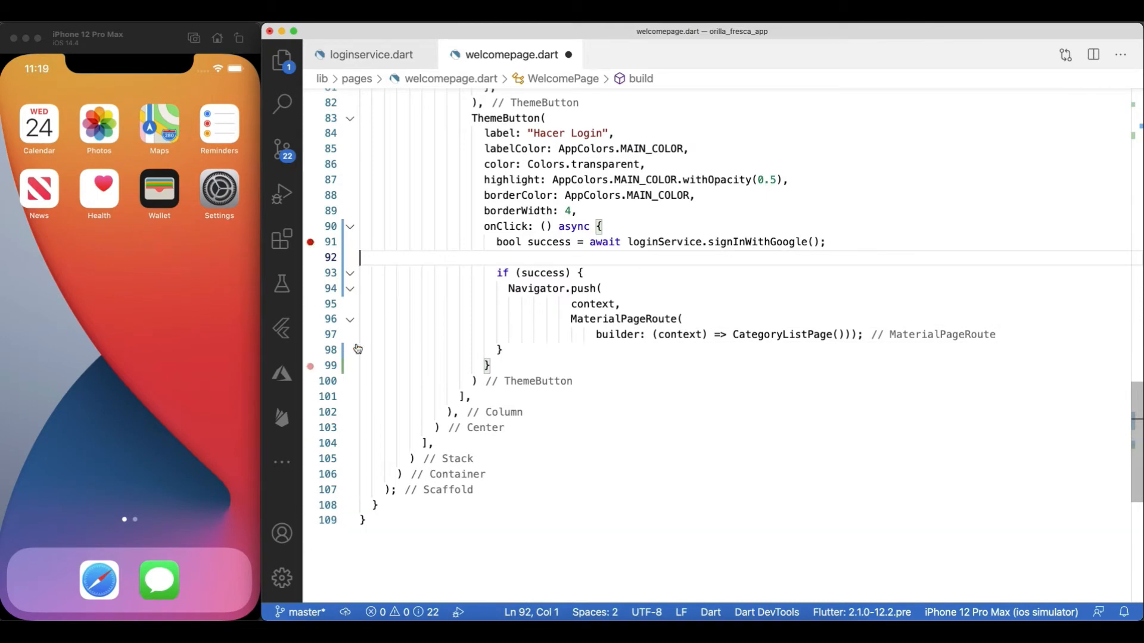
pyautogui.click(374, 54)
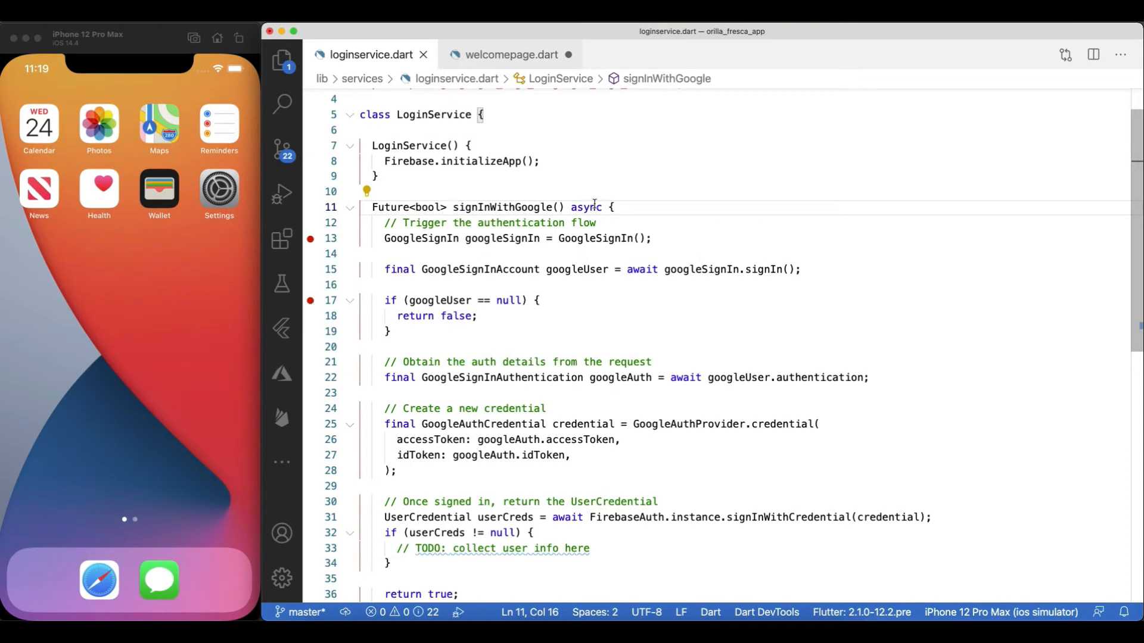
# Debug the app, sign in as romanejaquez via google.com, then stop debugging.
pyautogui.click(282, 195)
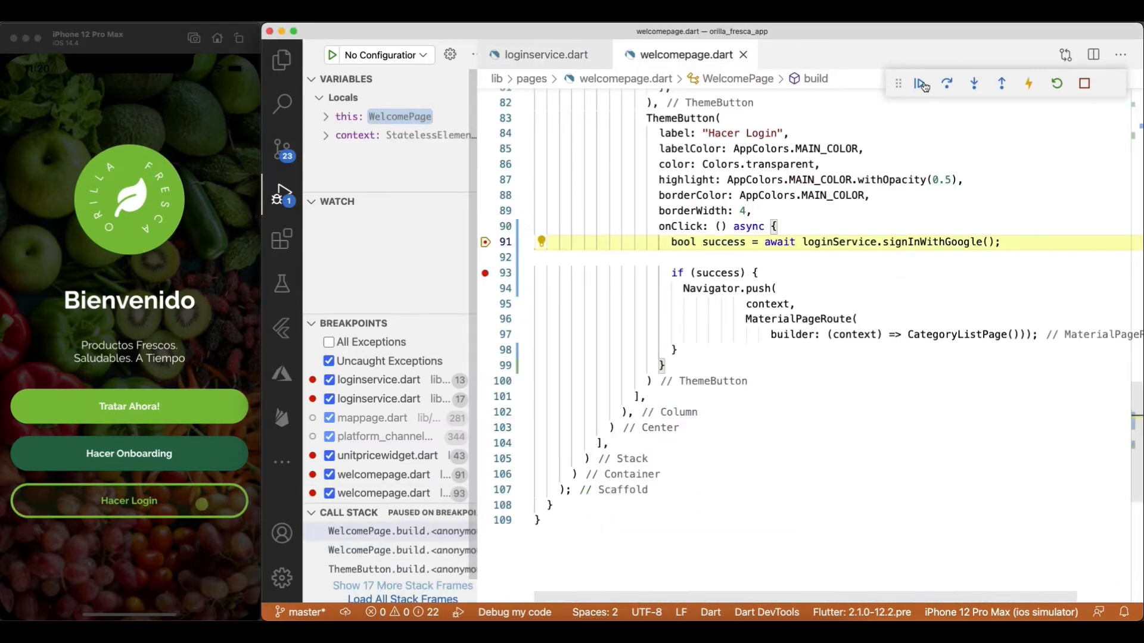
pyautogui.click(974, 84)
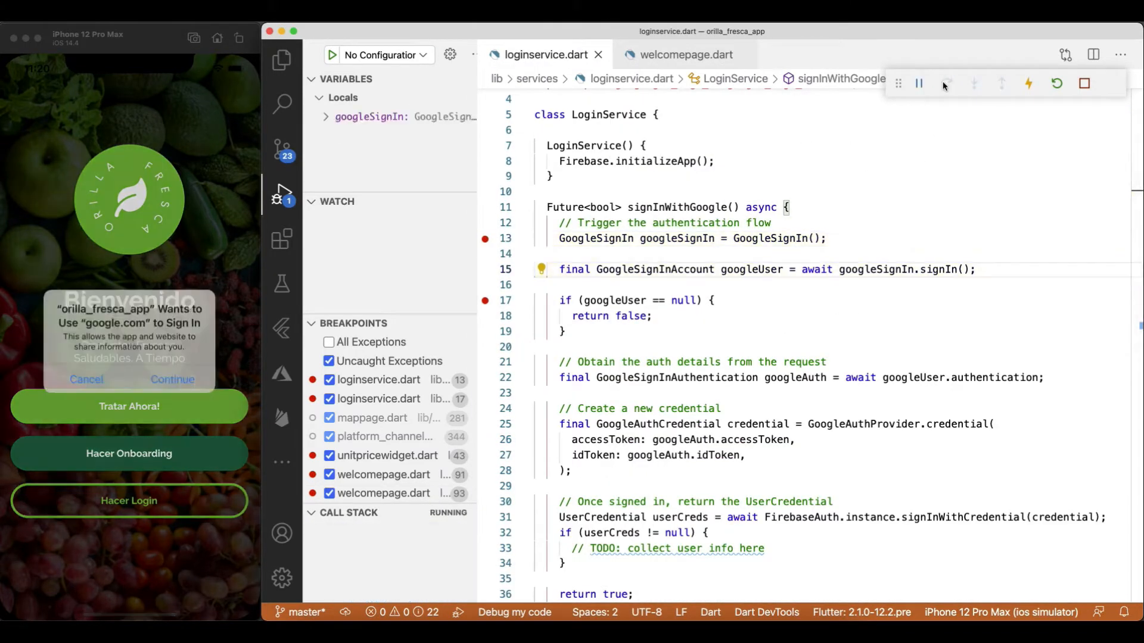
pyautogui.click(172, 379)
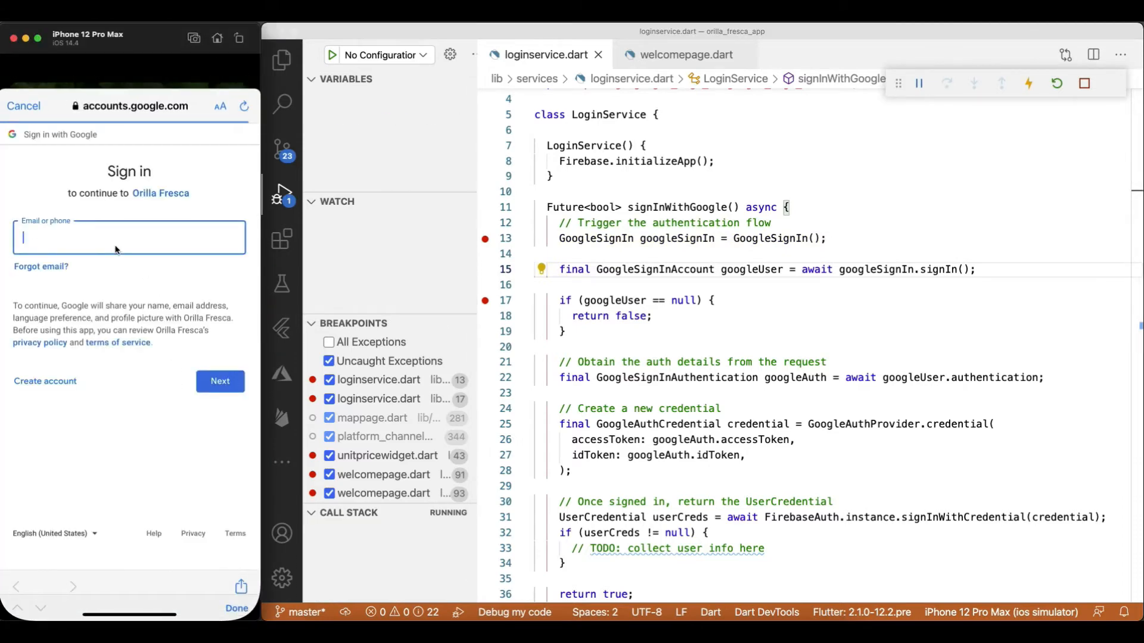
pyautogui.write('romanejaquez')
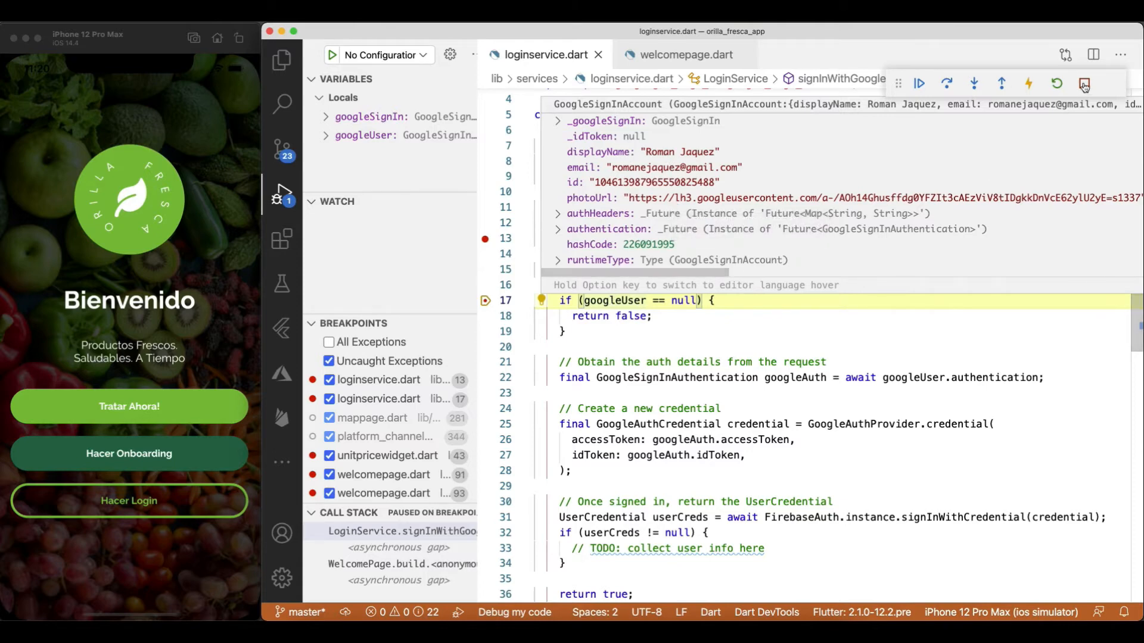
pyautogui.click(281, 58)
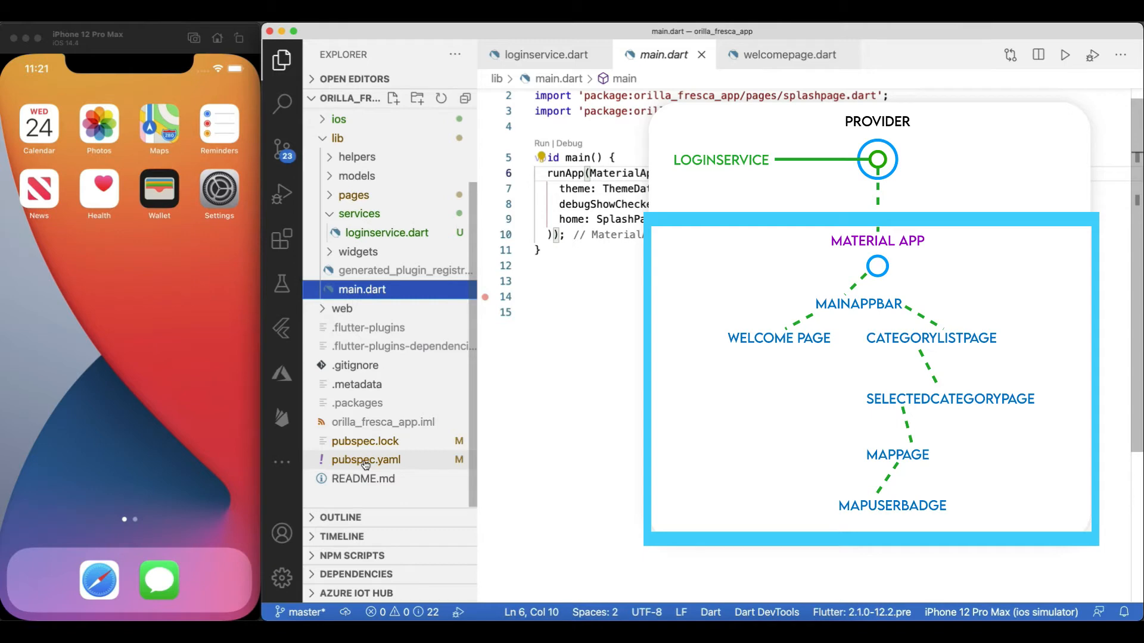
# Add provider: ^5.0.0 to pubspec.yaml and wrap MaterialApp in Provider(create: (_) => LoginService()).
pyautogui.click(366, 460)
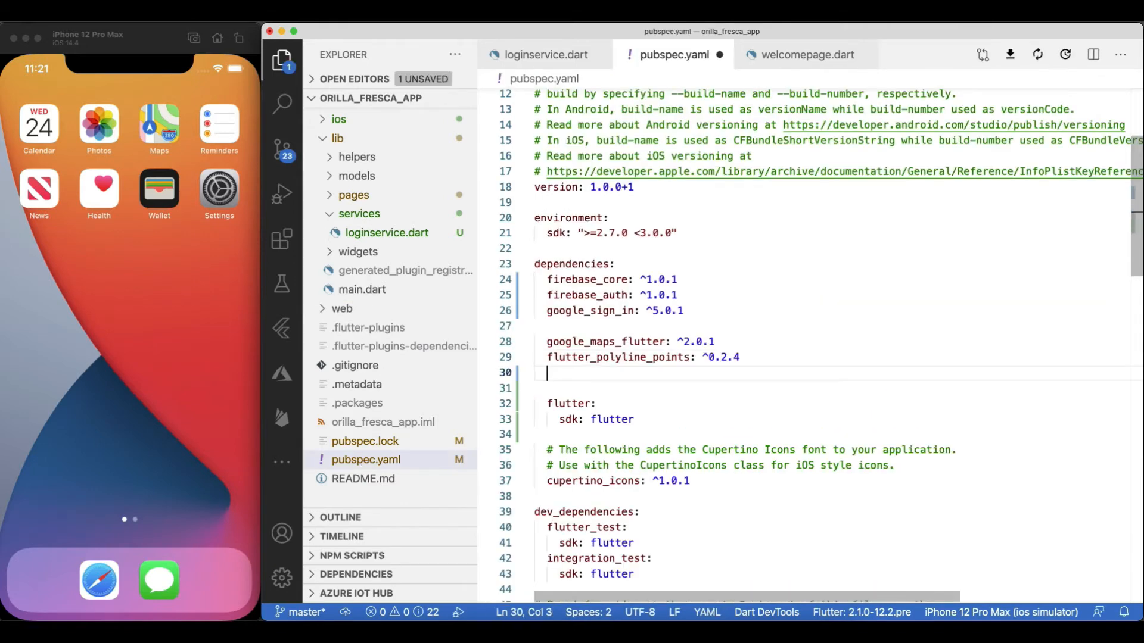
pyautogui.write('provider: ^5.0.0')
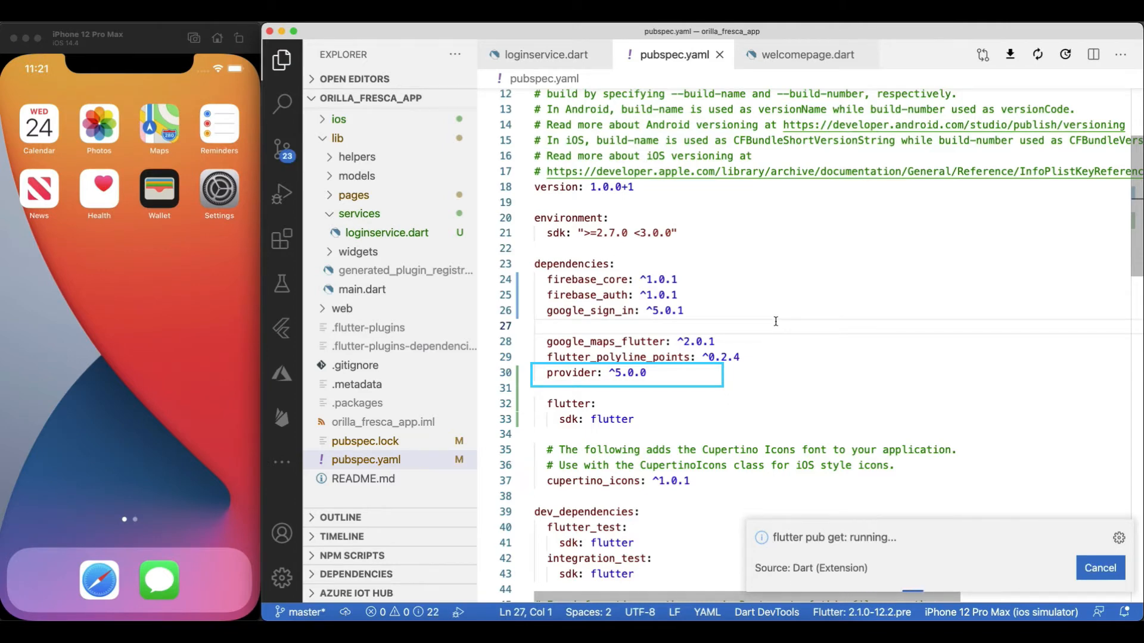
pyautogui.click(362, 290)
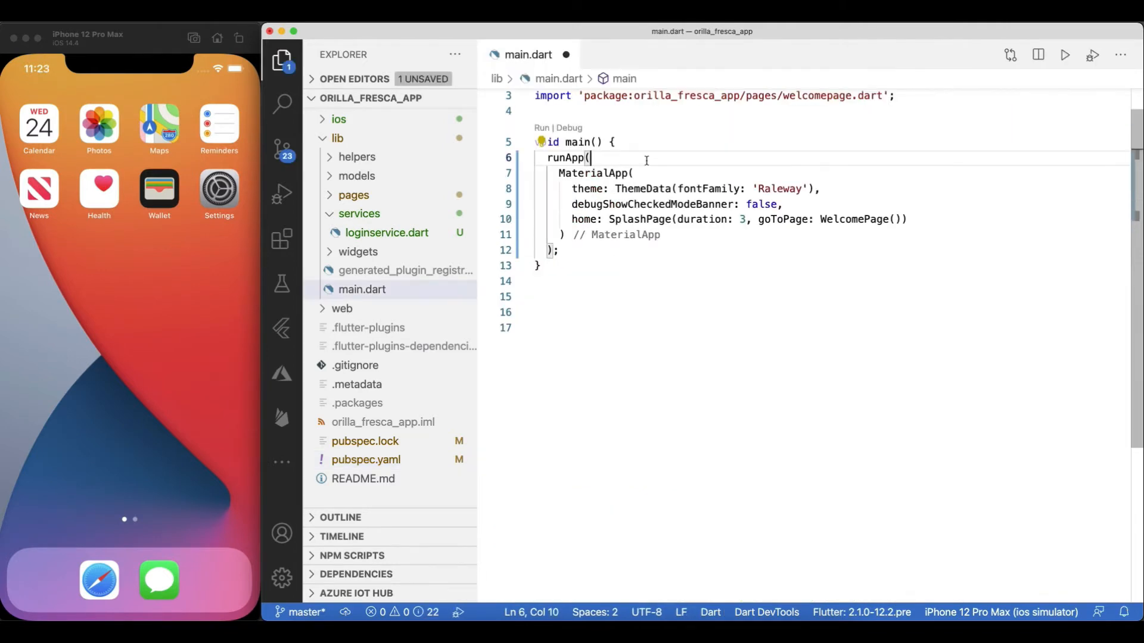
pyautogui.write('Provider(')
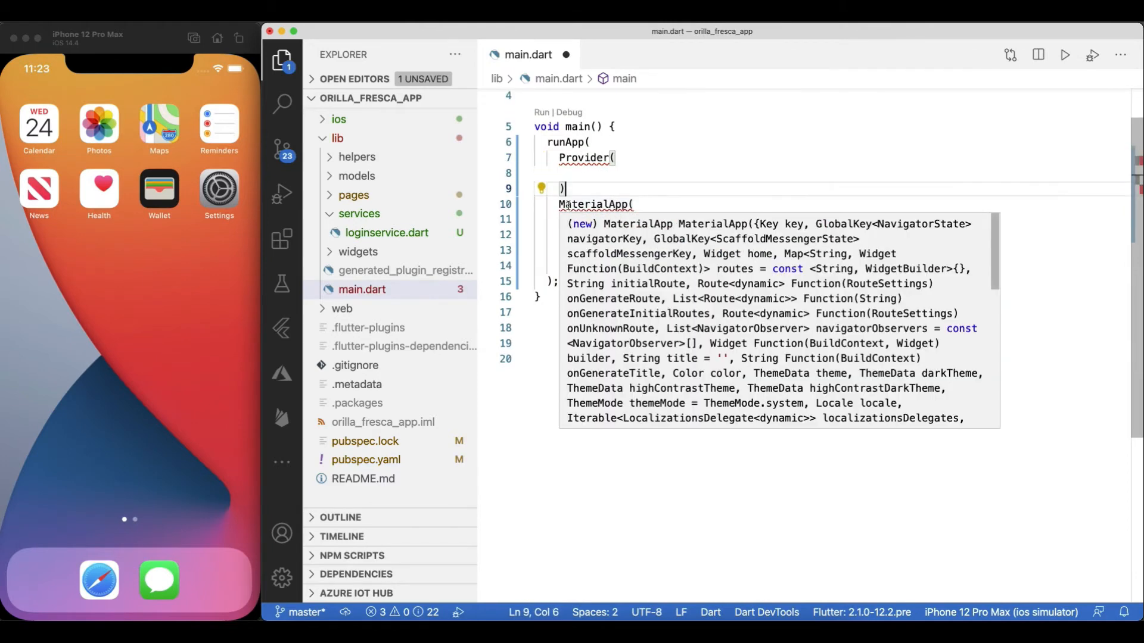
pyautogui.write('create: (_)')
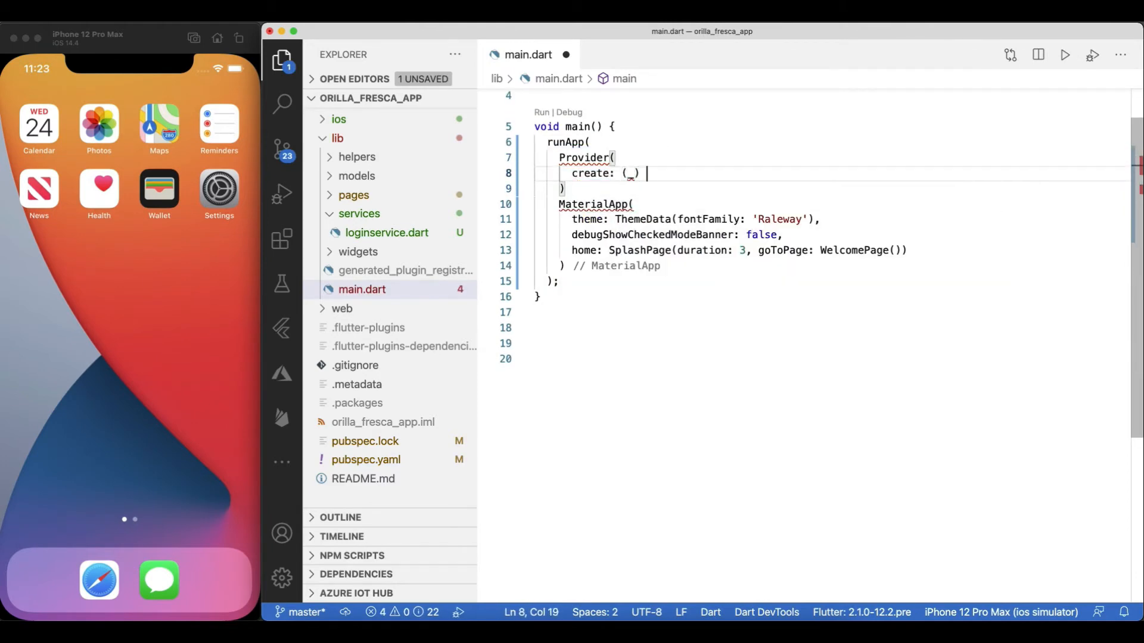
pyautogui.write('=> LoginService(),')
pyautogui.write('child:')
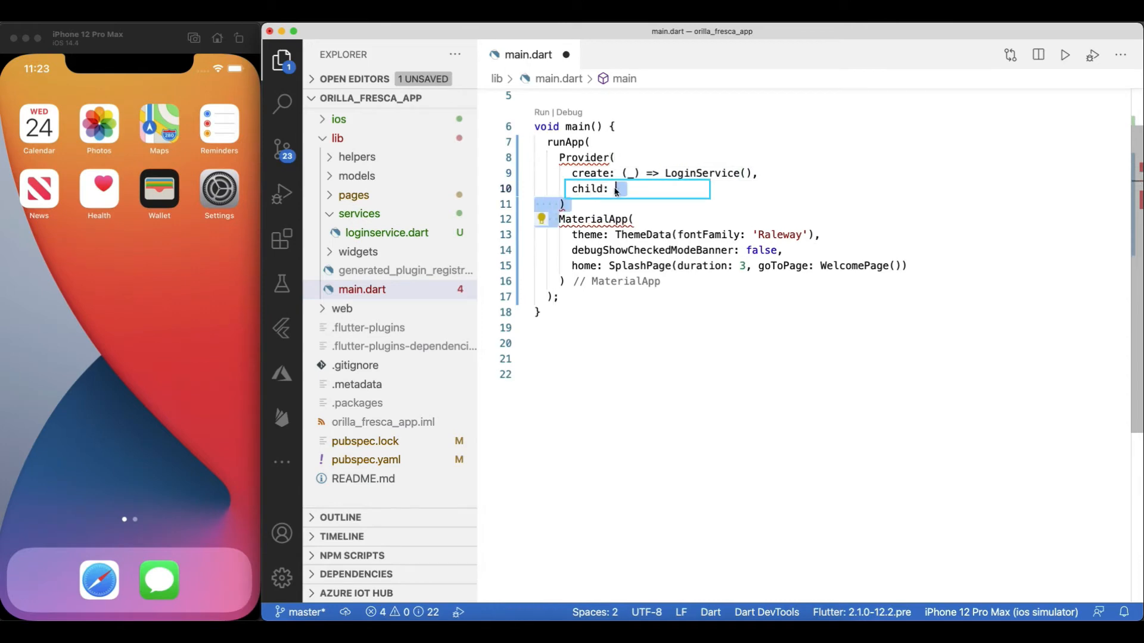
pyautogui.write('MaterialApp(')
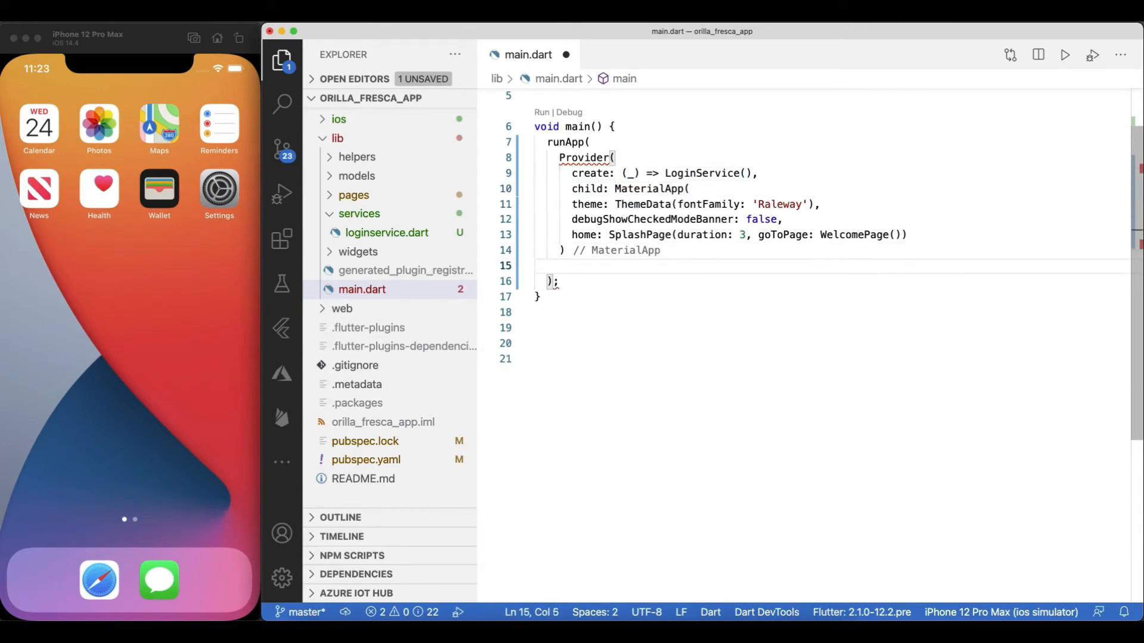
pyautogui.click(583, 158)
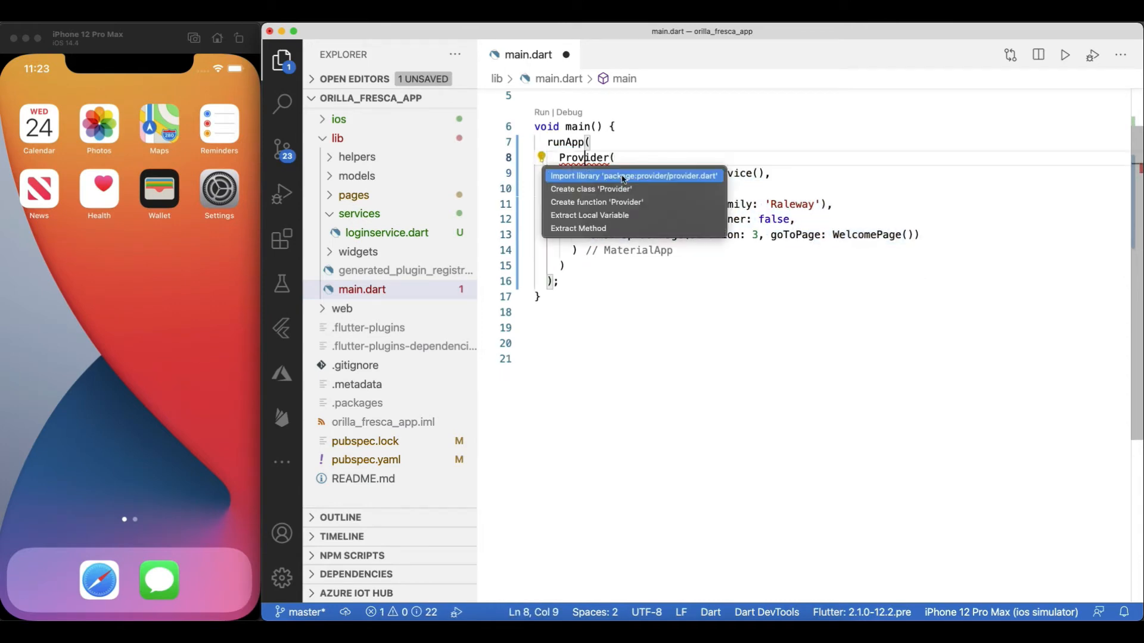
pyautogui.click(620, 175)
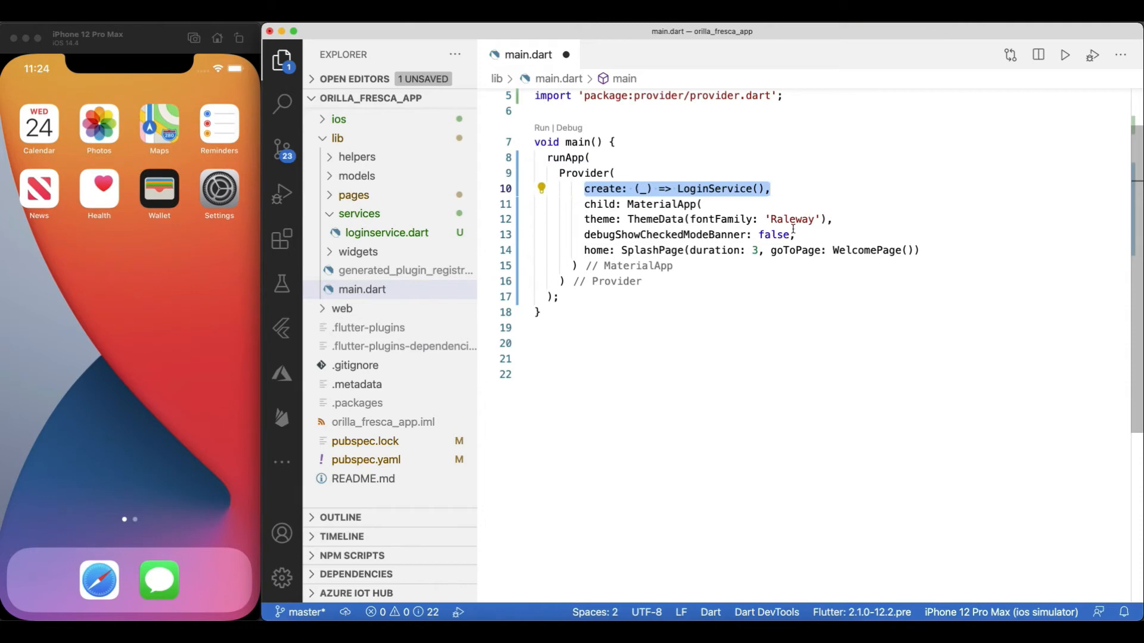
# In welcomepage.dart, get LoginService via Provider.of<LoginService> and import provider.
pyautogui.click(354, 195)
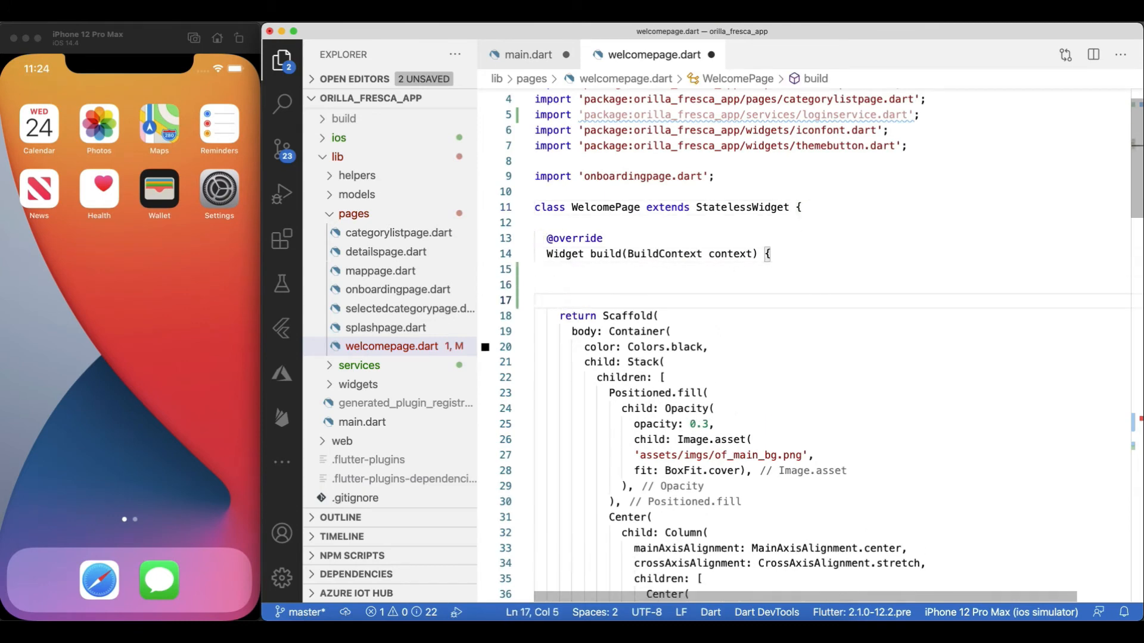
pyautogui.write('LoginService loginService = Provider')
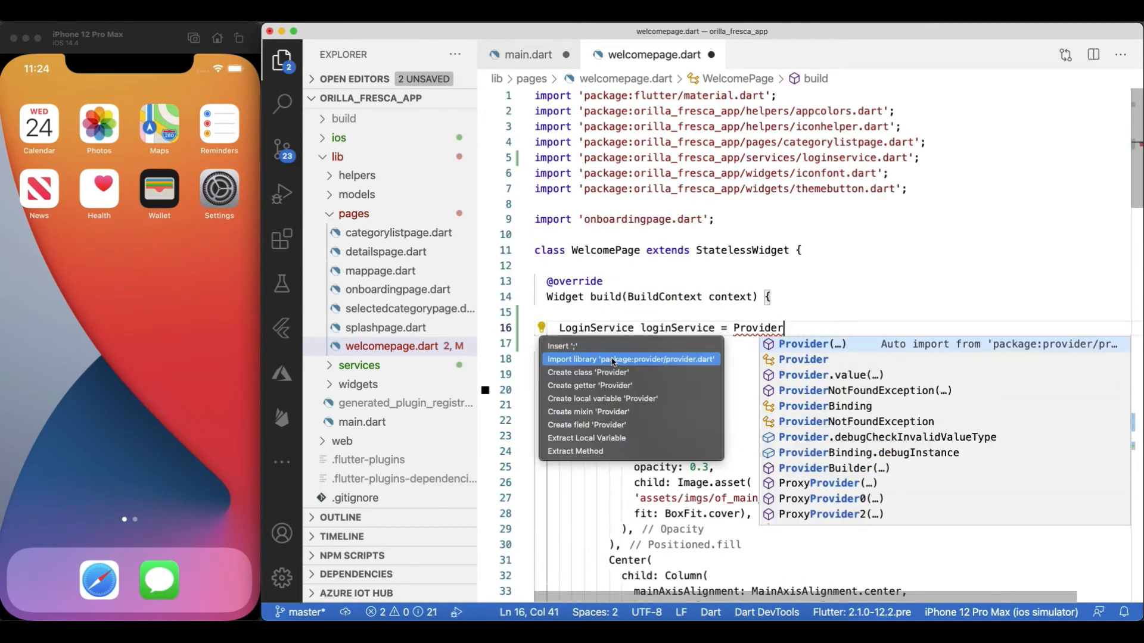
pyautogui.click(630, 359)
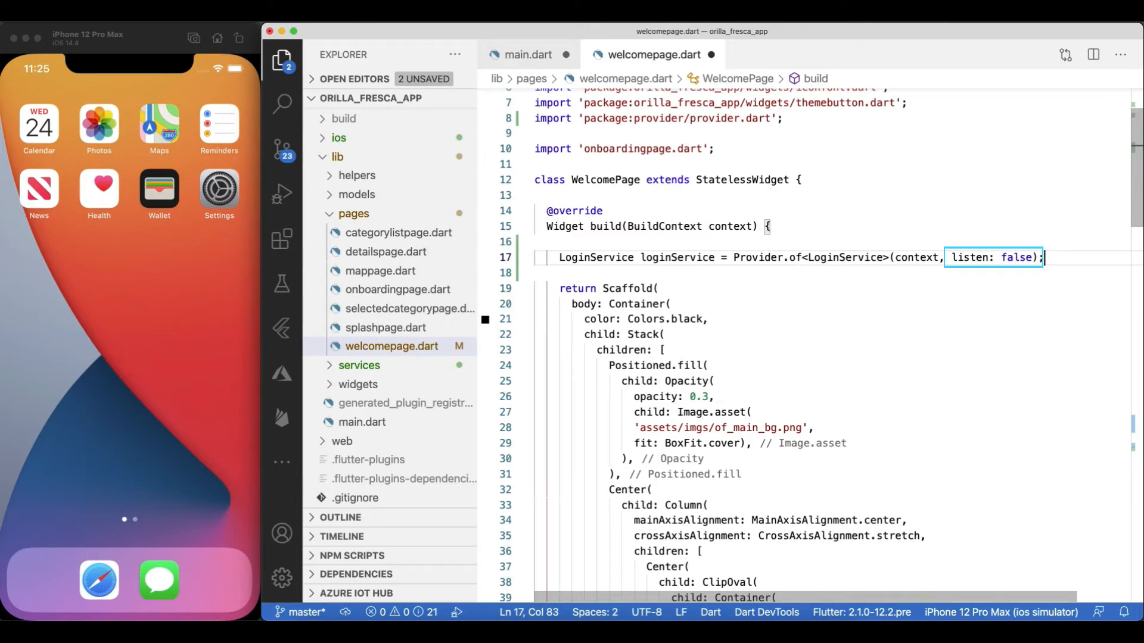
pyautogui.scroll(-3)
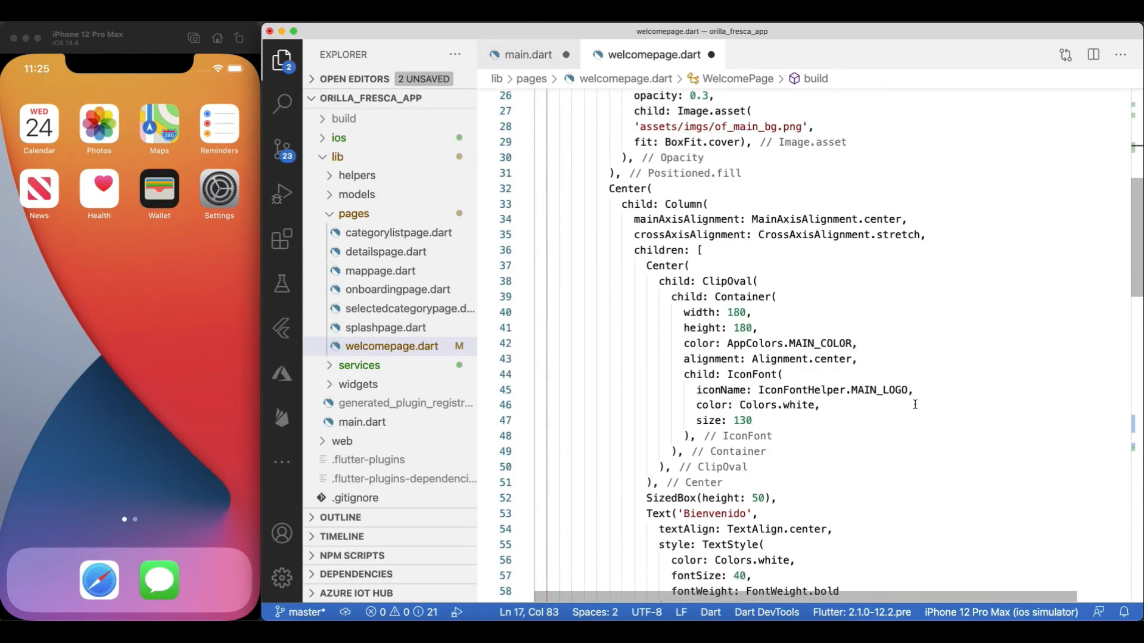
pyautogui.scroll(-3)
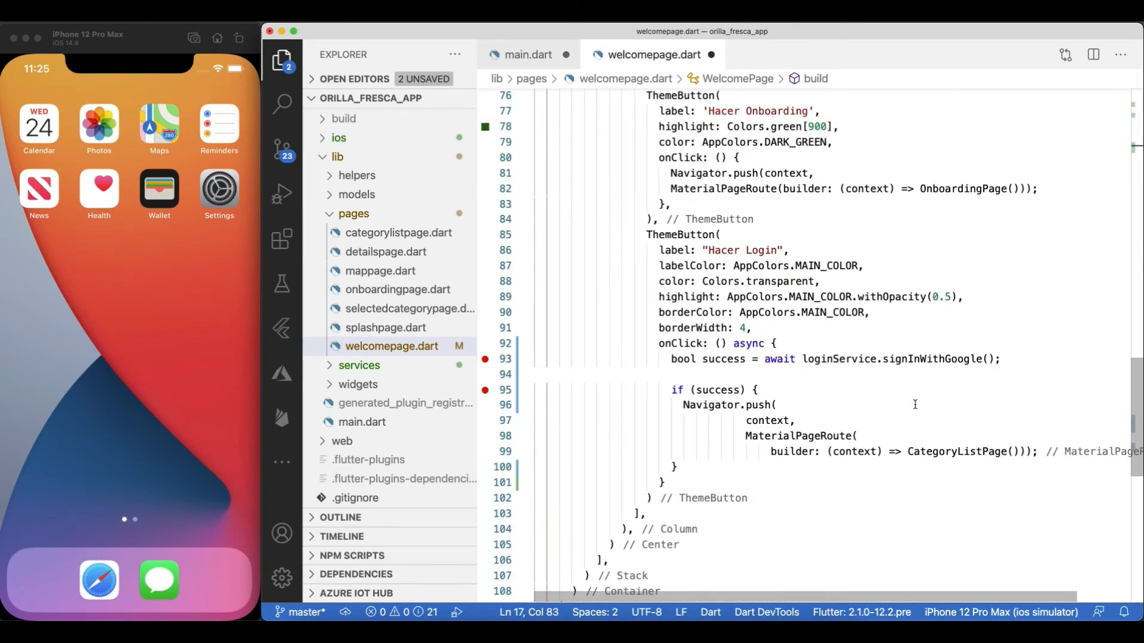
# Debug Google sign-in with Step Over and Continue, stop the session, and return to loginservice.dart.
pyautogui.click(280, 195)
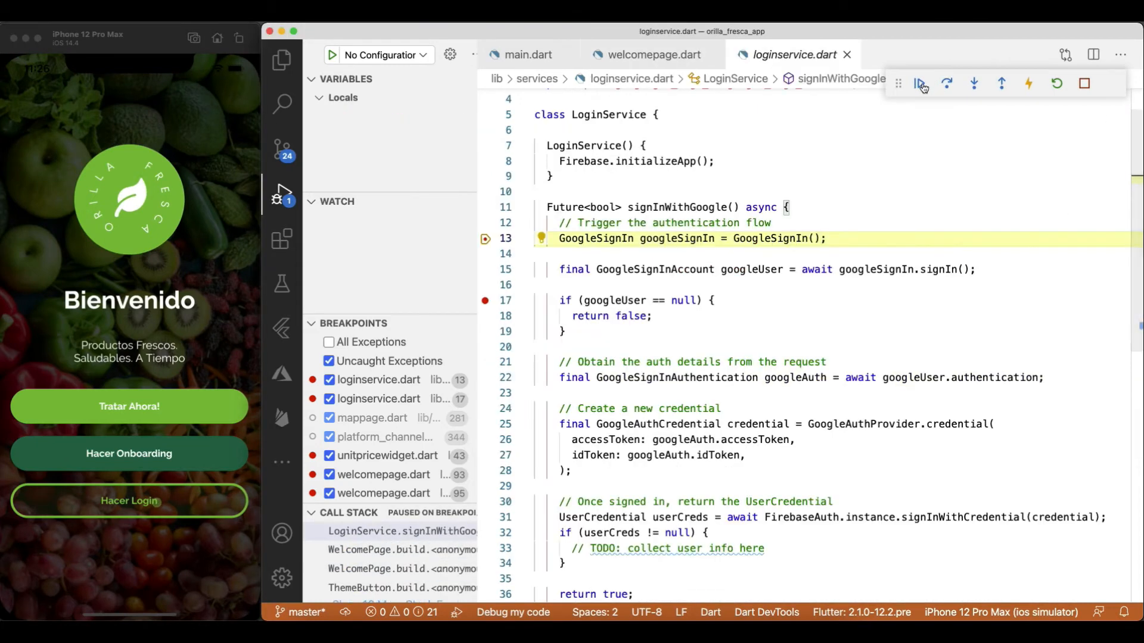
pyautogui.click(921, 83)
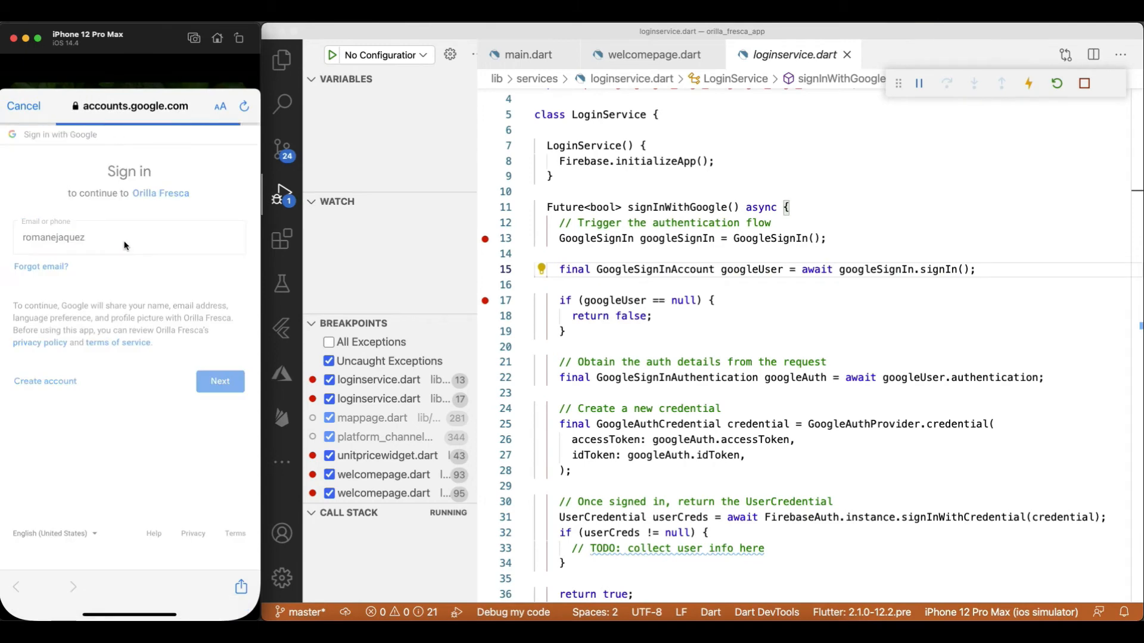
pyautogui.click(220, 381)
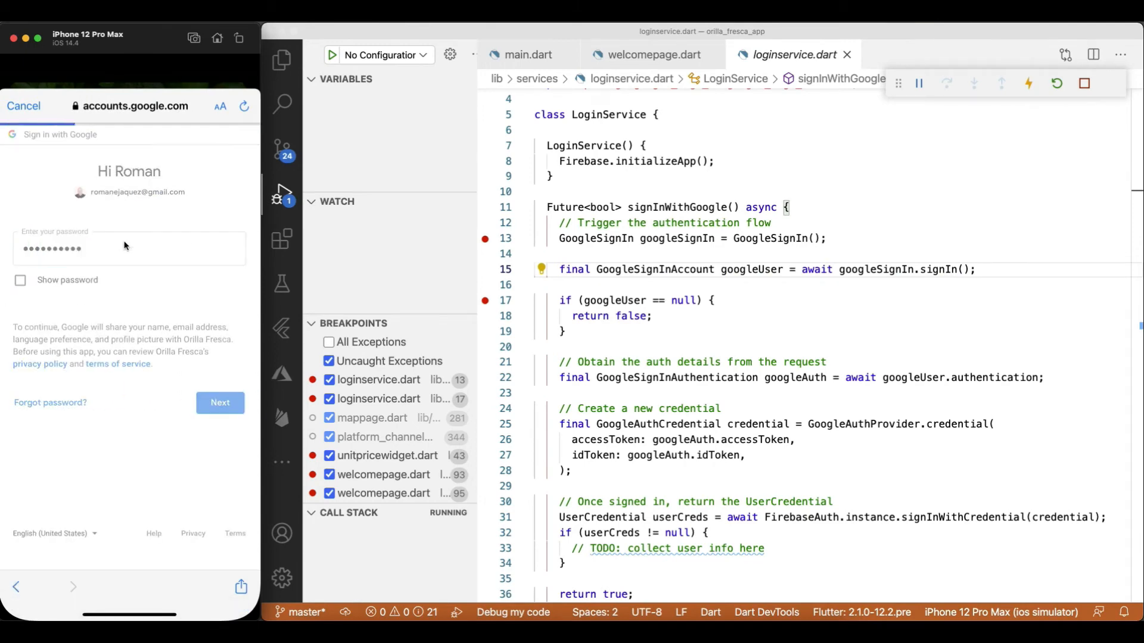
pyautogui.click(946, 84)
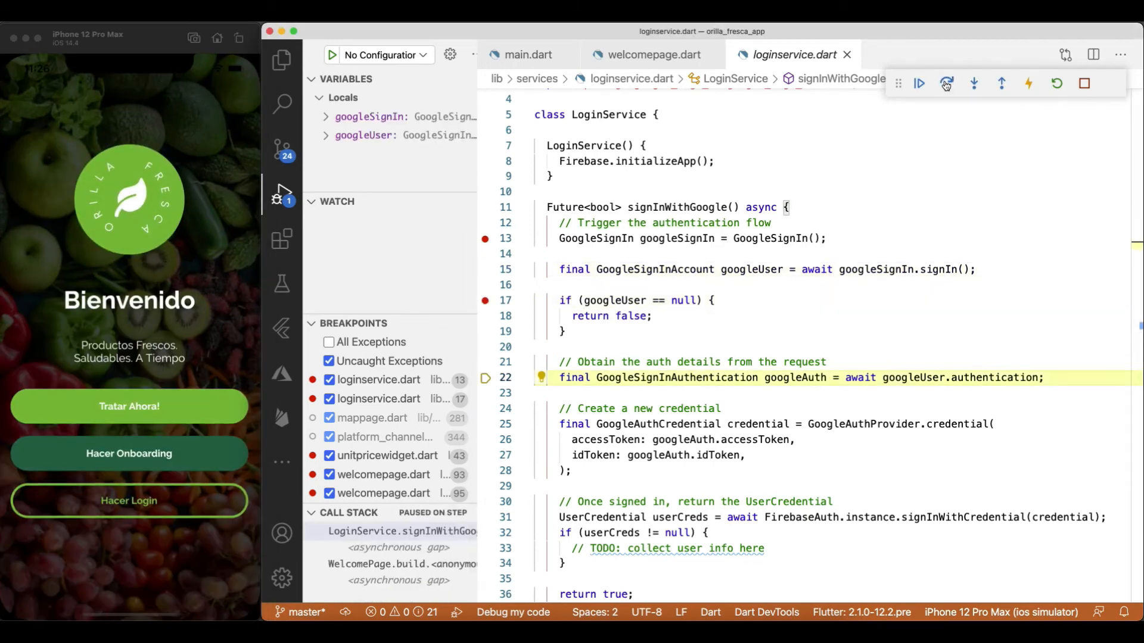
pyautogui.click(946, 83)
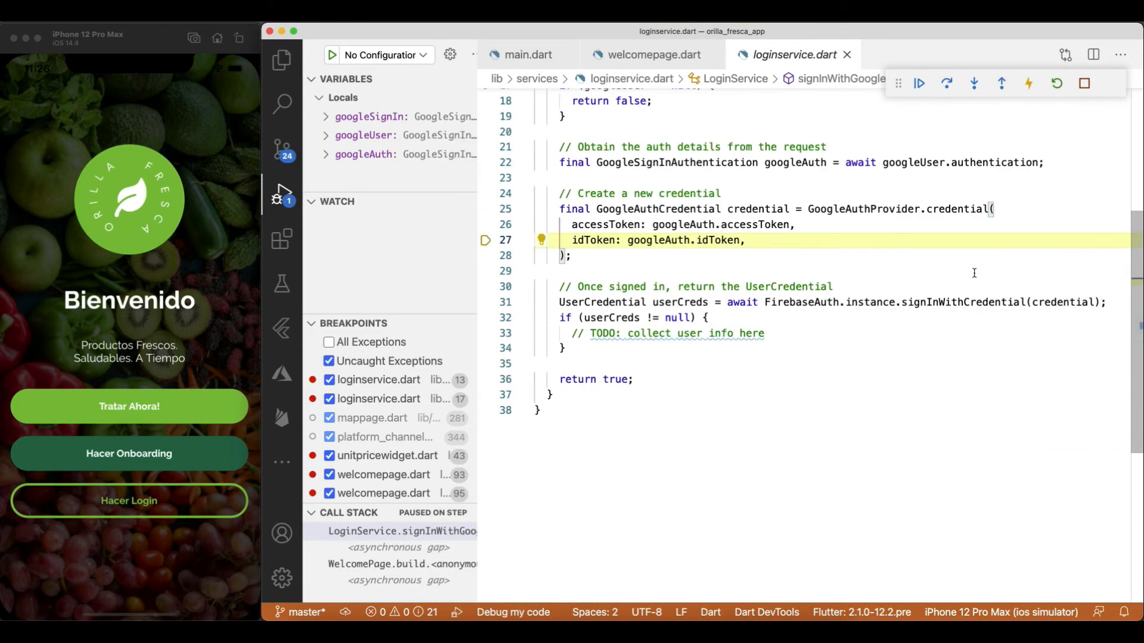
pyautogui.click(919, 83)
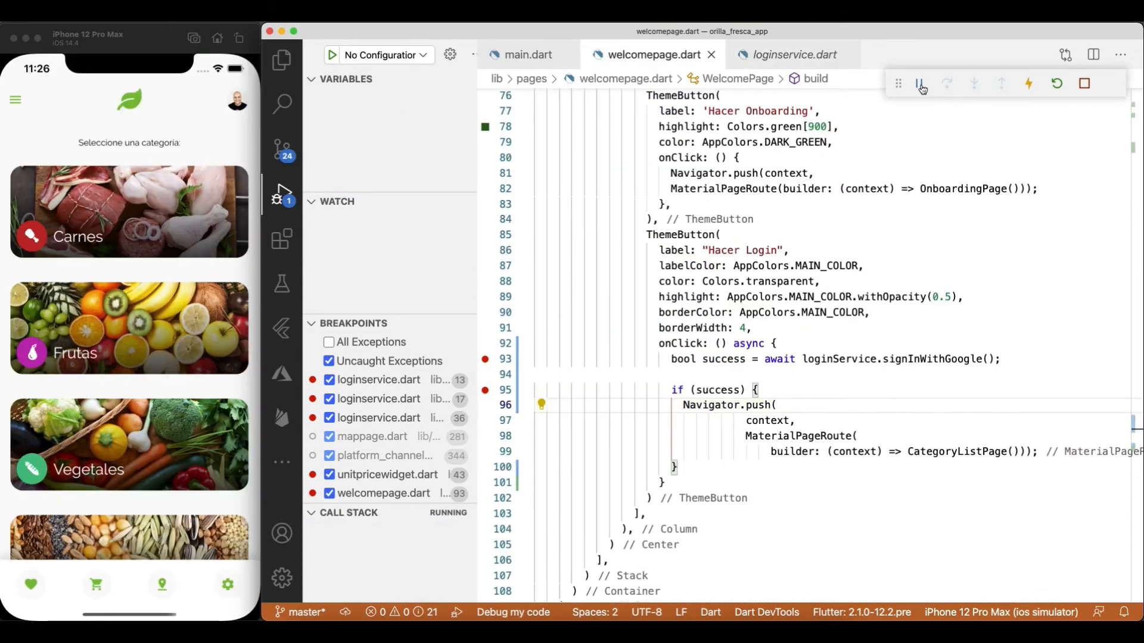
pyautogui.click(1081, 83)
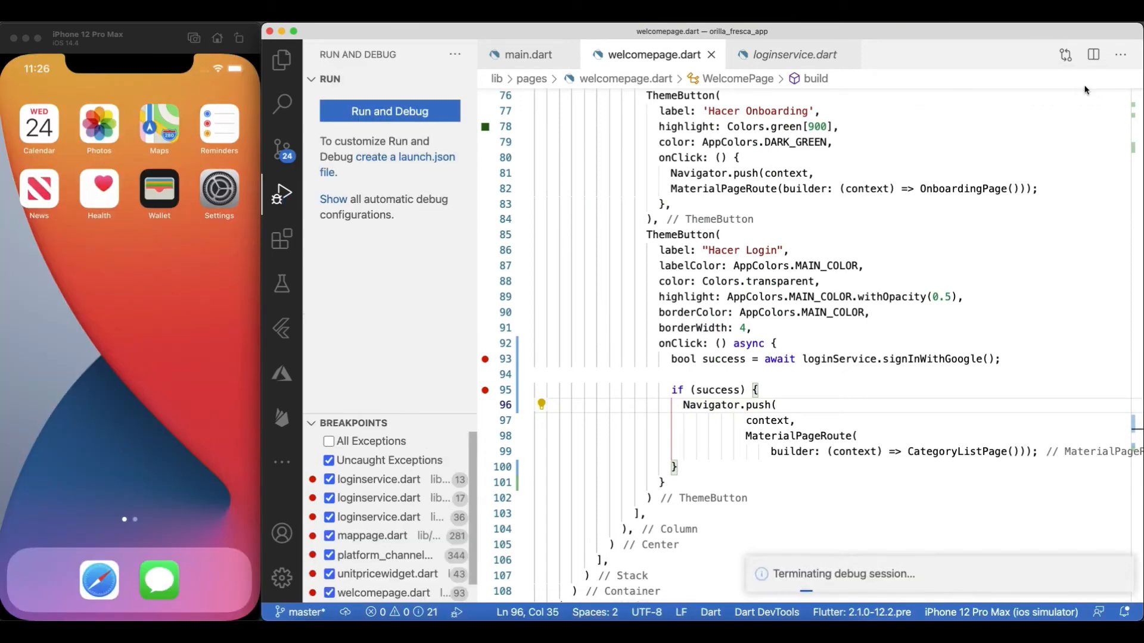
pyautogui.click(788, 54)
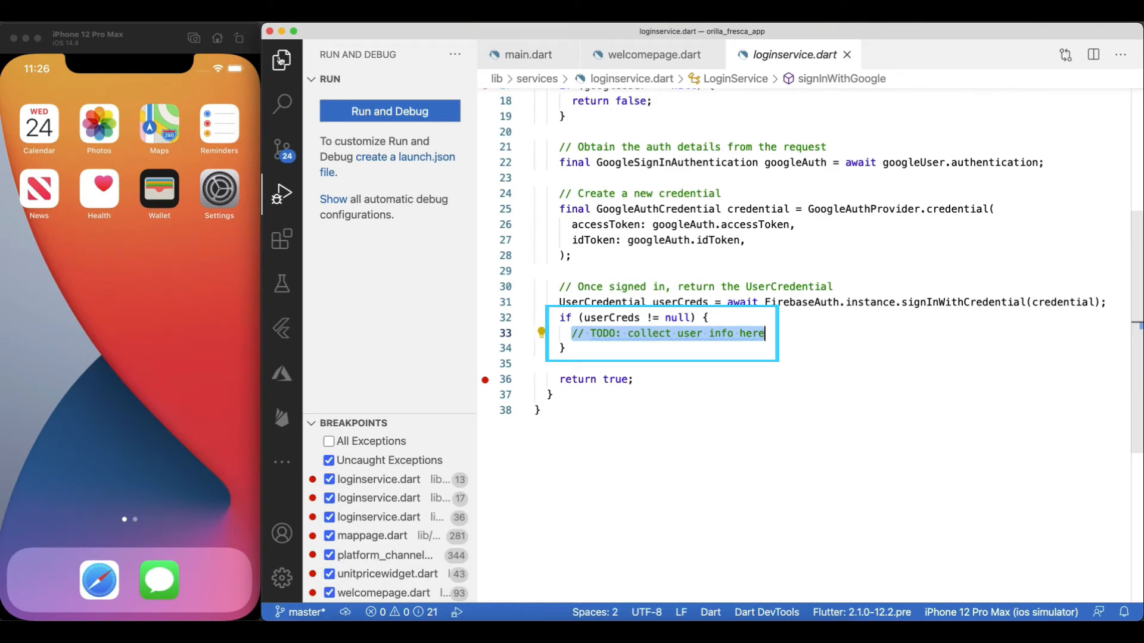
# Create models/loginusermodel.dart defining LoginUserModel with displayName, email and photoUrl String fields.
pyautogui.click(280, 54)
pyautogui.write('login')
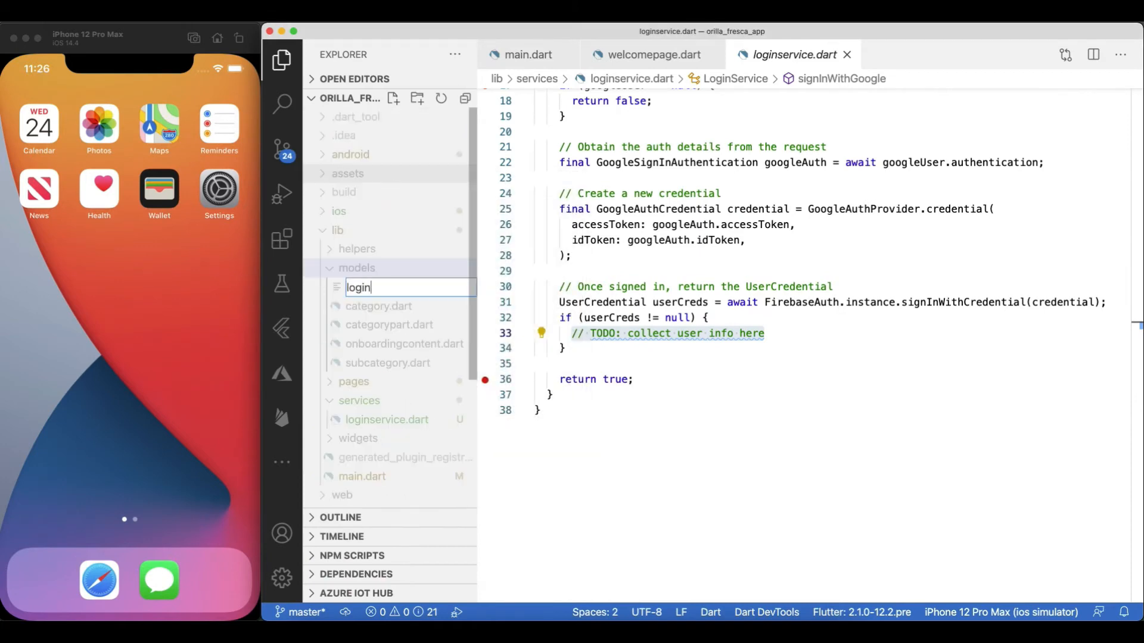
pyautogui.write('class LoginUserModel {')
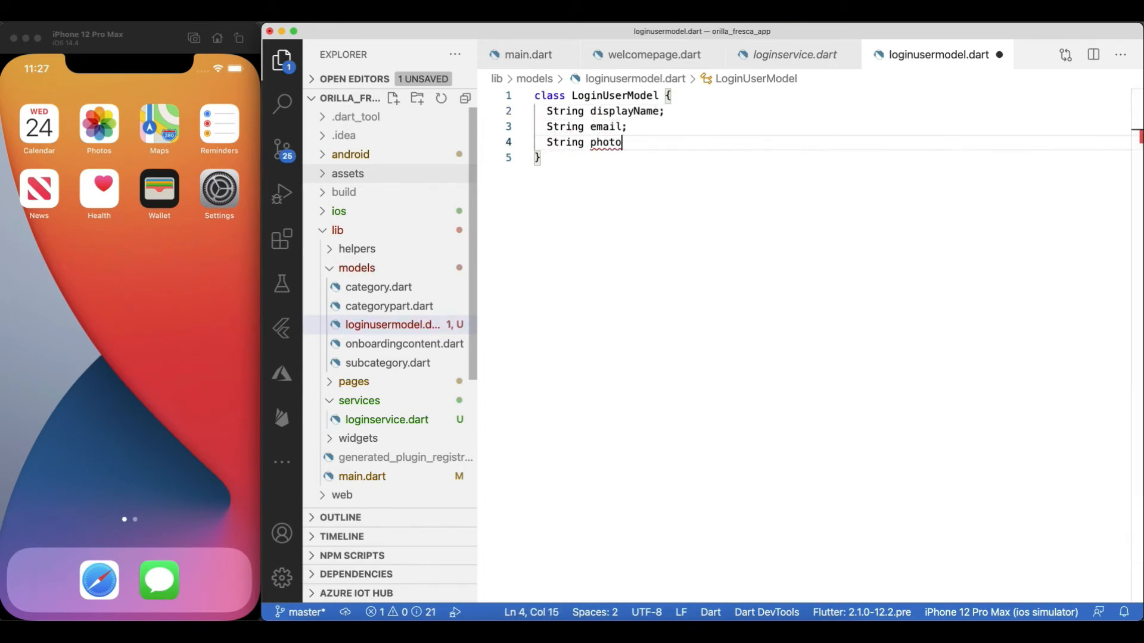
pyautogui.write('Url;')
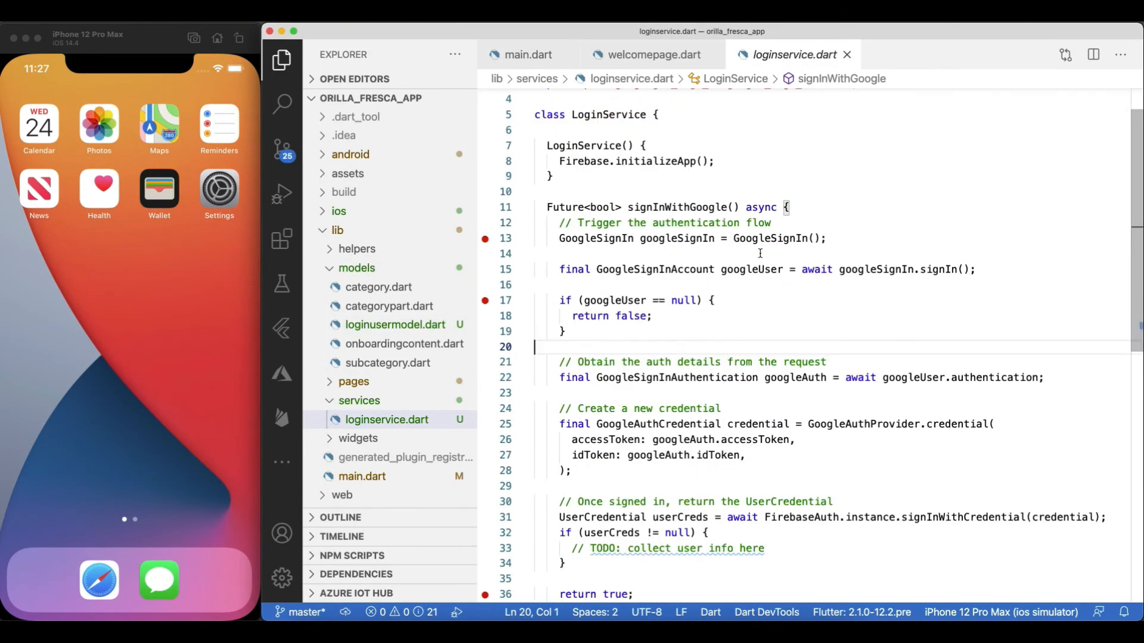
# Add a private _userModel field and loggedInUserModel getter, filled from userCreds after sign-in.
pyautogui.write('LoginUserMo')
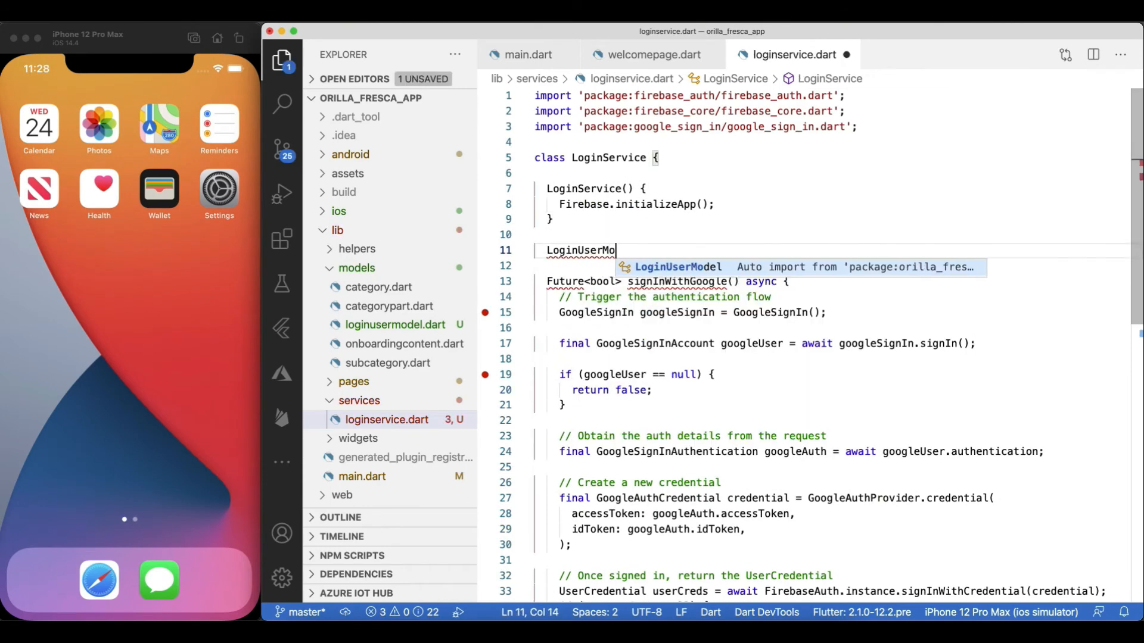
pyautogui.write('del _userModel;')
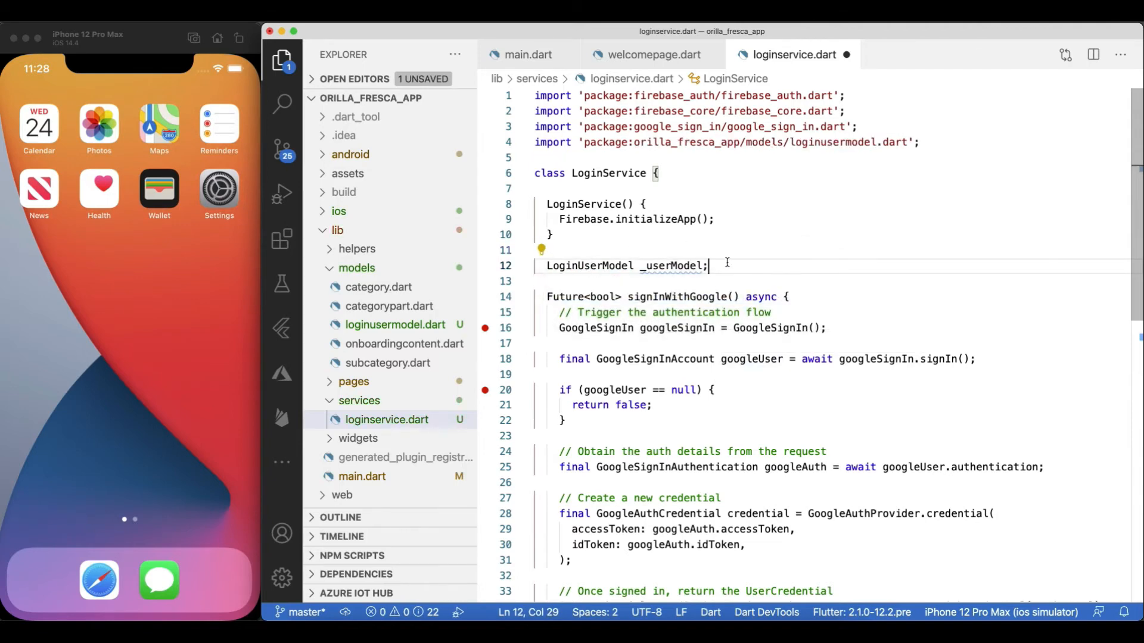
pyautogui.write('LoginUserModel get loggedInUserModel =>')
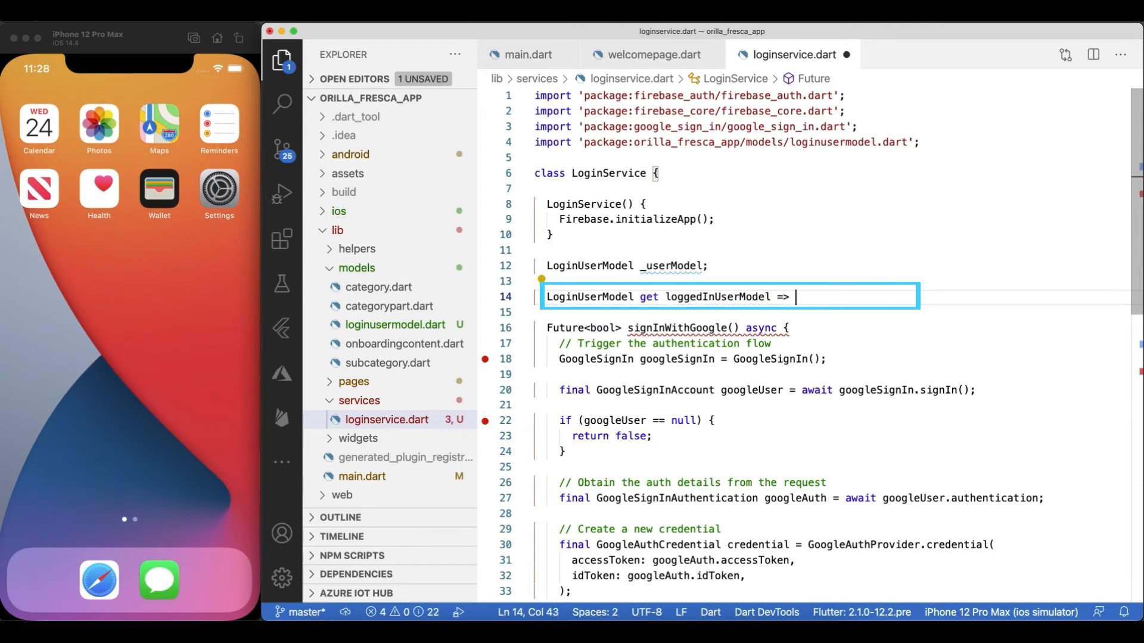
pyautogui.write('_userModel;')
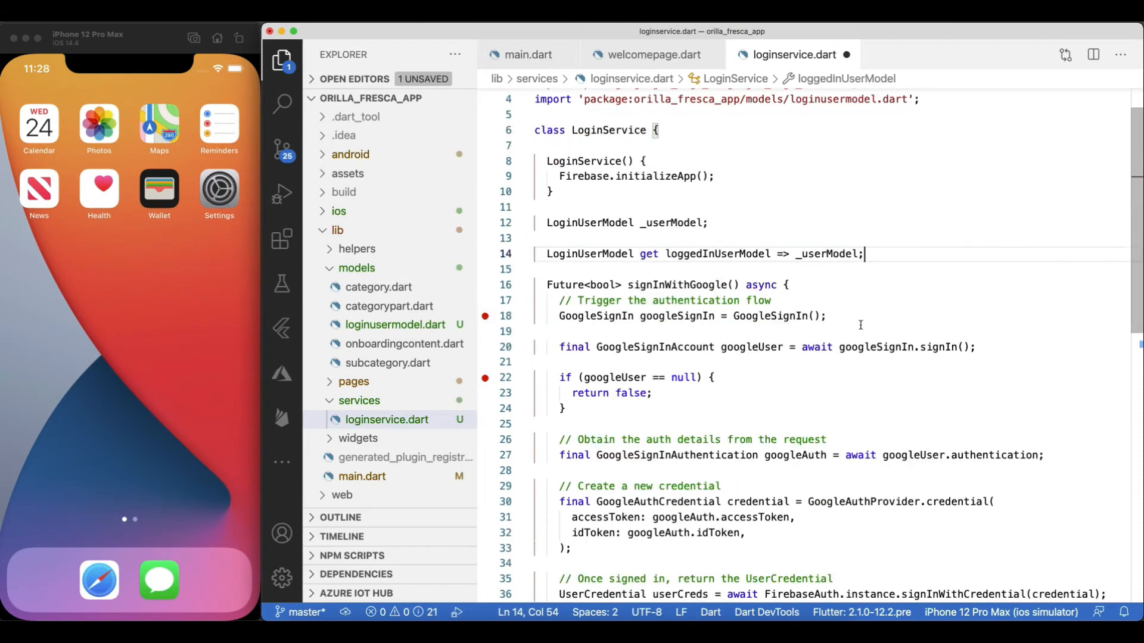
pyautogui.write('_userModel = LoginUserModel(')
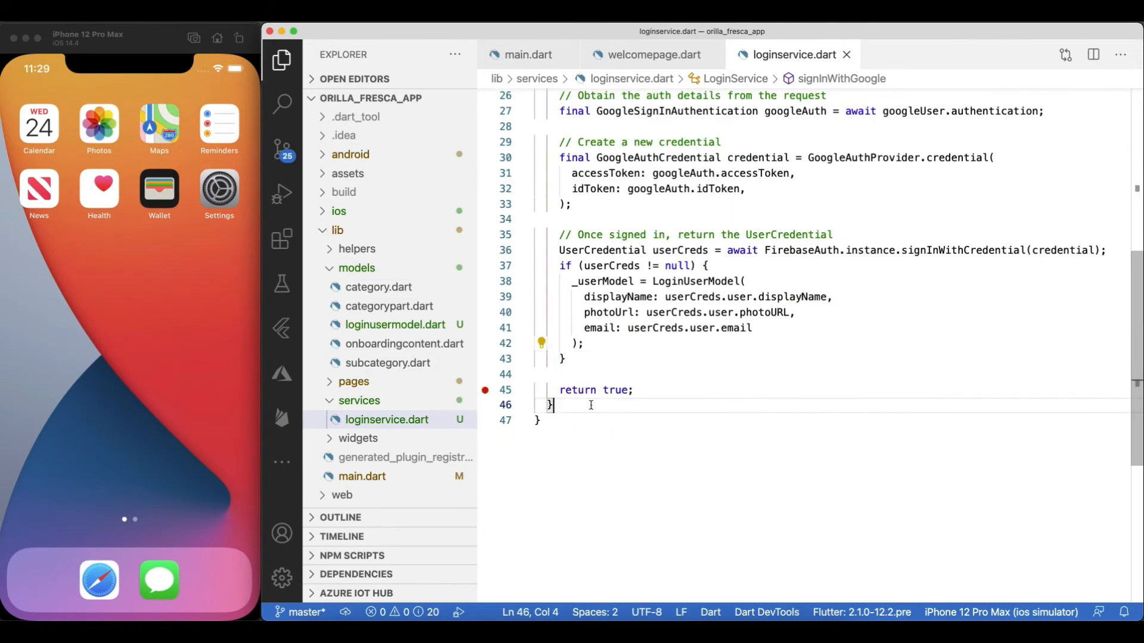
# Write an async signOut() that signs out of GoogleSignIn and clears _userModel.
pyautogui.write('void signOut')
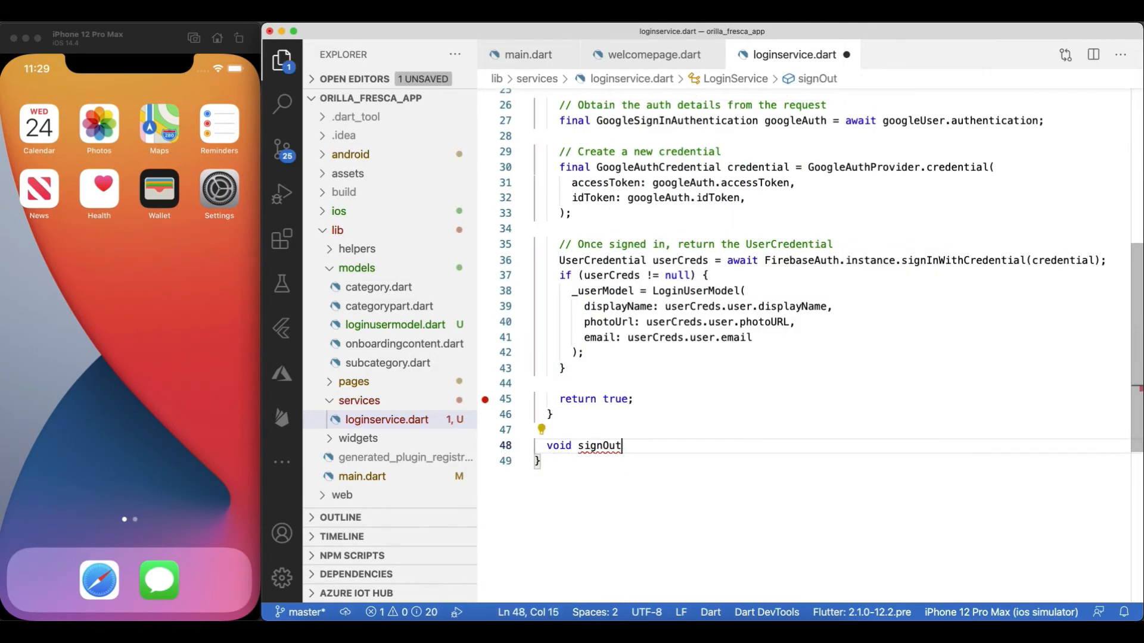
pyautogui.write('() async {')
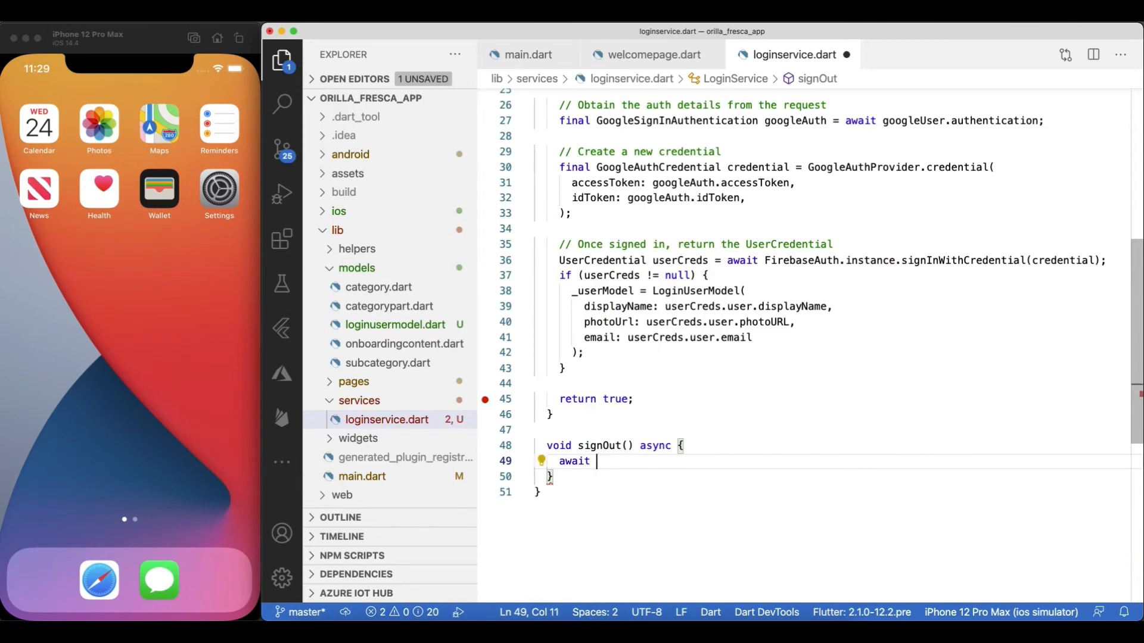
pyautogui.write('GoogleSignIn().sign')
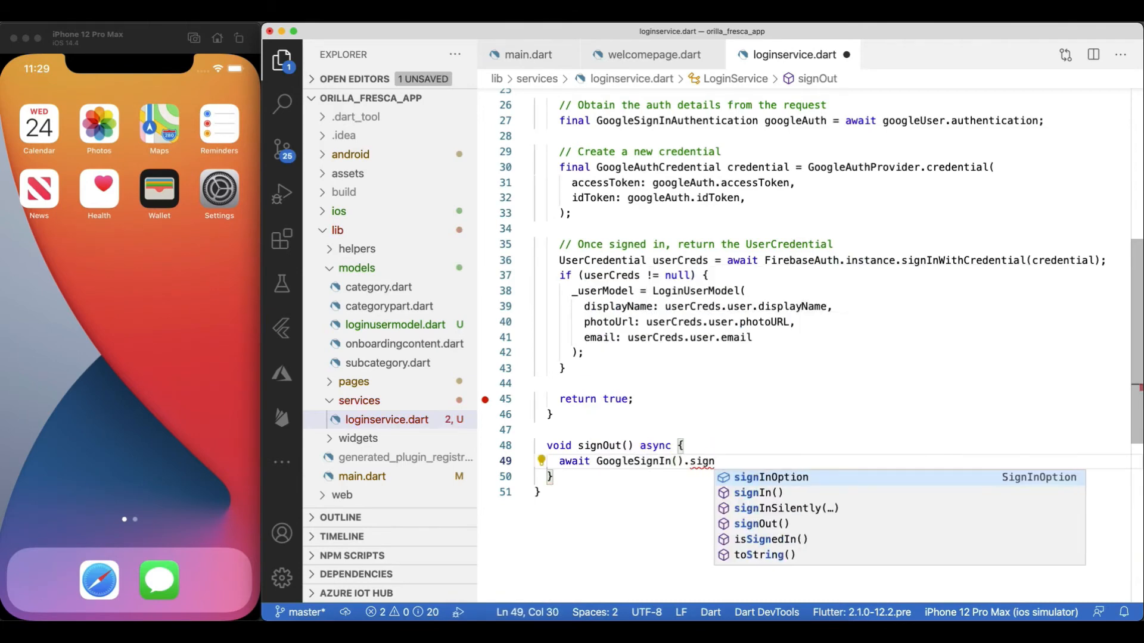
pyautogui.write('_userModel = null;')
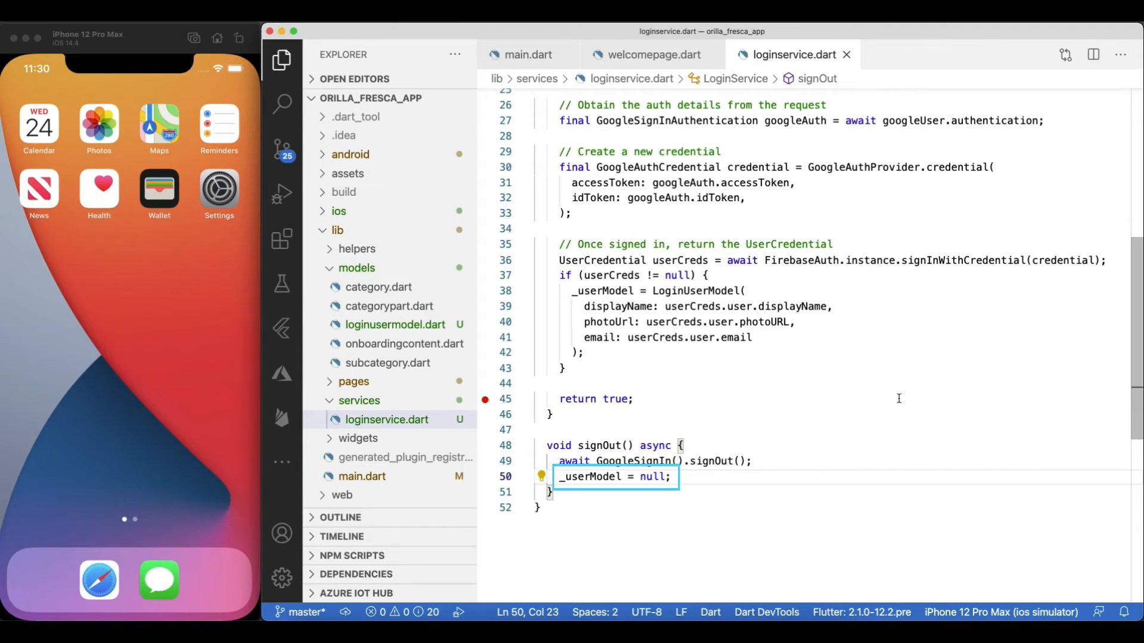
# Rerun the app and sign in again with the Google account's email and password.
pyautogui.click(653, 54)
pyautogui.write('romane')
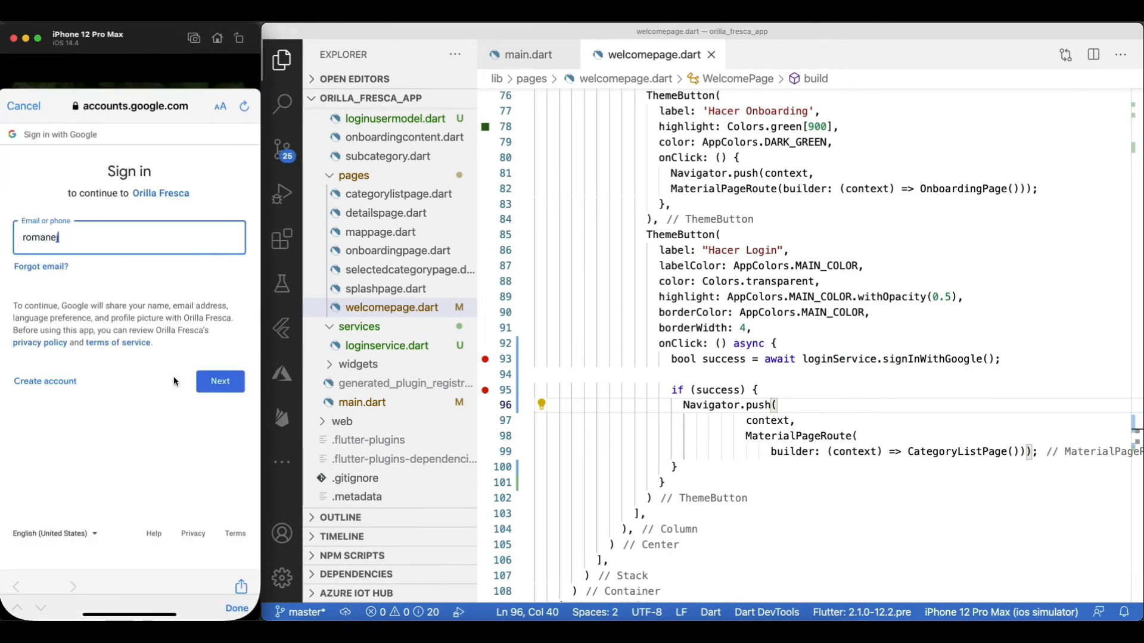
pyautogui.click(220, 381)
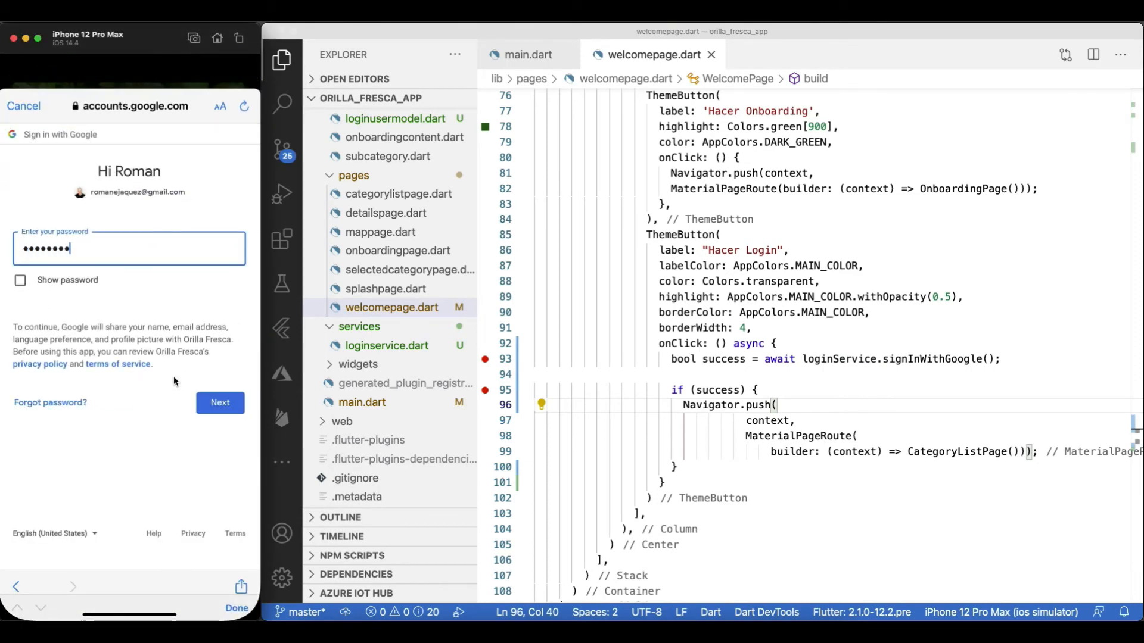
pyautogui.click(219, 403)
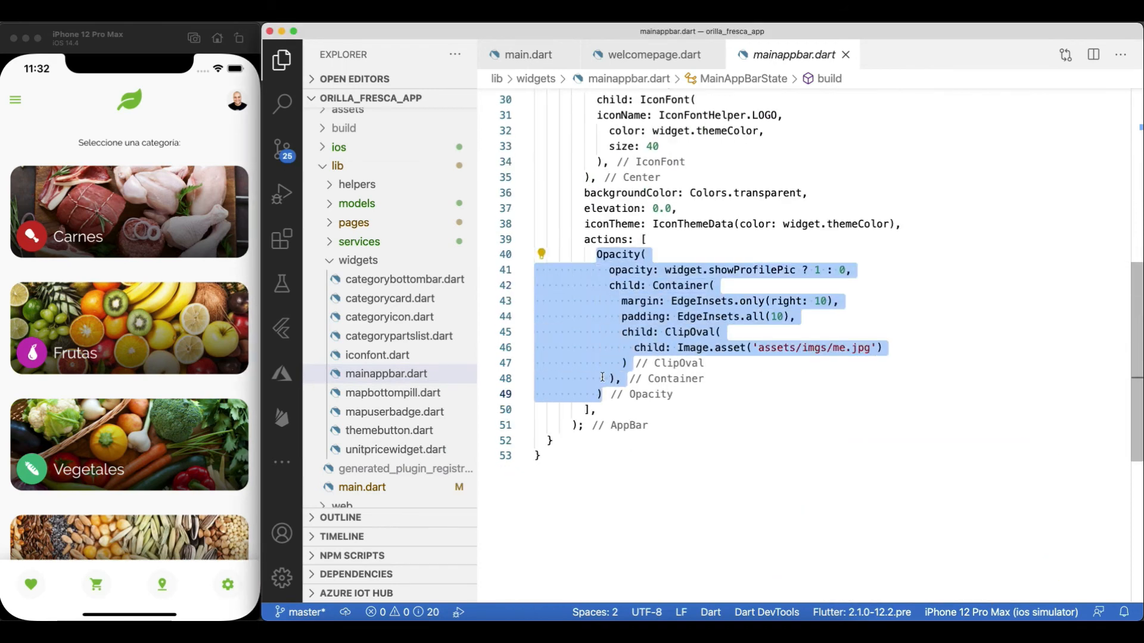
# Cut the Opacity profile-picture block and declare UserProfileHeader extending StatelessWidget in userprofileheader.dart.
pyautogui.press('Delete')
pyautogui.write('class UserPr')
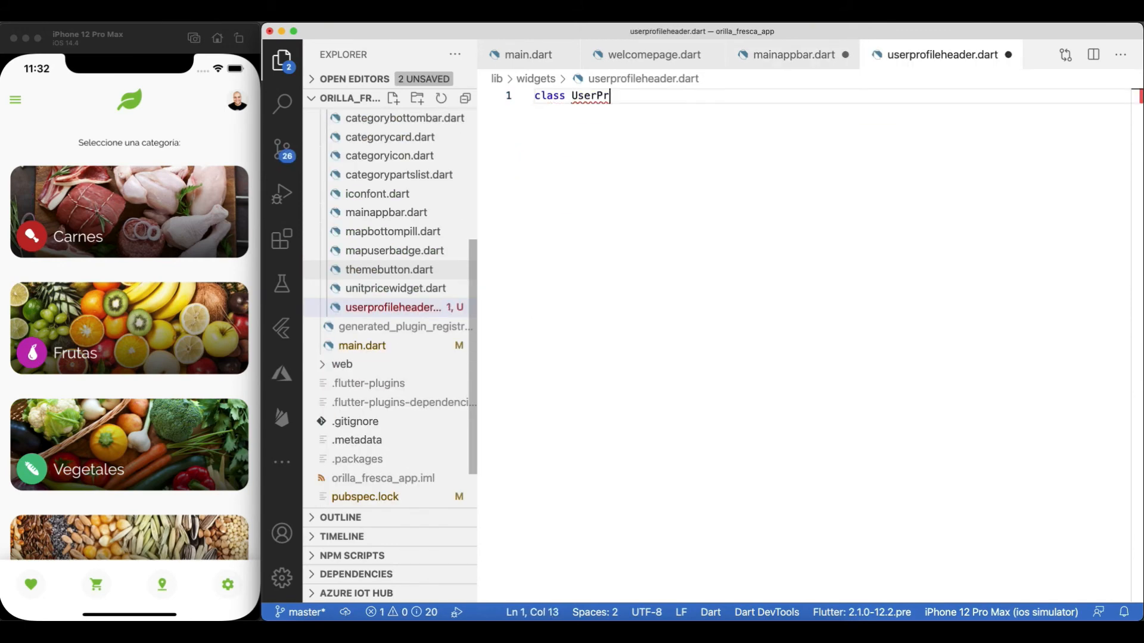
pyautogui.write('ofileHeader extends StatelessWidget {')
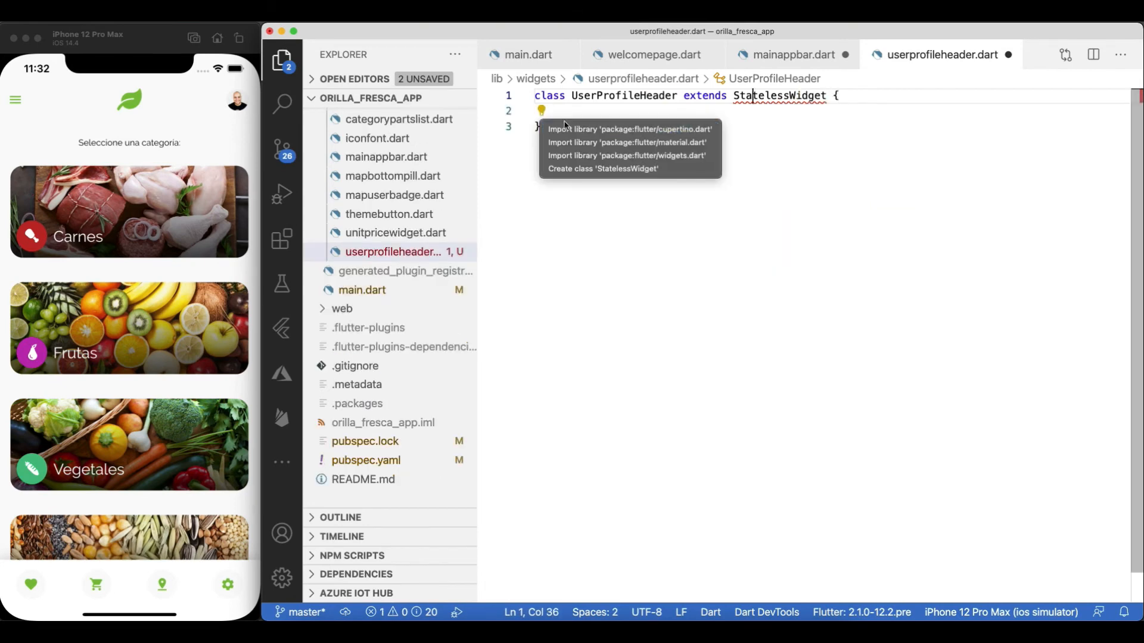
# Import material.dart and generate the build override returning the profile Container.
pyautogui.click(625, 142)
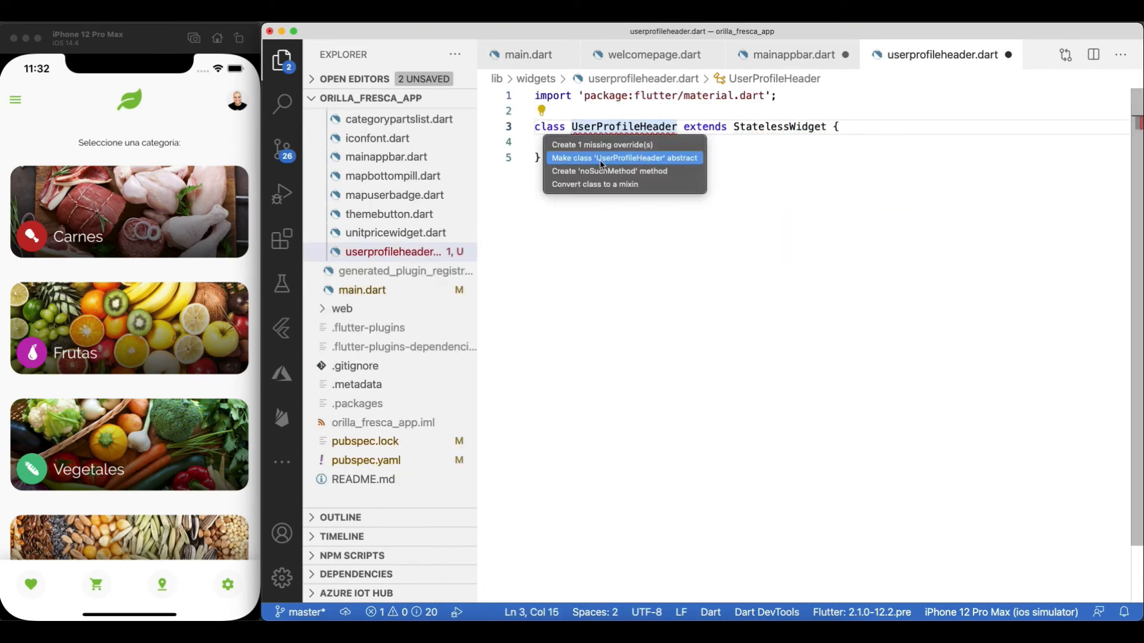
pyautogui.click(603, 144)
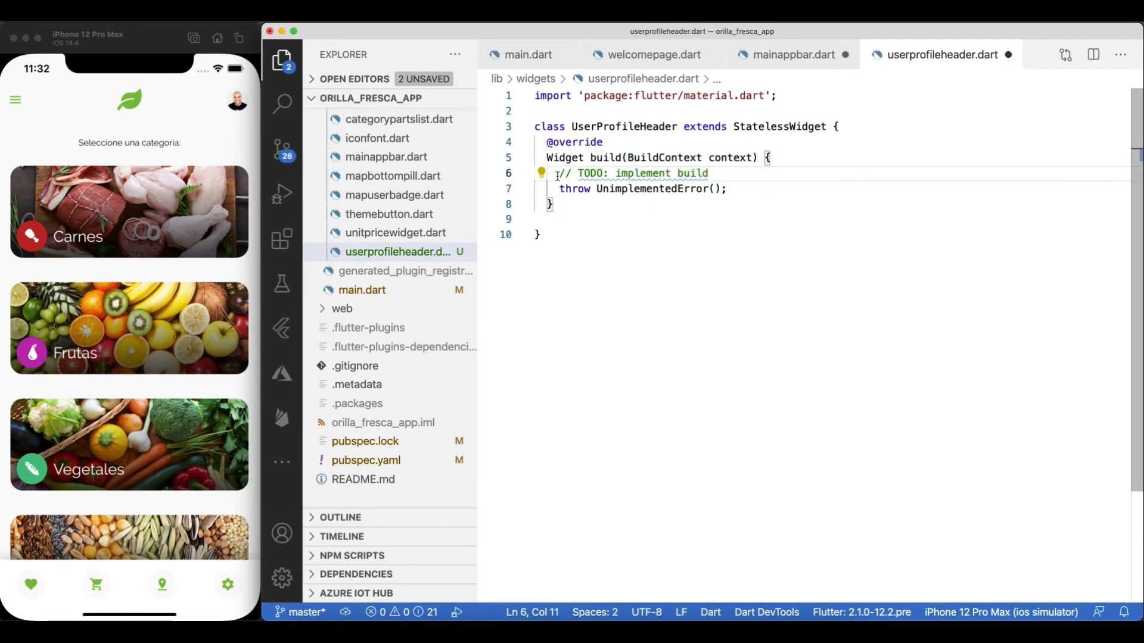
pyautogui.write('return Container(')
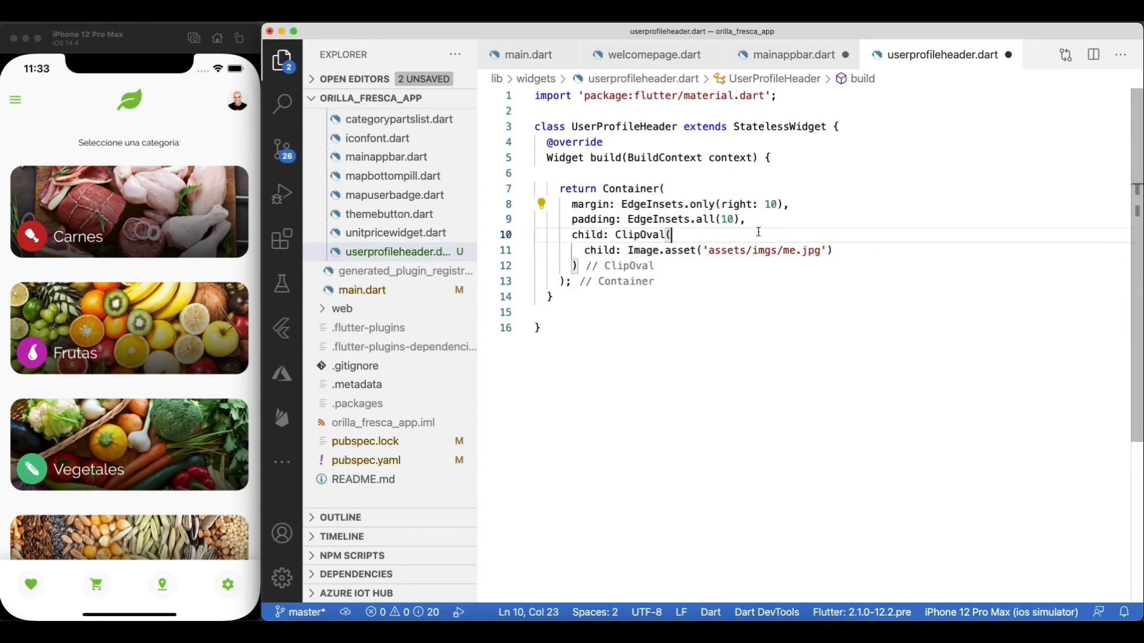
# Add a bool showProfilePic field with its constructor, then go to welcomepage.dart.
pyautogui.write('bool showProfilePic;')
pyautogui.write('this.showProfilePic')
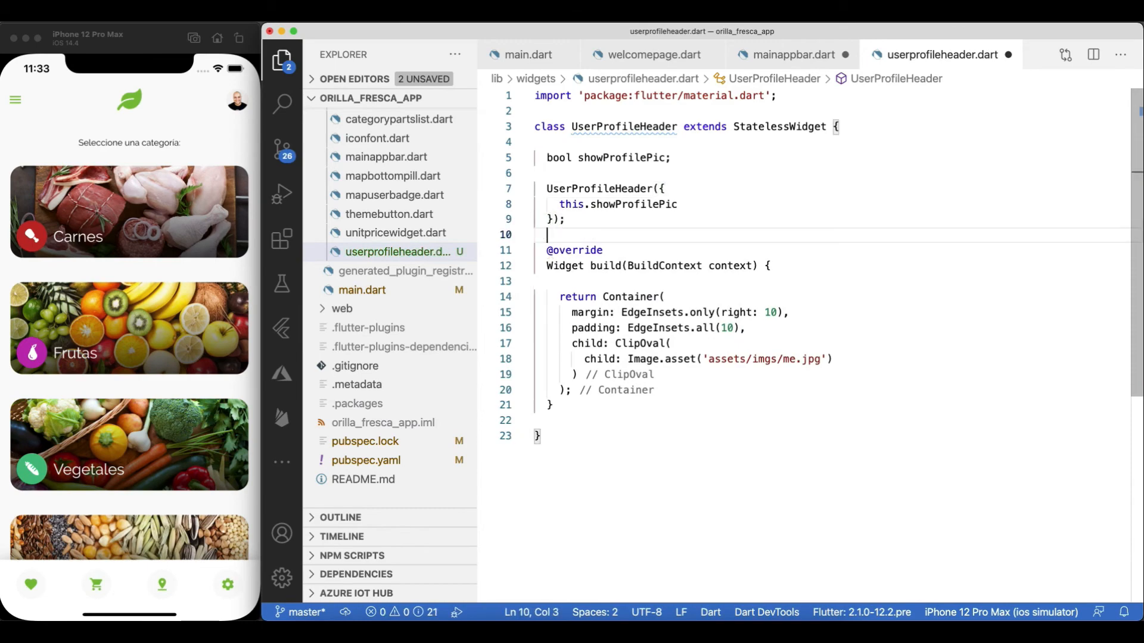
pyautogui.scroll(-3)
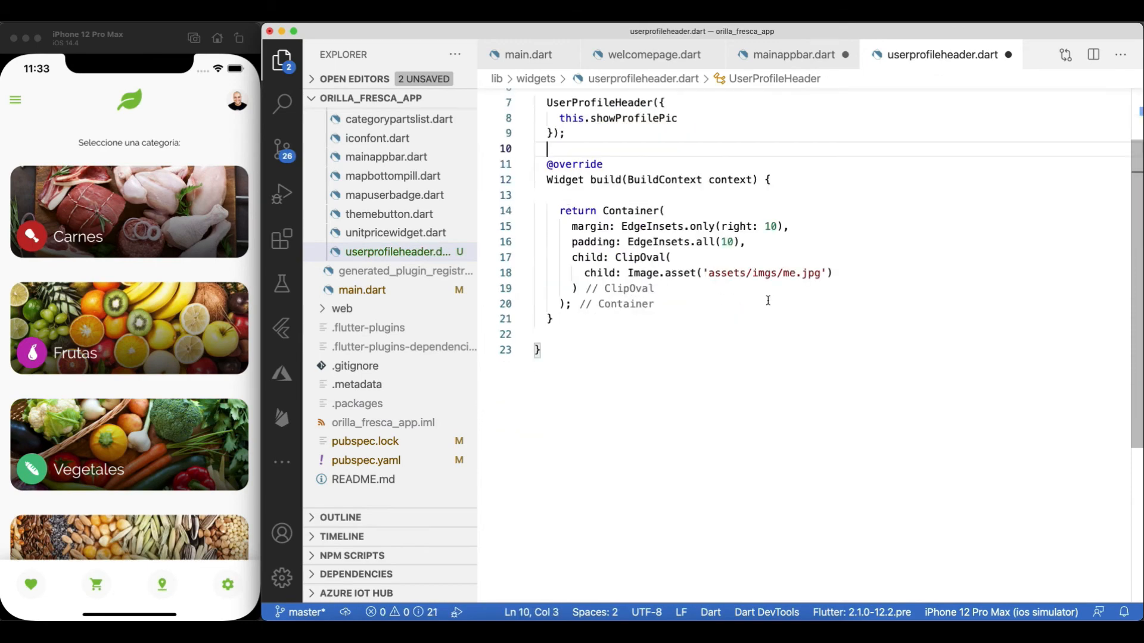
pyautogui.click(653, 54)
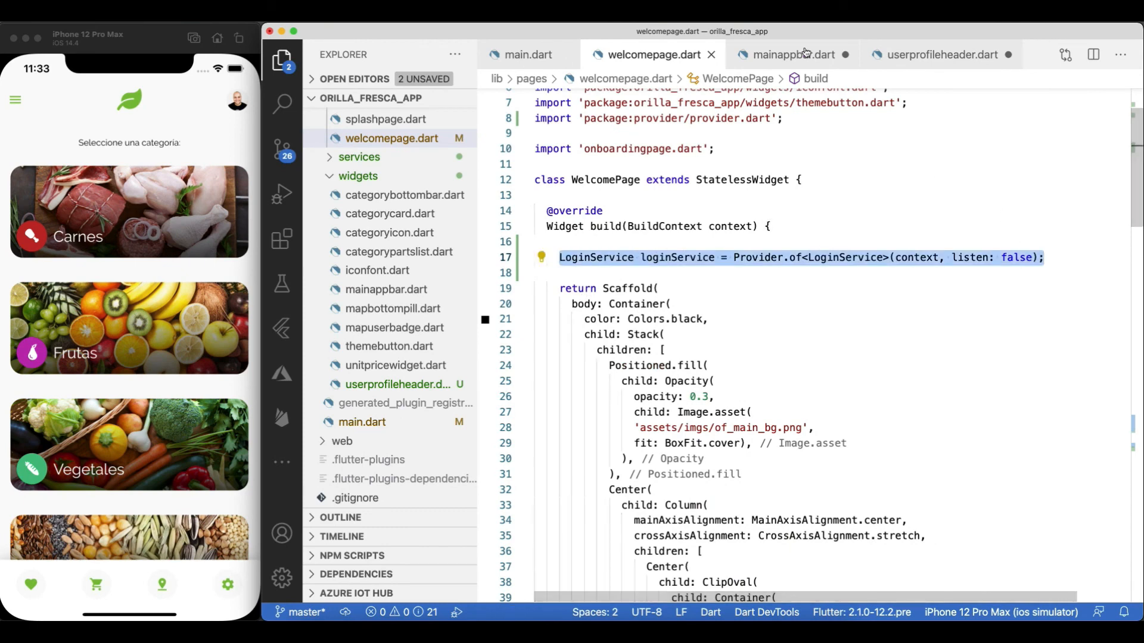
# Derive imgPath from userModel.photoUrl; show the Container if showProfilePic and imgPath non-empty, else 40×40 SizedBox.
pyautogui.click(940, 54)
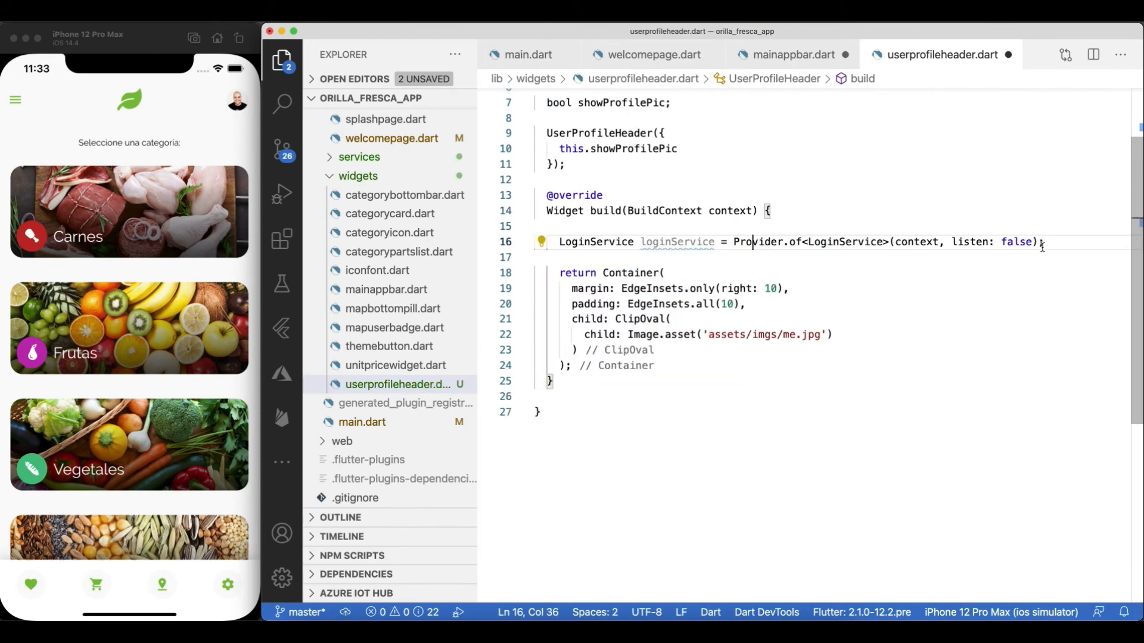
pyautogui.write('LoginUserModel userModel = loginService.loggedInUserModel;')
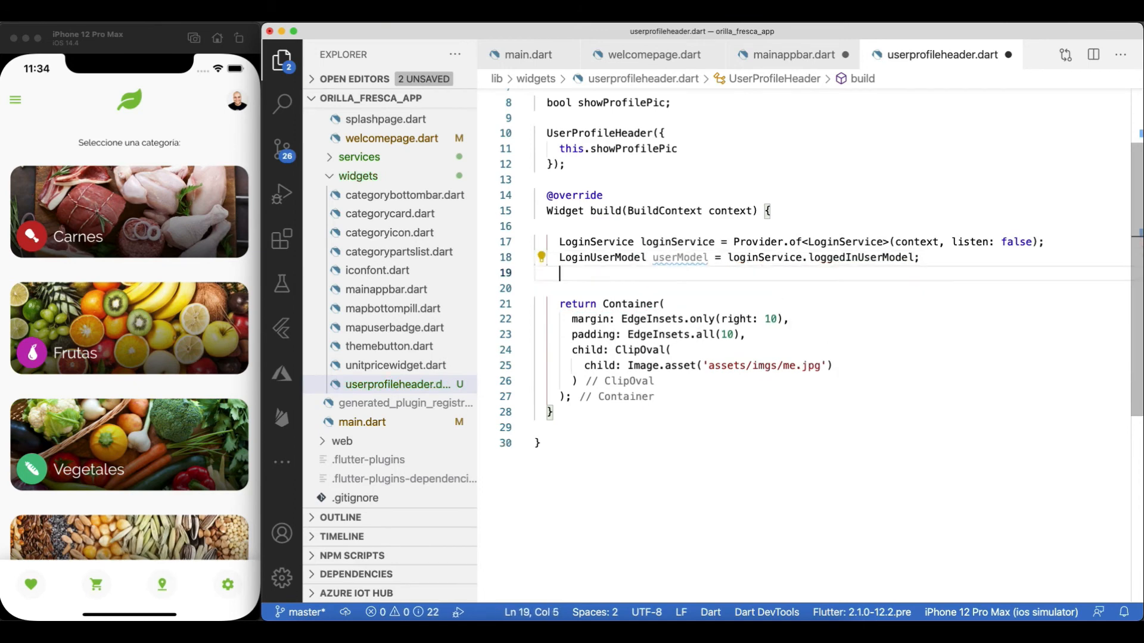
pyautogui.write("String imgPath = userModel != null ? userModel.photoUrl : ''")
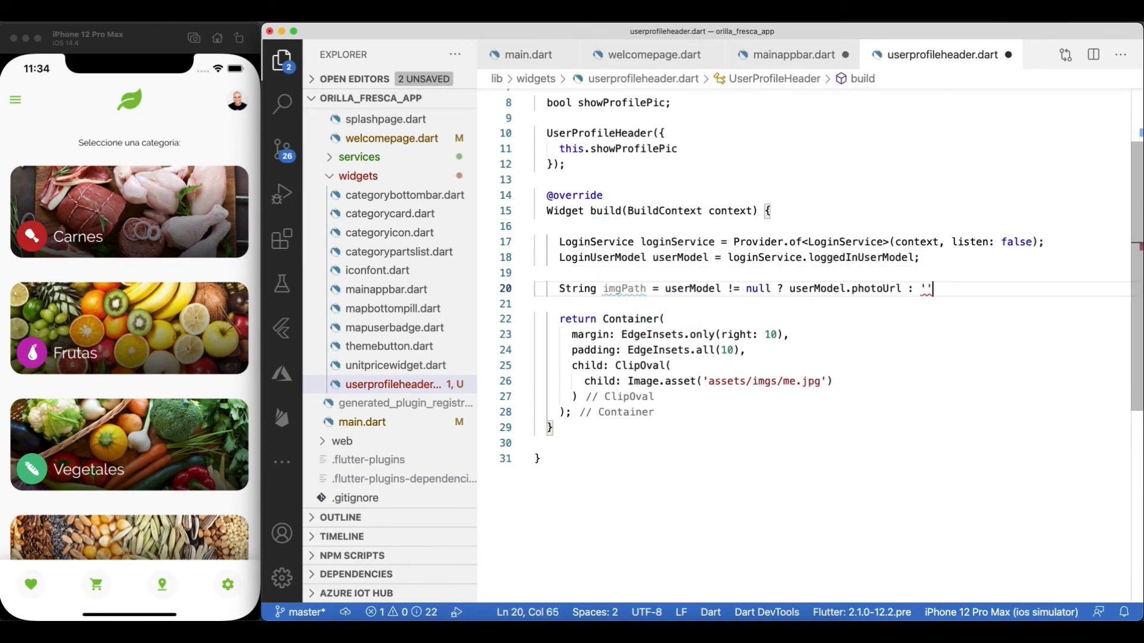
pyautogui.write('this.showProfilePic && imgPath.length > 0 ?')
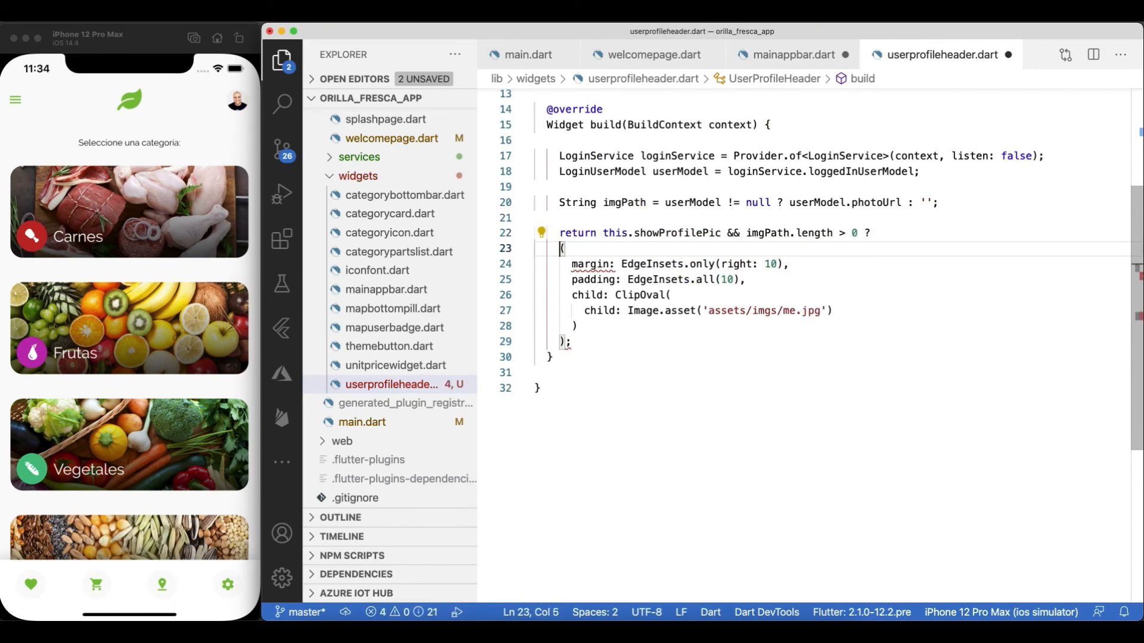
pyautogui.write('Container(')
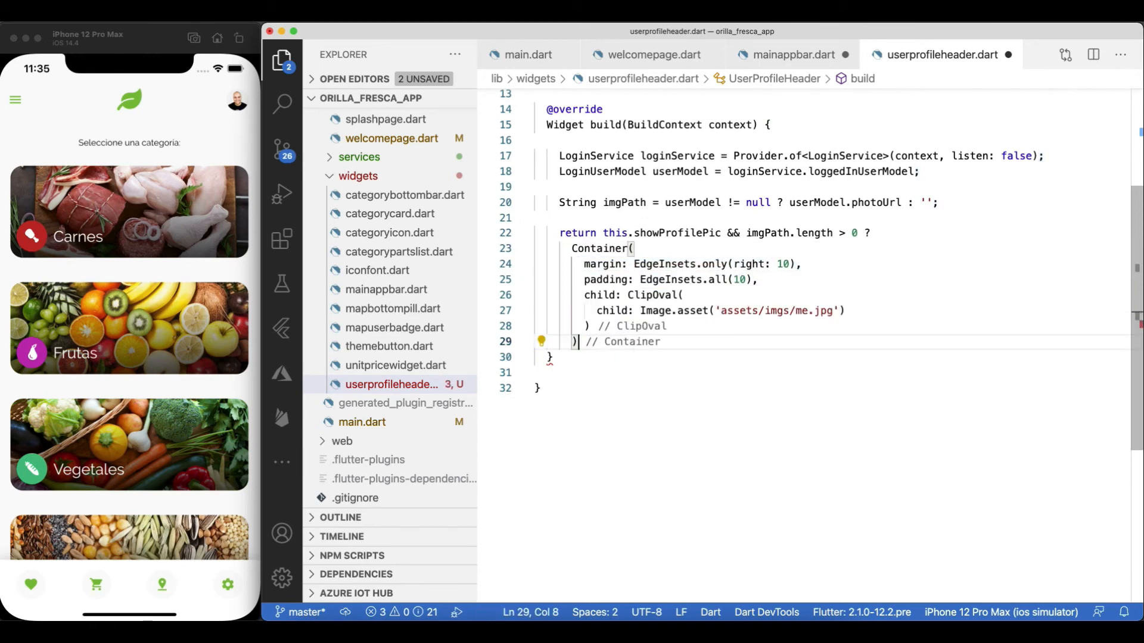
pyautogui.write(': SizedBox(width: 40, height: 40);')
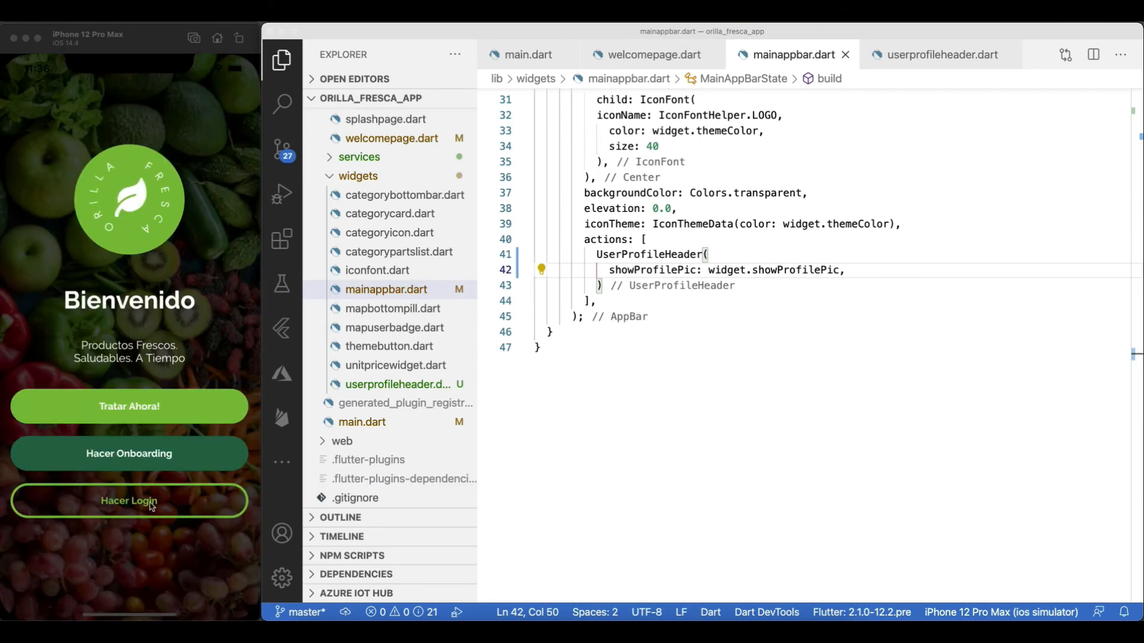
# Sign in with the Google email and password and open the Carnes category.
pyautogui.click(128, 501)
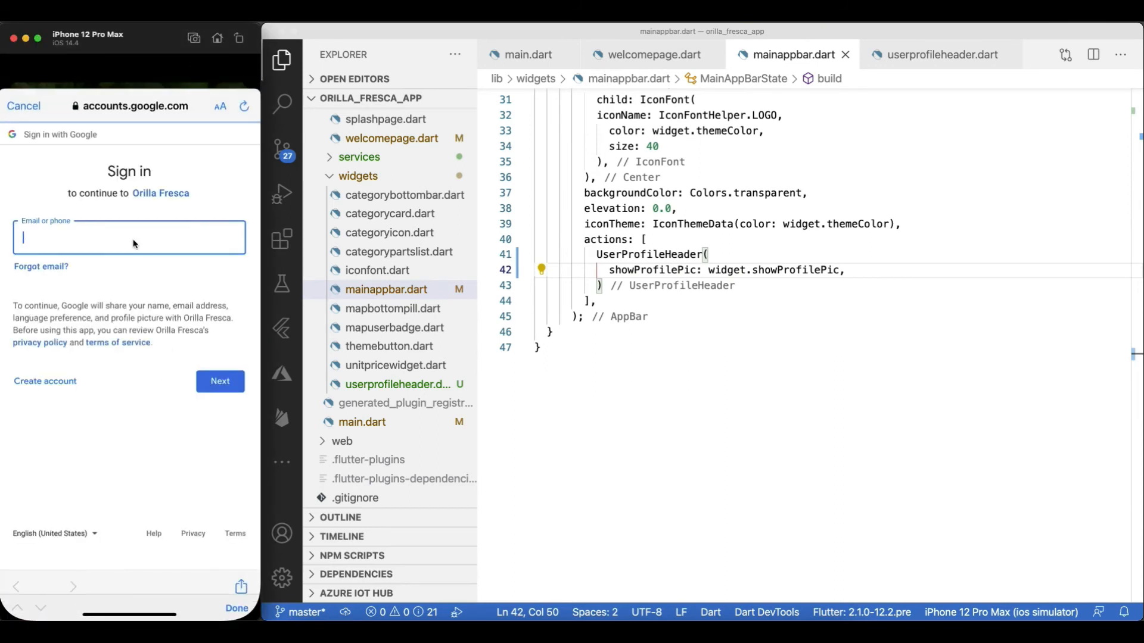
pyautogui.click(220, 381)
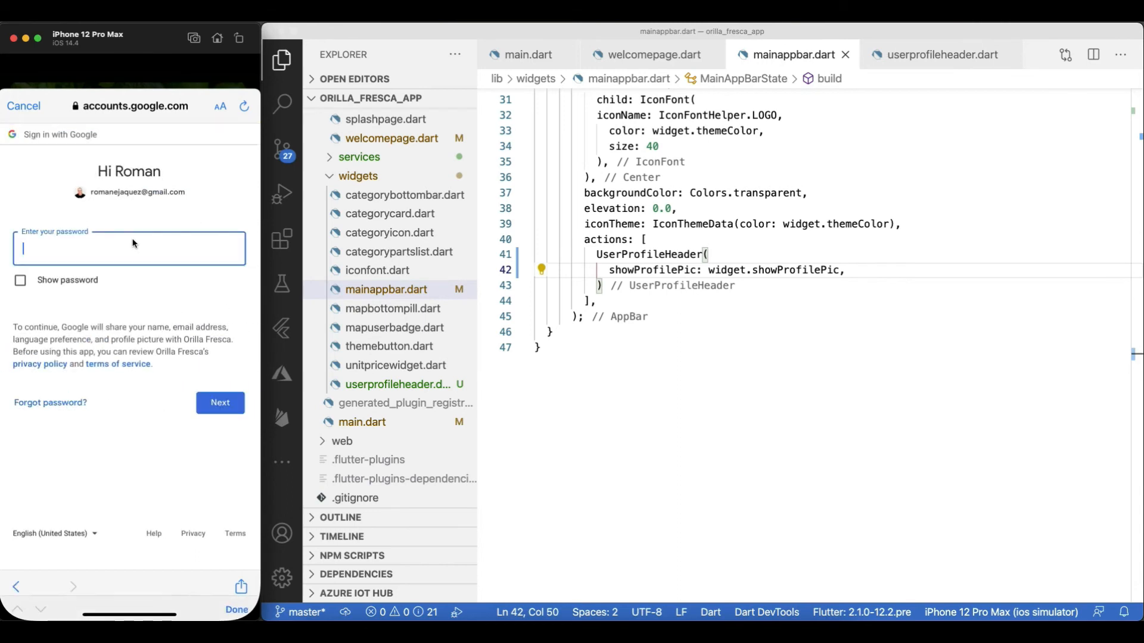
pyautogui.write('password')
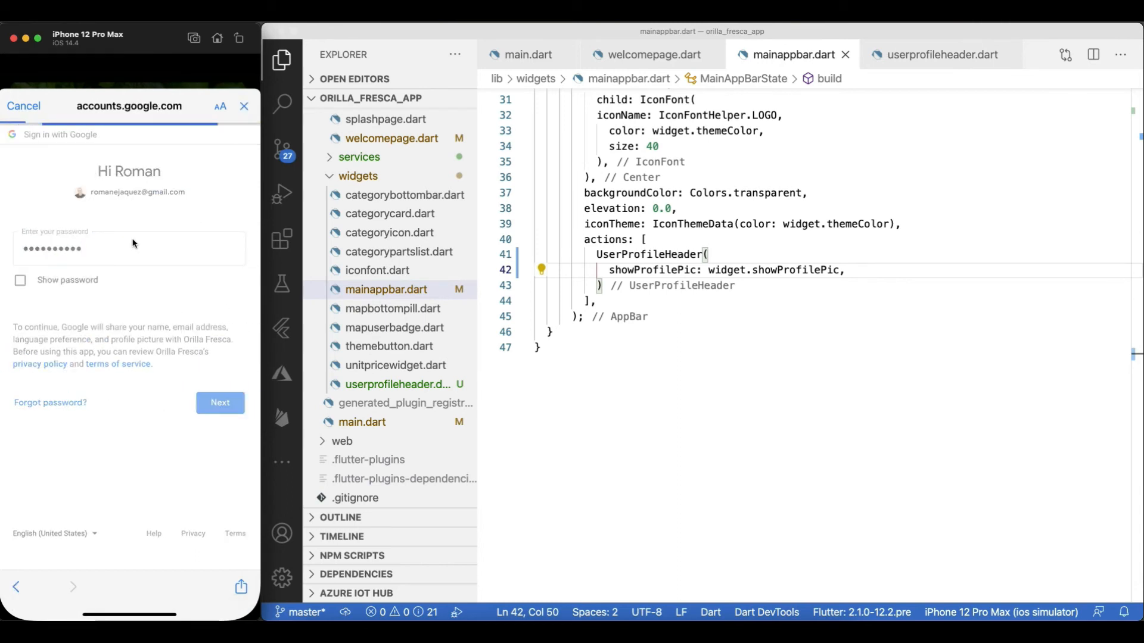
pyautogui.click(220, 403)
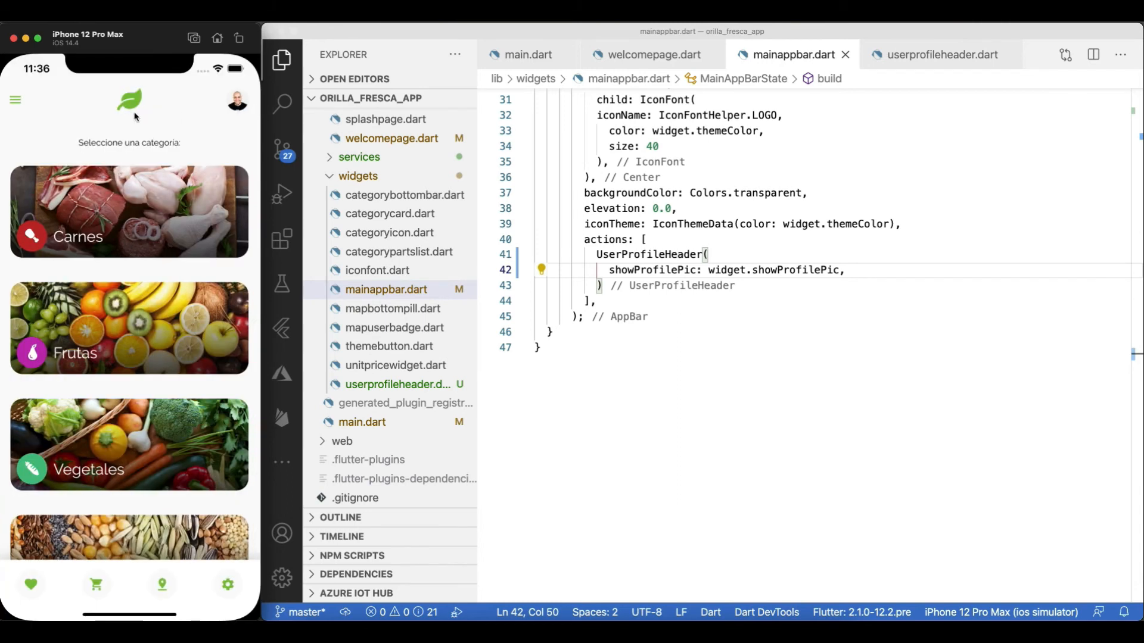
pyautogui.click(129, 212)
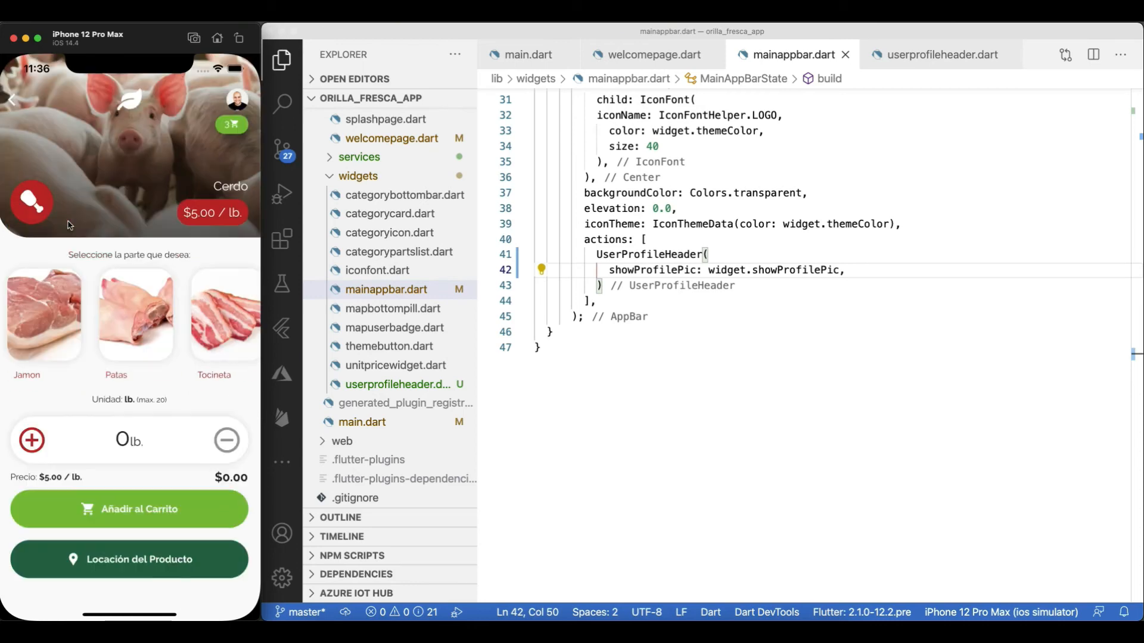
pyautogui.moveTo(112, 437)
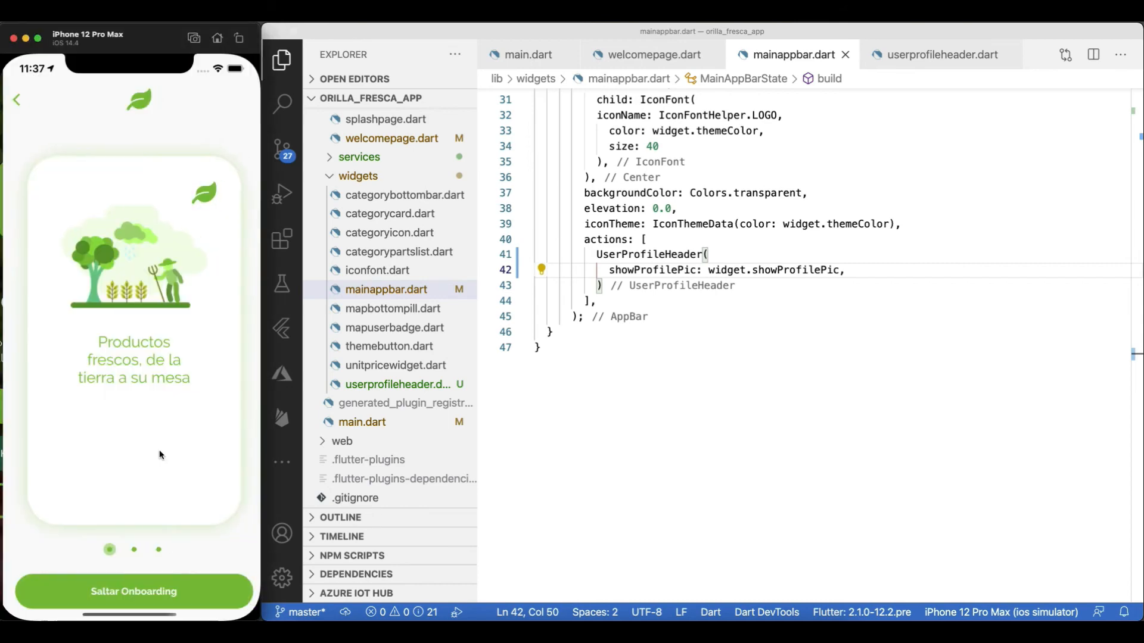
# Skip onboarding and complete another Google sign-in to reach the product map.
pyautogui.click(133, 592)
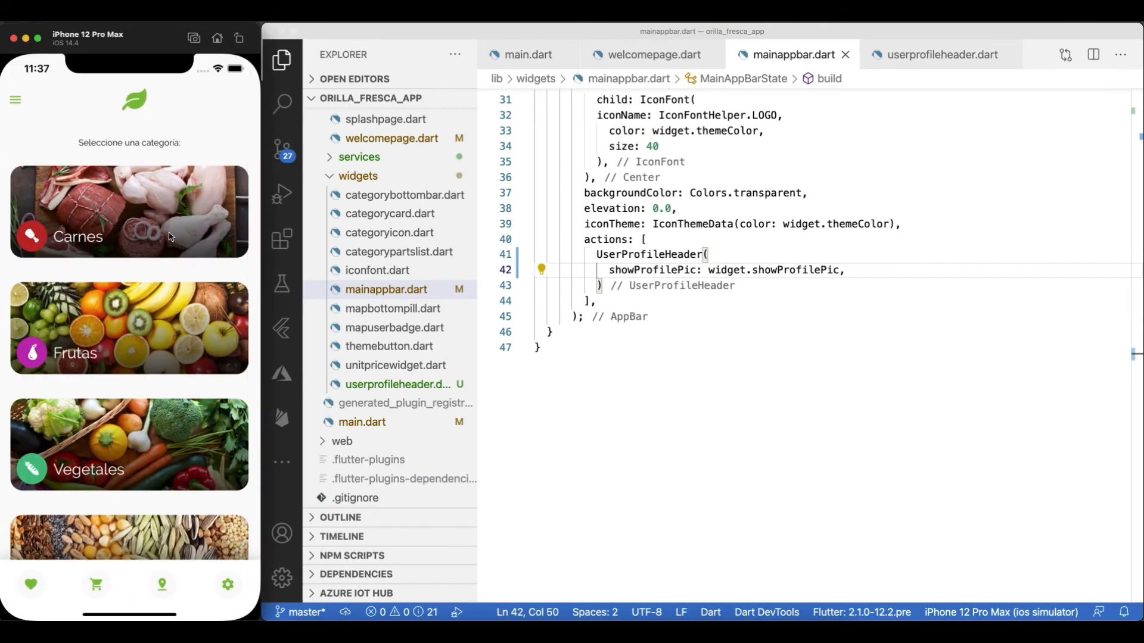
pyautogui.click(128, 211)
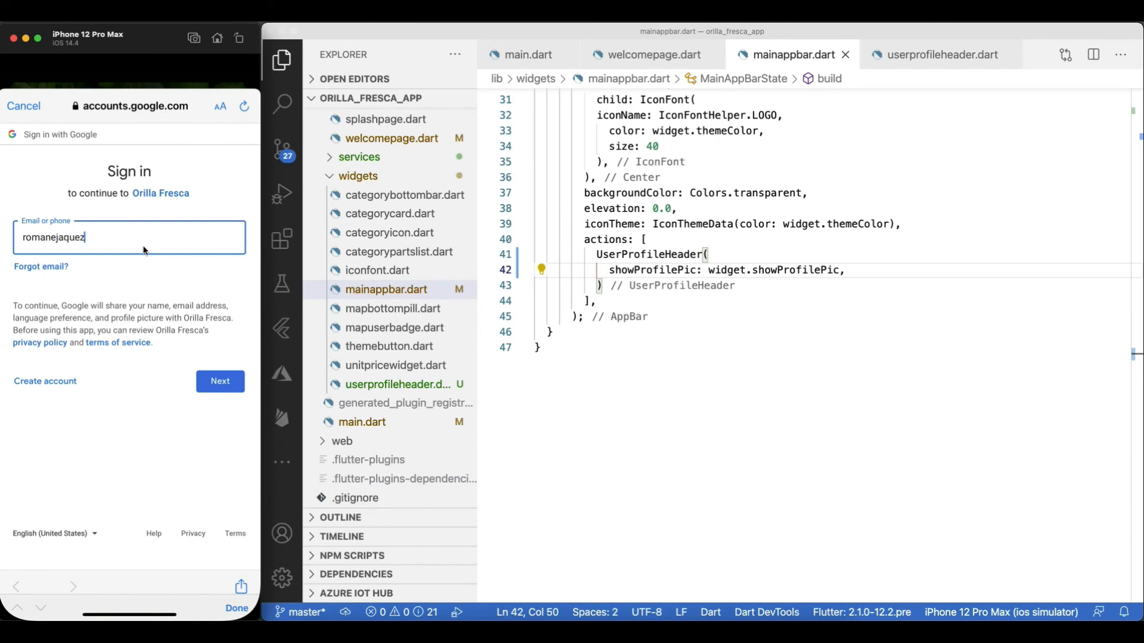
pyautogui.click(220, 382)
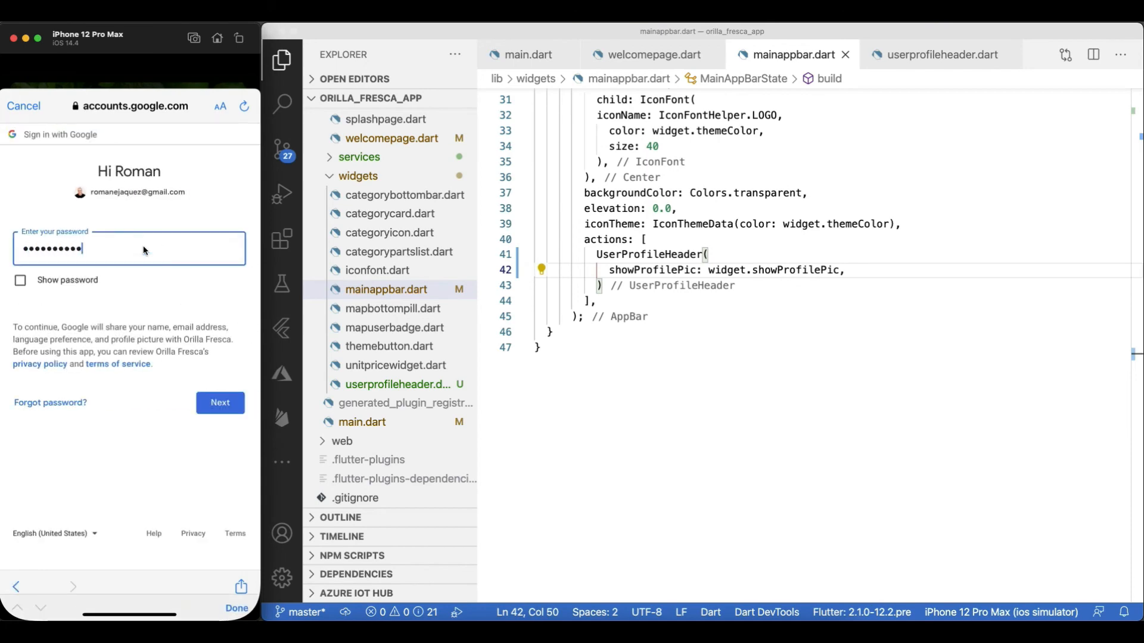
pyautogui.click(220, 403)
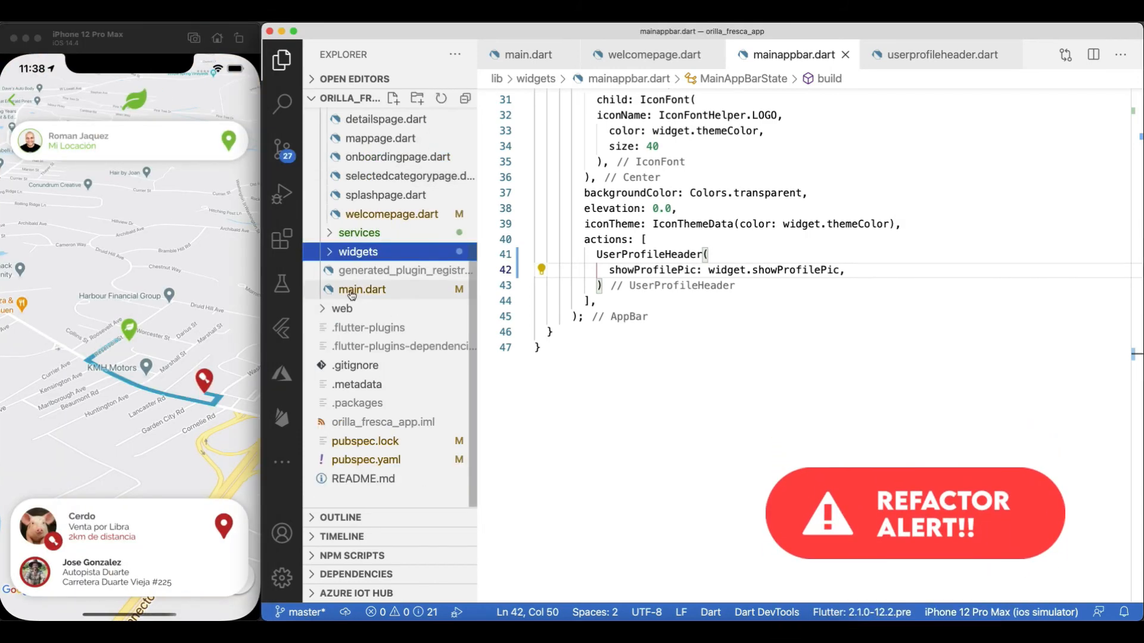
# In mapuserbadge.dart, get LoginService via Provider.of and read its loggedInUserModel.
pyautogui.click(358, 251)
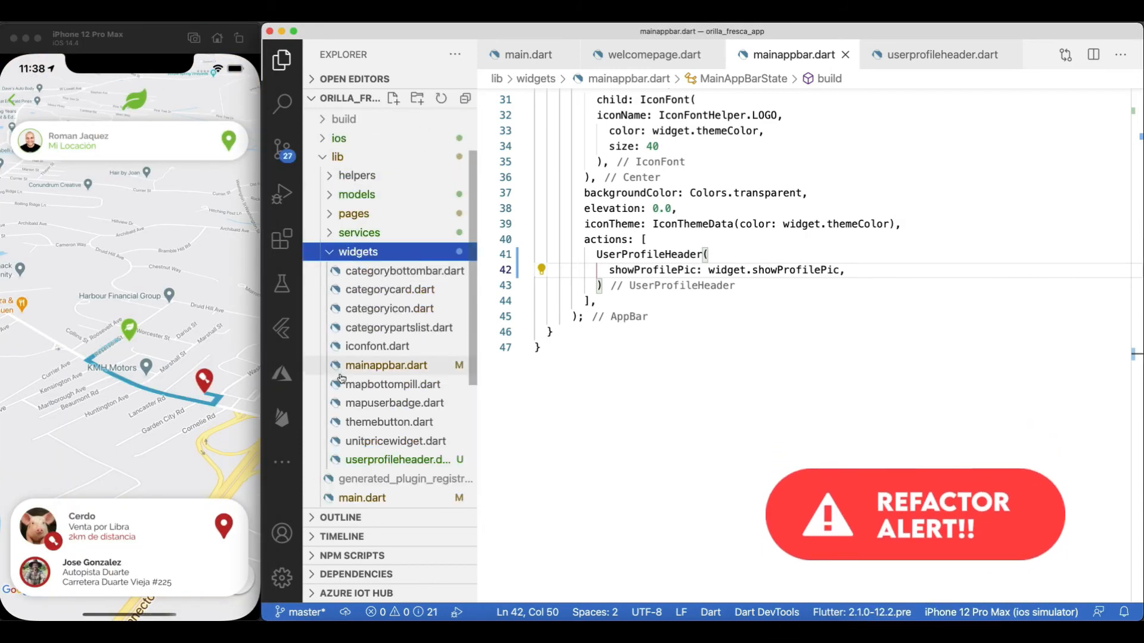
pyautogui.click(393, 403)
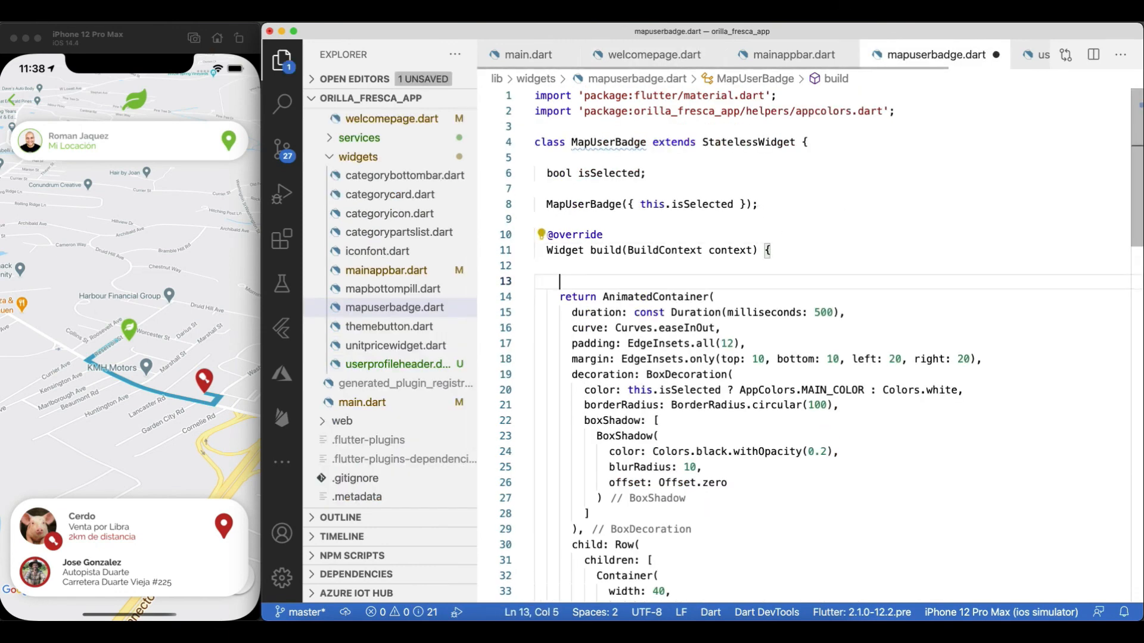
pyautogui.write('LoginService loginService = Provider.of<LoginService>(context, listen: false);')
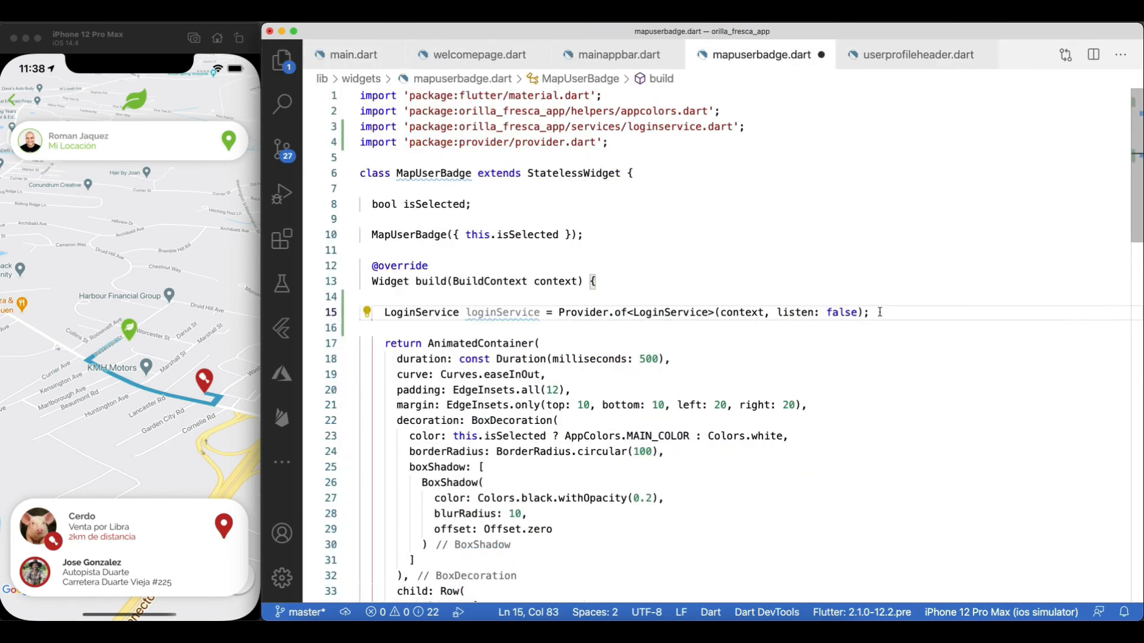
pyautogui.write('LoginUserModel userModel = loginService.')
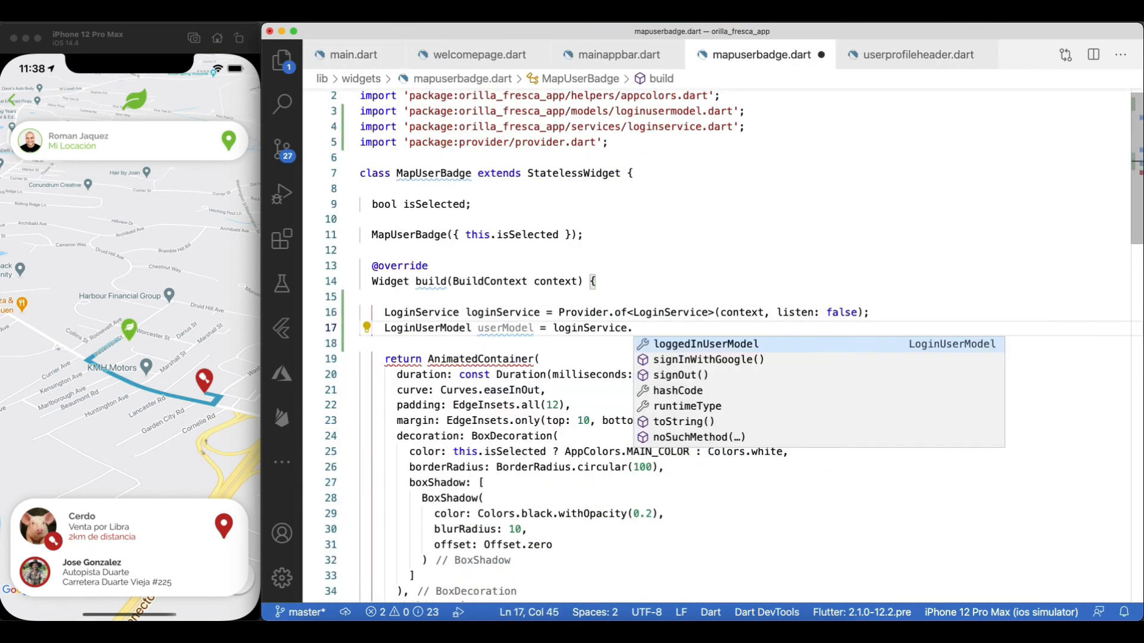
pyautogui.write('loggedInUserModel;')
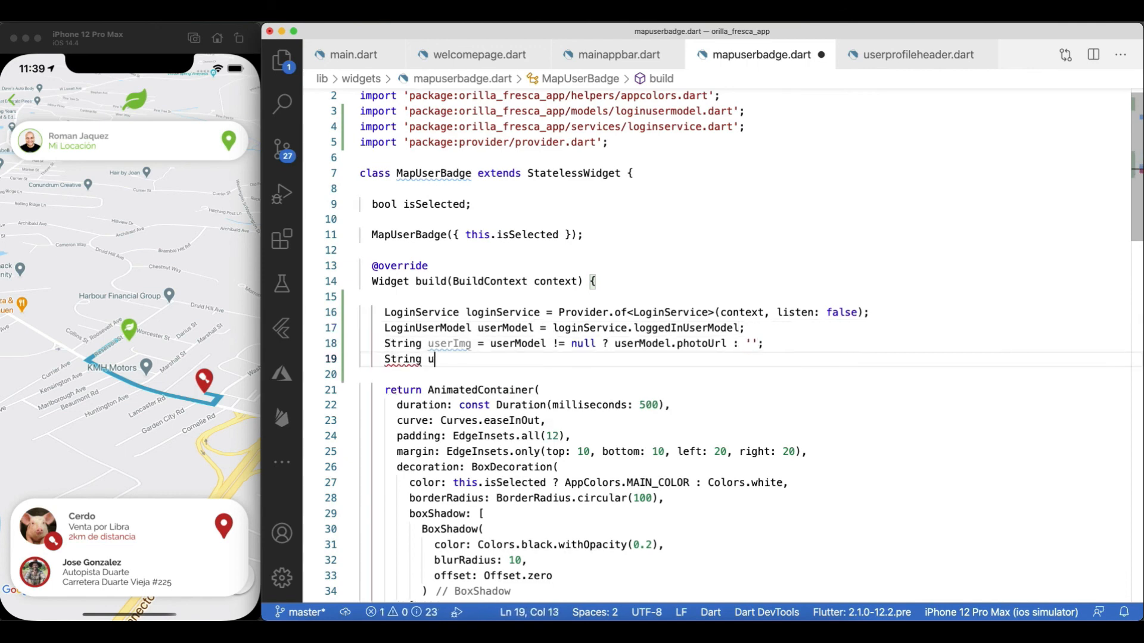
# Declare userName from displayName and a bool showMapUserBadge requiring non-empty image and name.
pyautogui.write("serName = userModel != null ? userModel.displayName : '';")
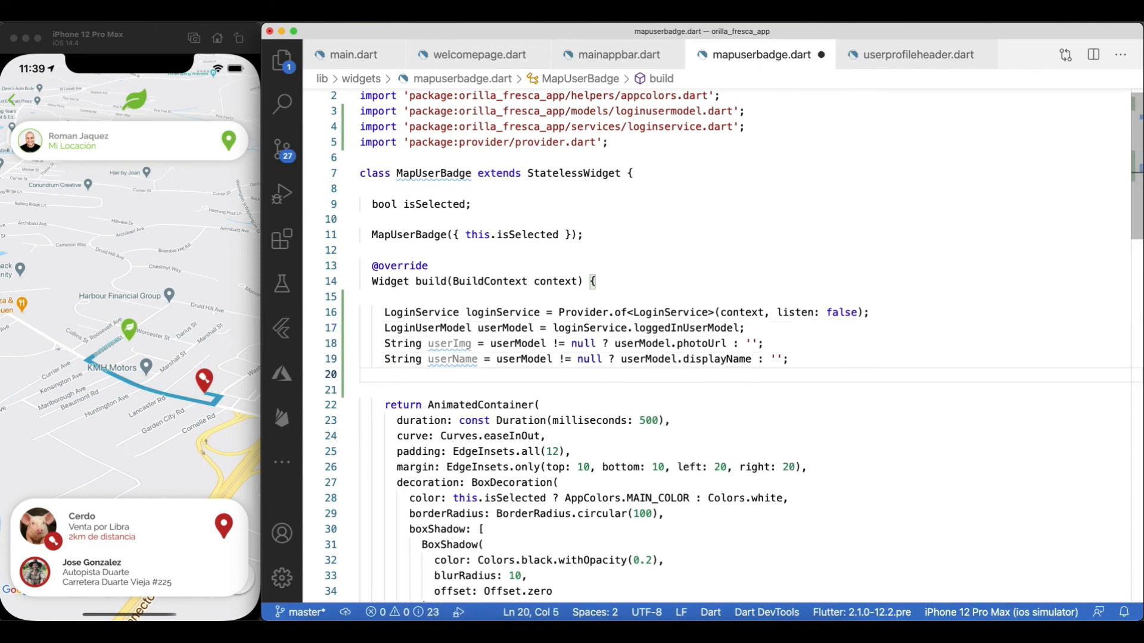
pyautogui.write('bool showMapUserBadge = userImg.isNotEmpty && userName.isNotEmpty')
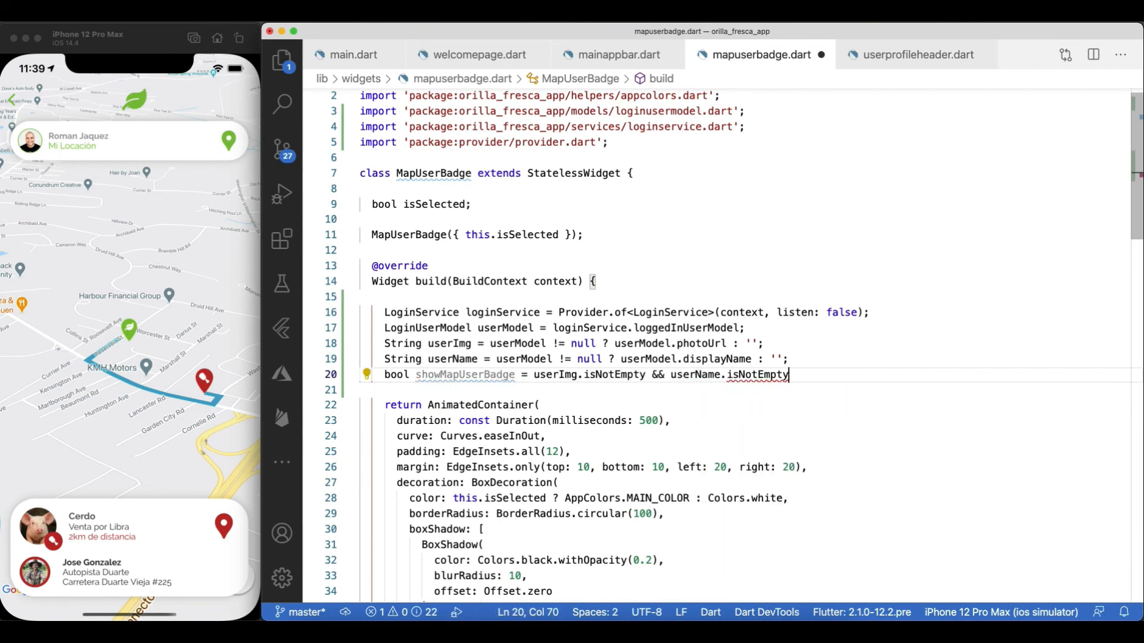
pyautogui.write(';')
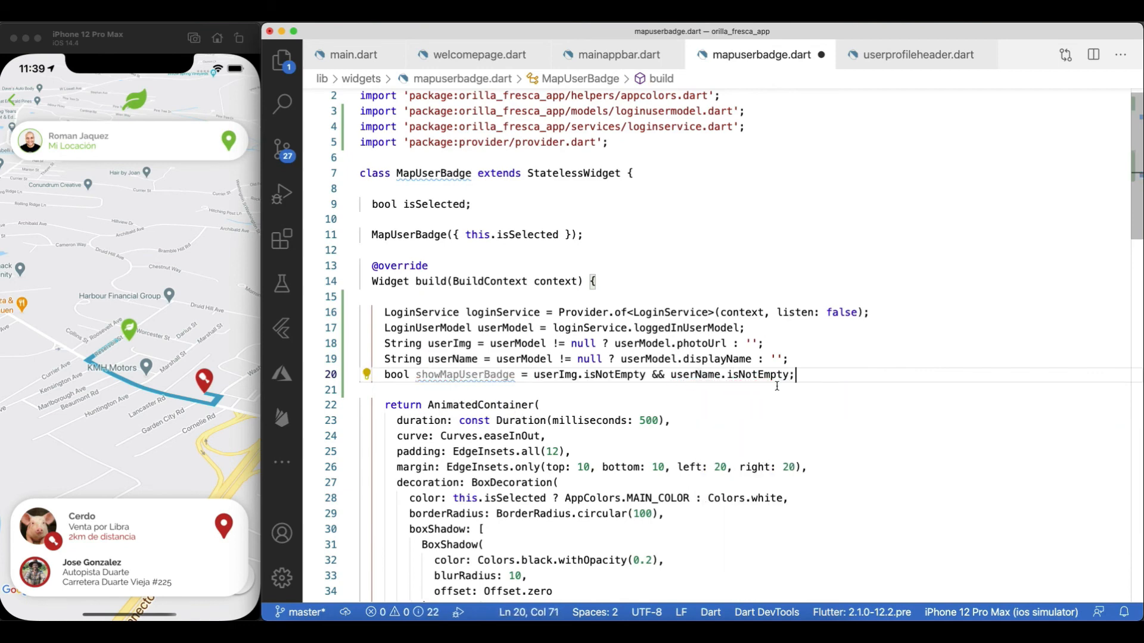
pyautogui.scroll(-3)
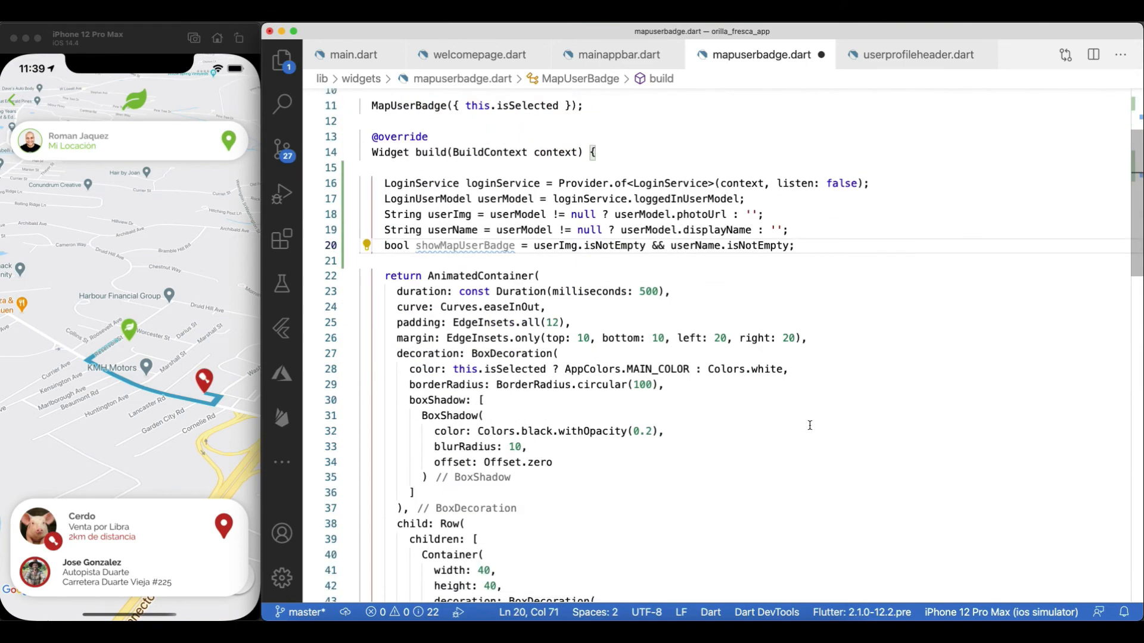
# Use NetworkImage(userImg) and userName in the badge, wrapped in Visibility(visible: showMapUserBadge).
pyautogui.write('NetworkImage(userImg),')
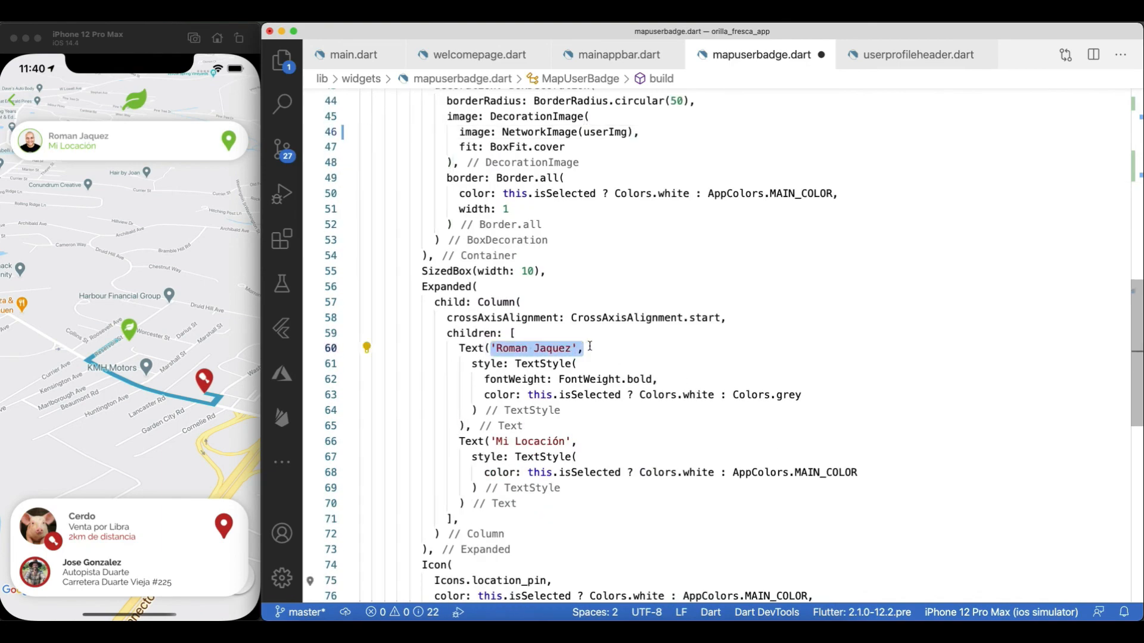
pyautogui.write('userName.isNotEmpty;')
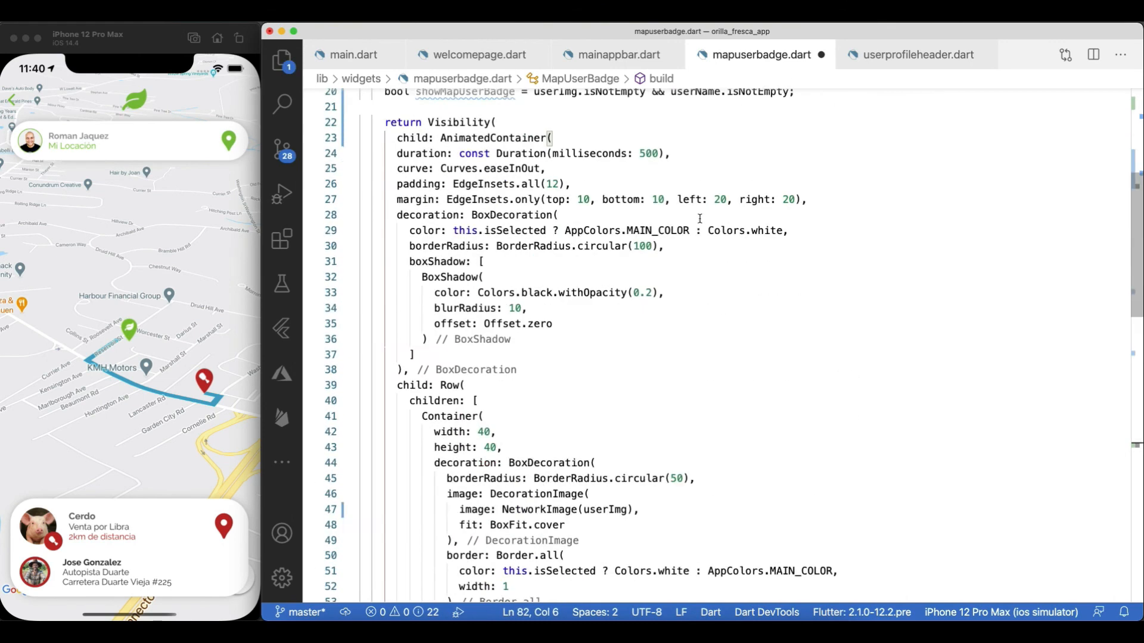
pyautogui.write('visible: showMapUserBadge,')
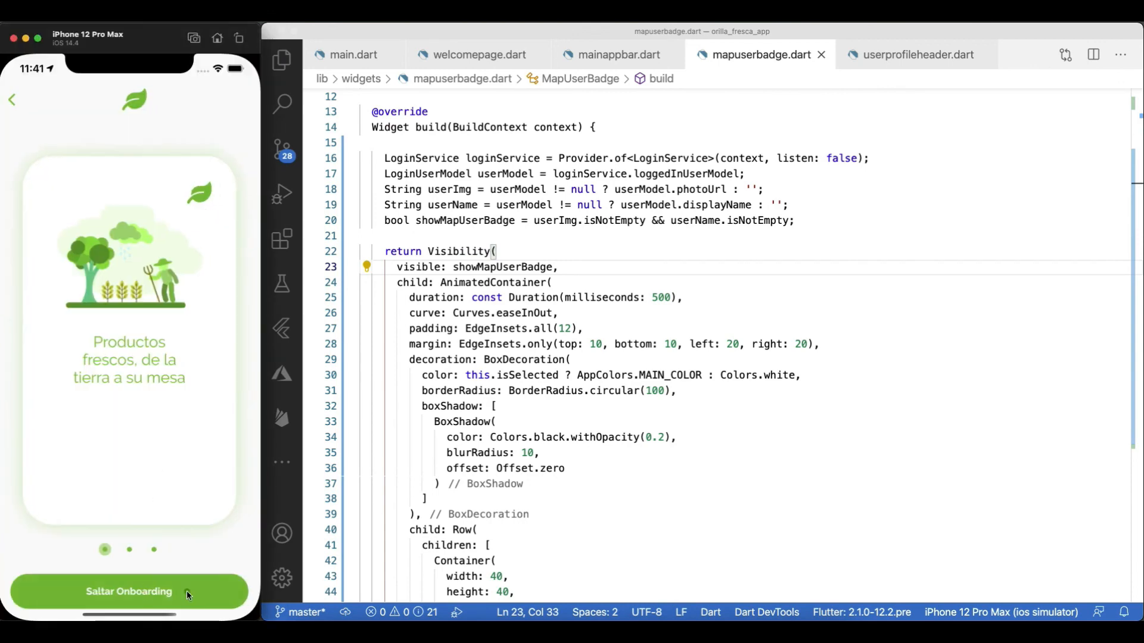
# Skip onboarding, sign in with Google, and open the Pavo product's location map.
pyautogui.click(128, 592)
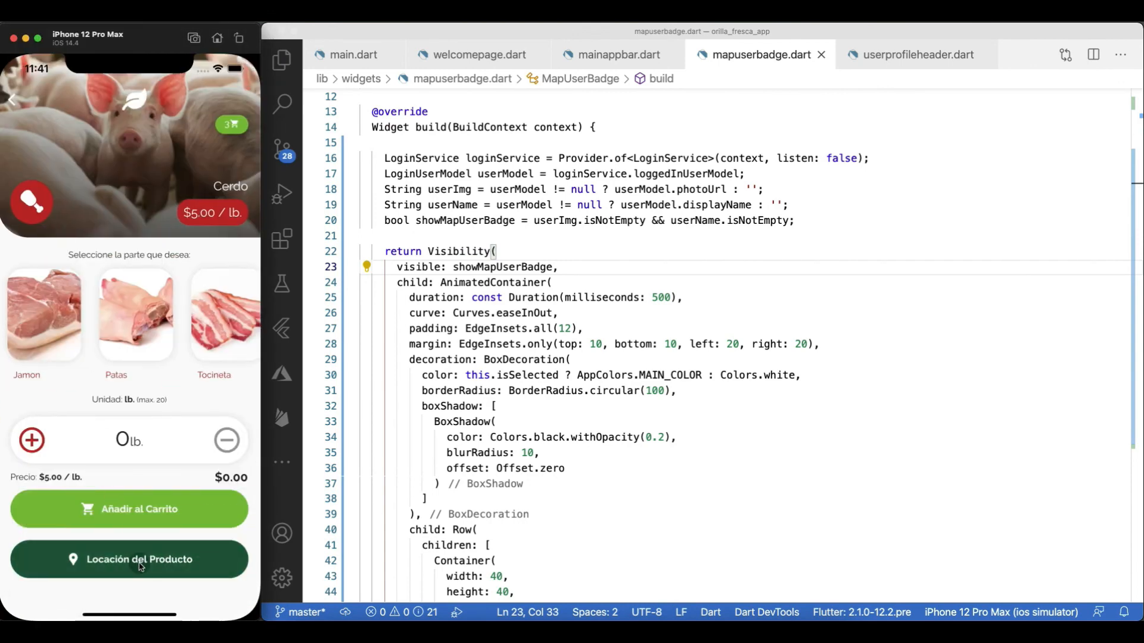
pyautogui.click(130, 560)
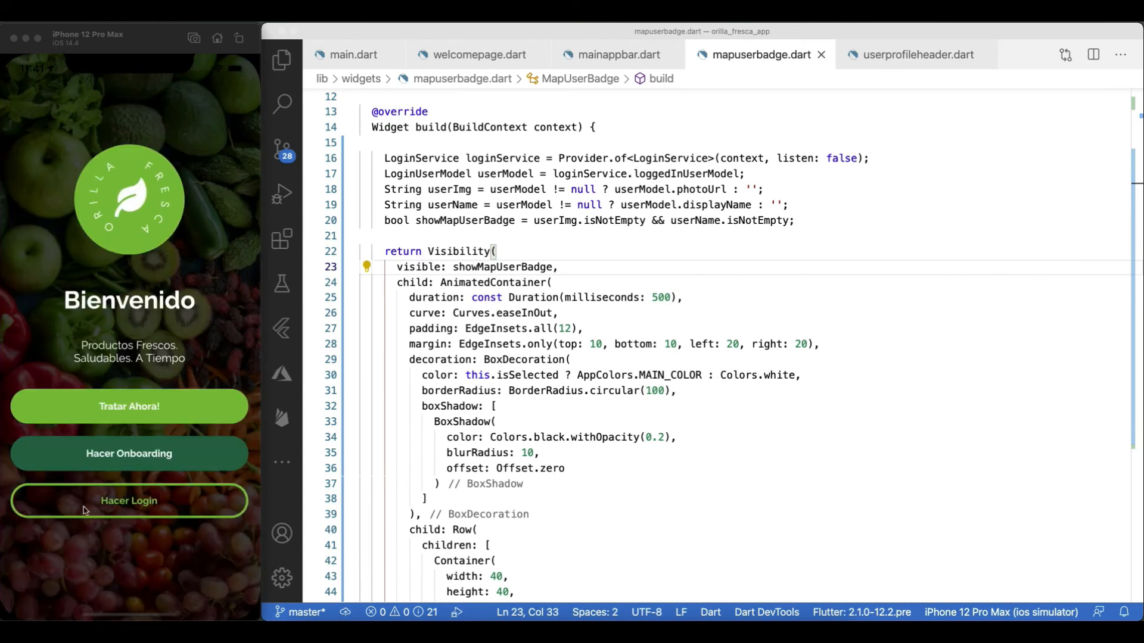
pyautogui.click(129, 501)
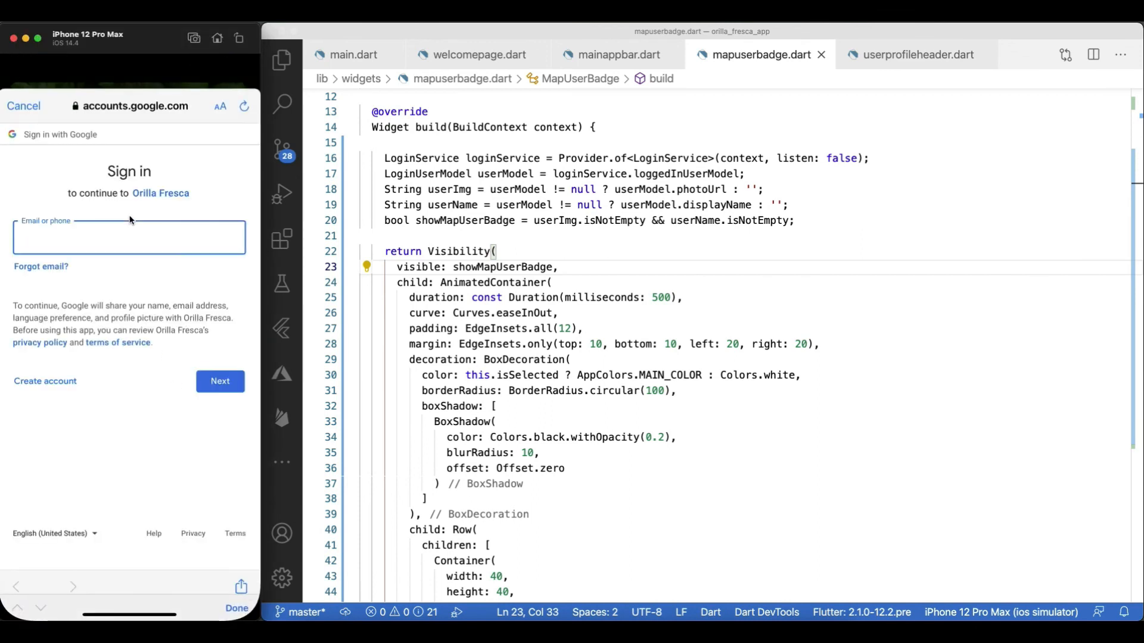
pyautogui.click(220, 381)
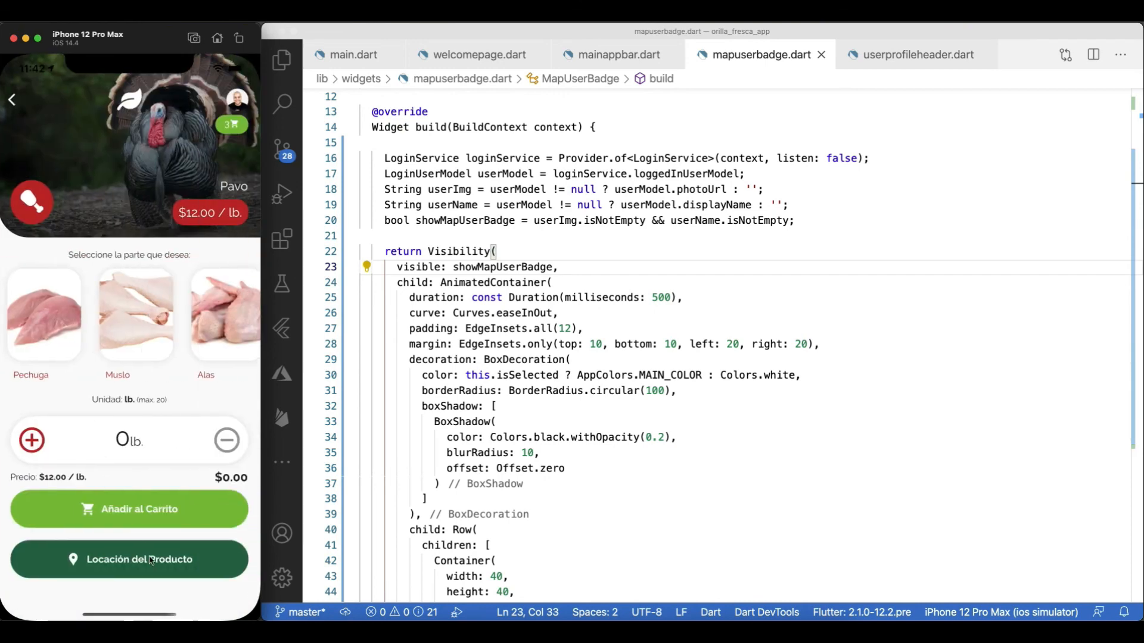
pyautogui.click(130, 560)
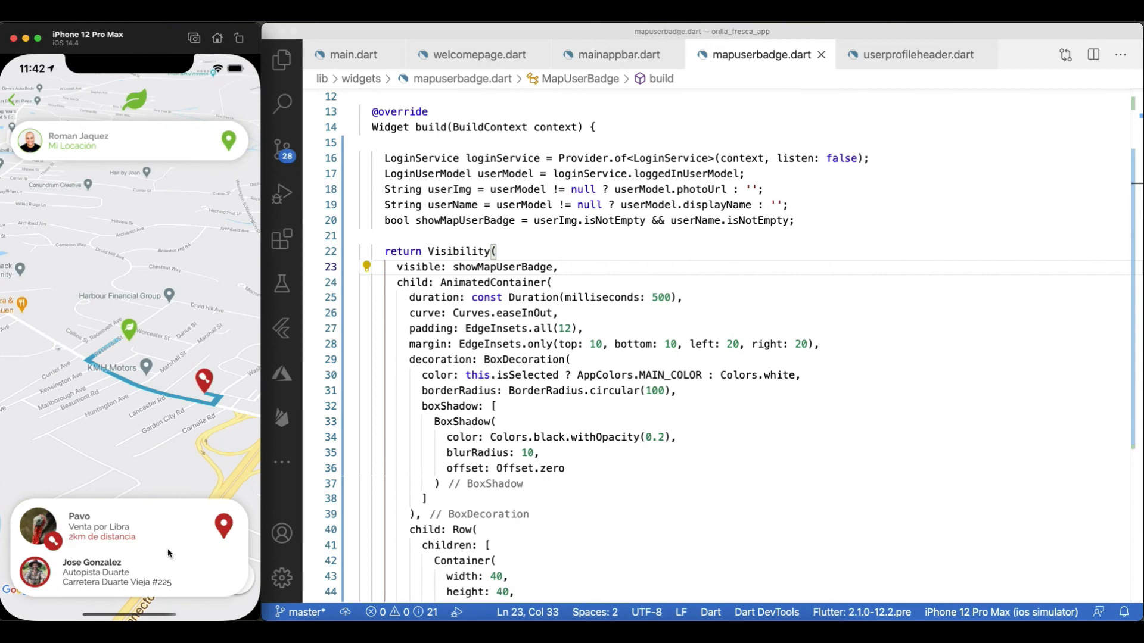
pyautogui.moveTo(22, 132)
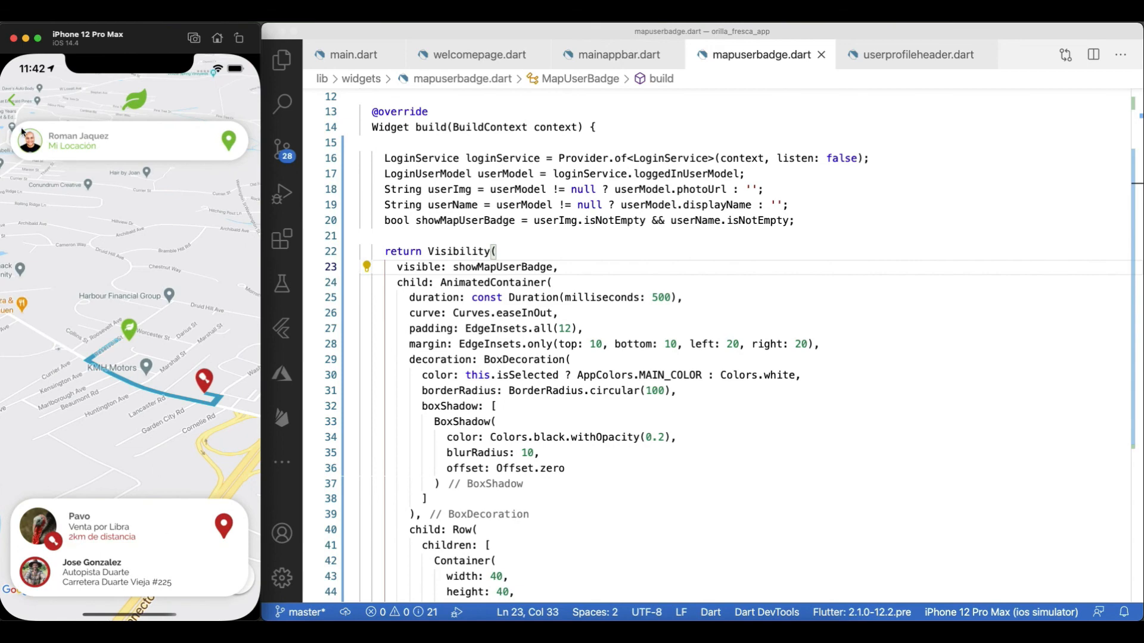